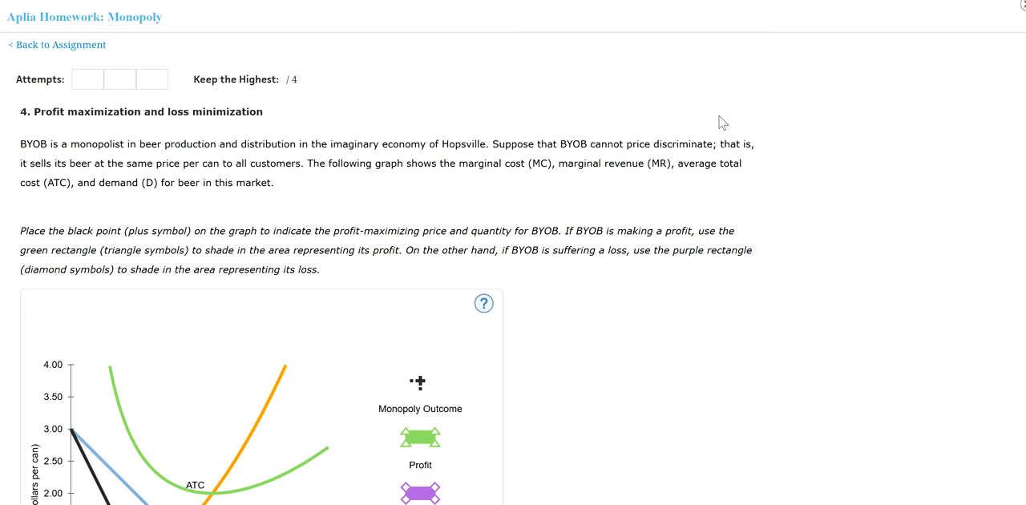
mouse_move(267, 133)
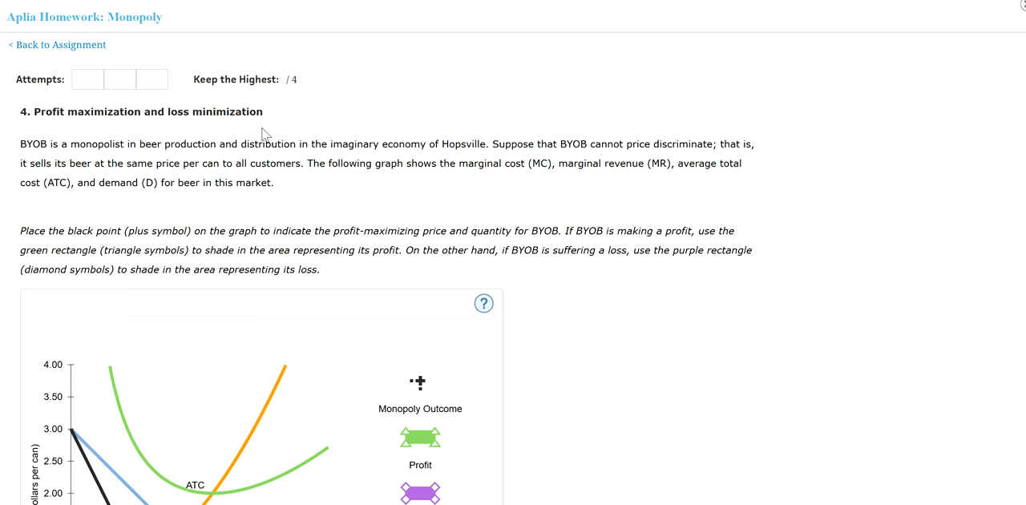
mouse_move(166, 118)
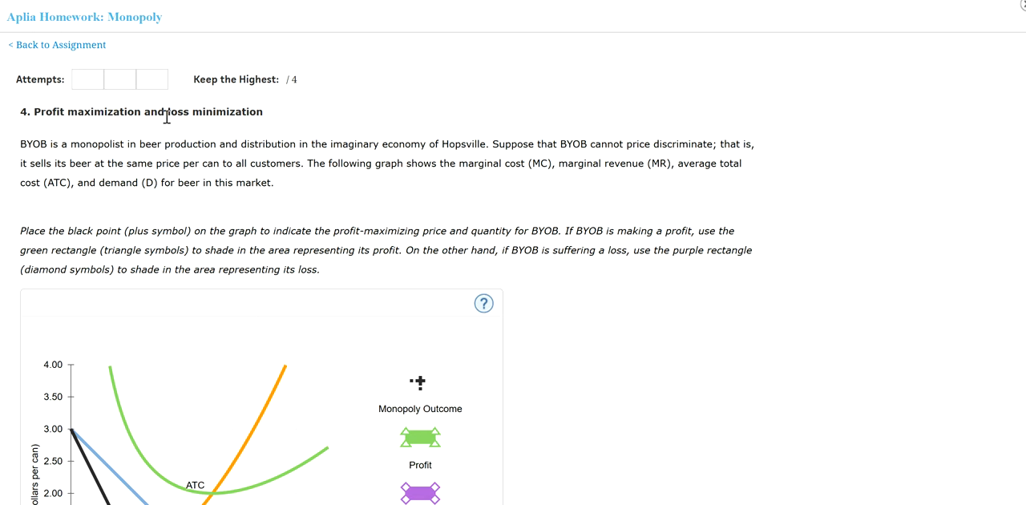
mouse_move(76, 169)
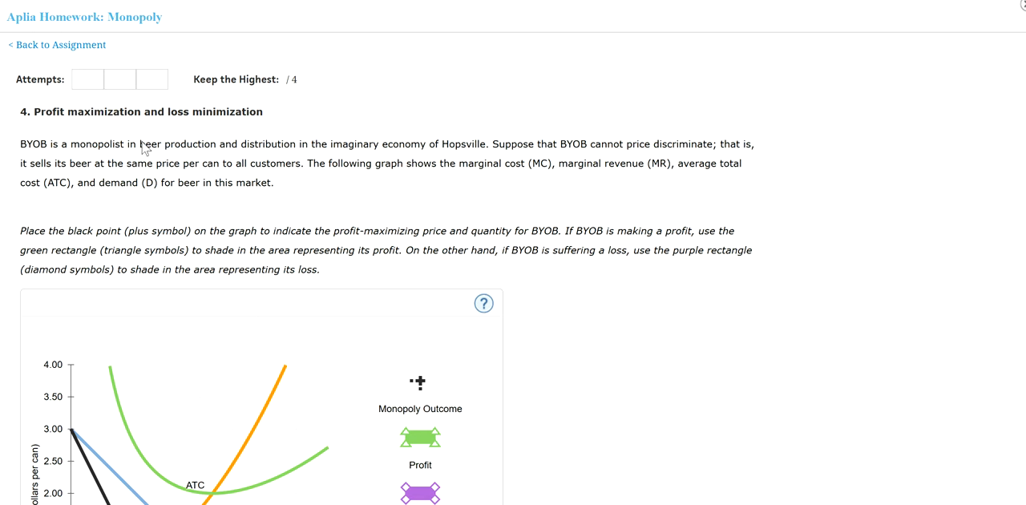
mouse_move(291, 157)
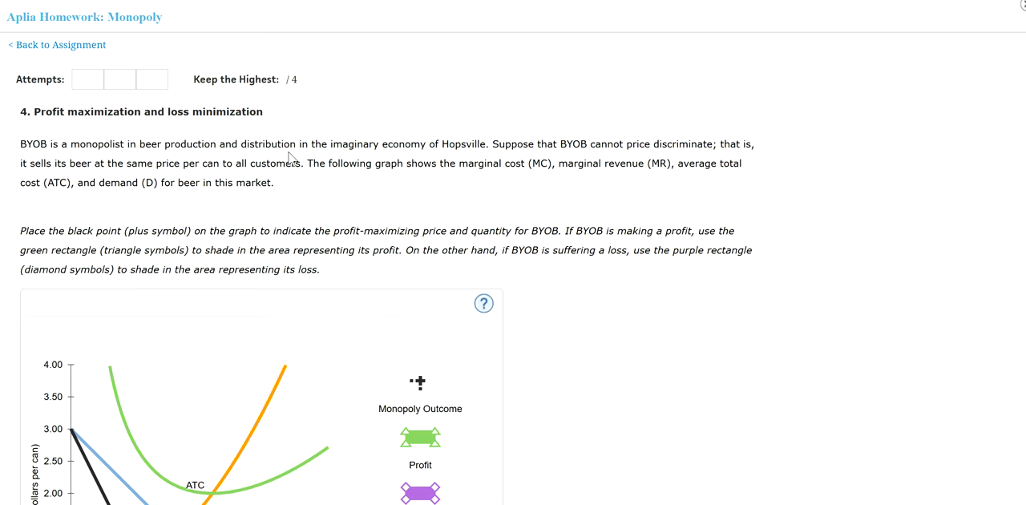
mouse_move(444, 161)
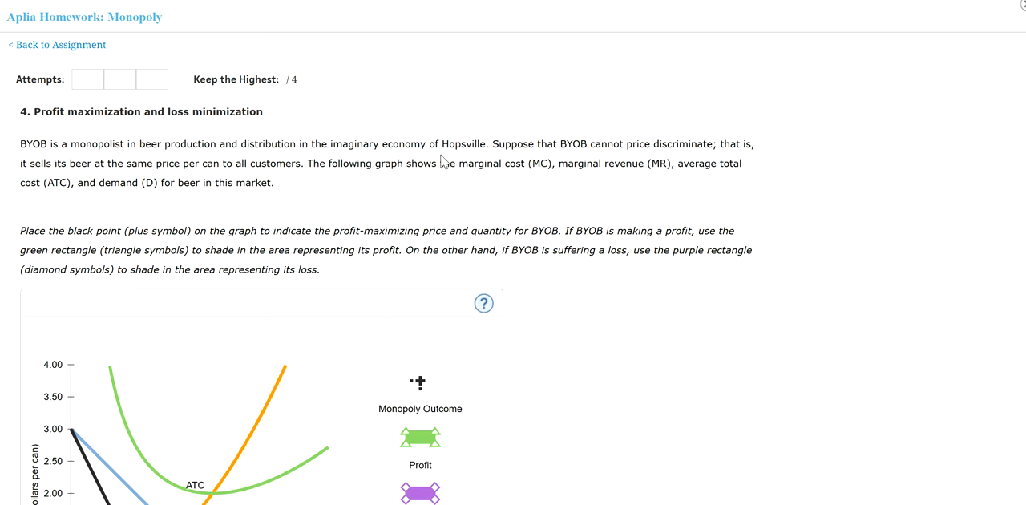
mouse_move(557, 155)
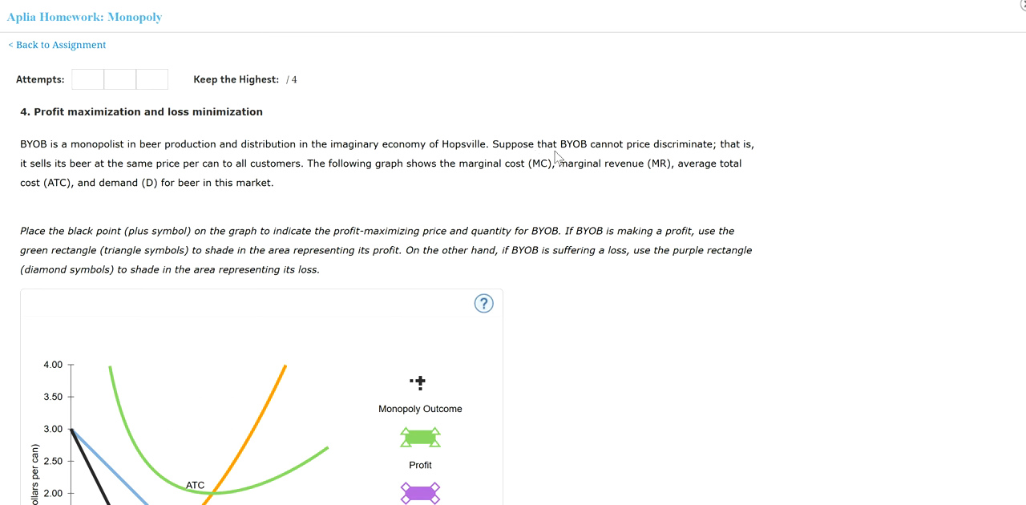
mouse_move(721, 157)
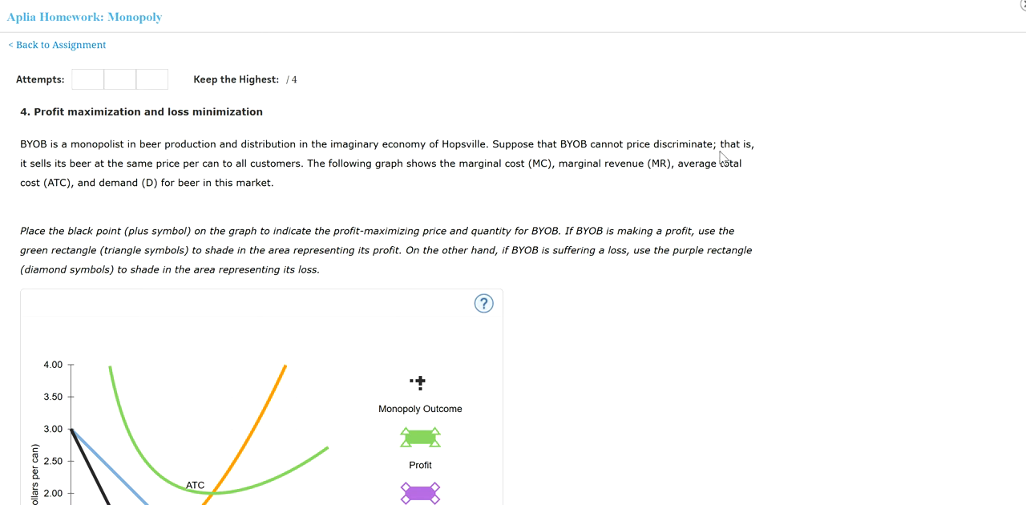
mouse_move(120, 176)
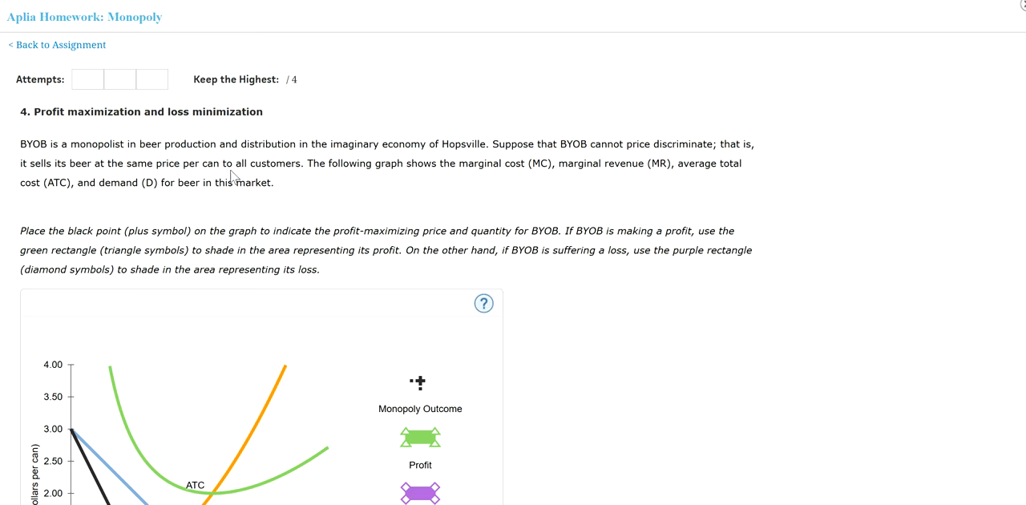
mouse_move(393, 179)
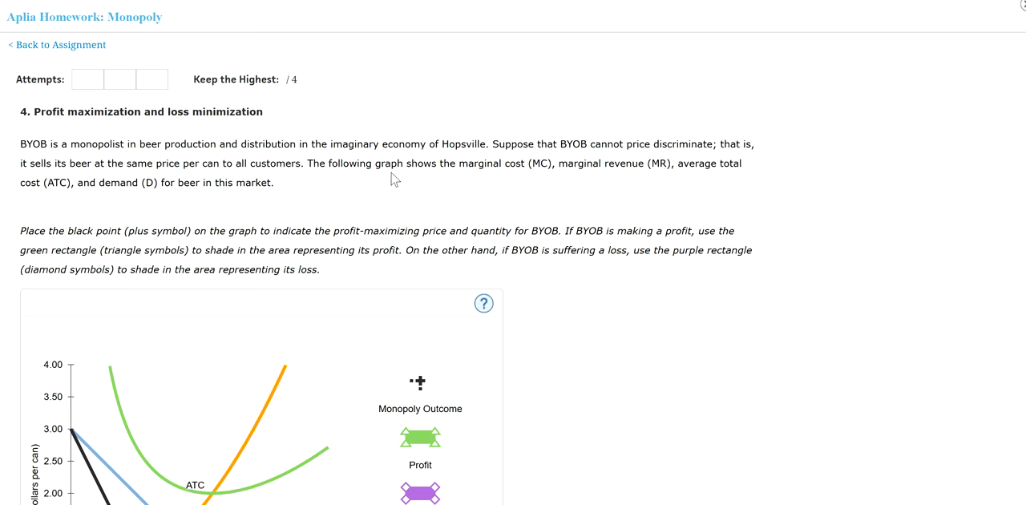
mouse_move(570, 175)
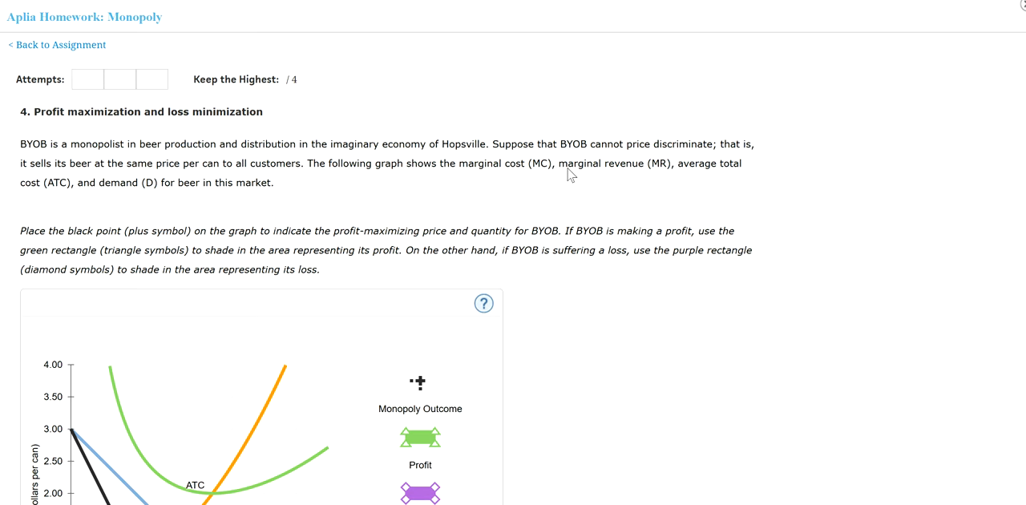
mouse_move(351, 206)
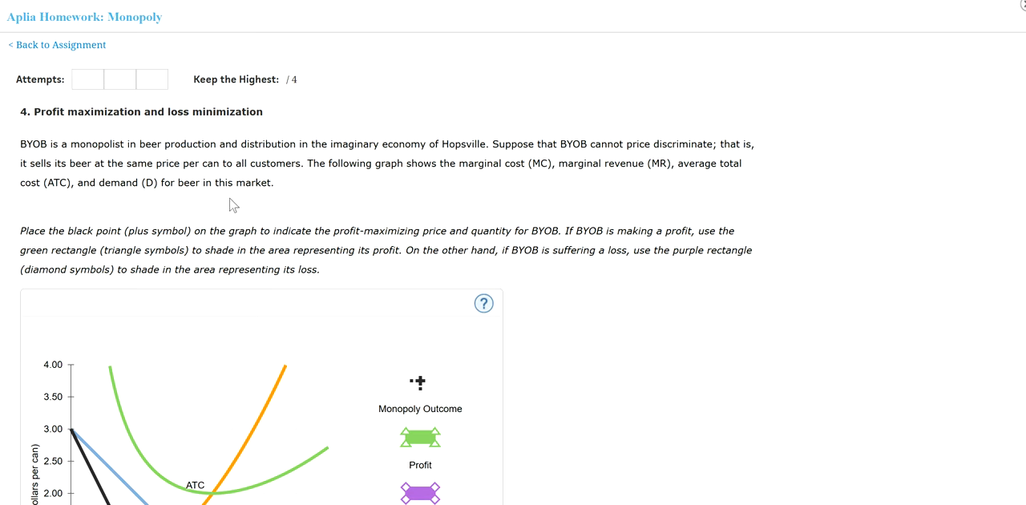
Step: Drag the black Monopoly Outcome point to where MR crosses MC, at price $1.00
scroll("down", 3)
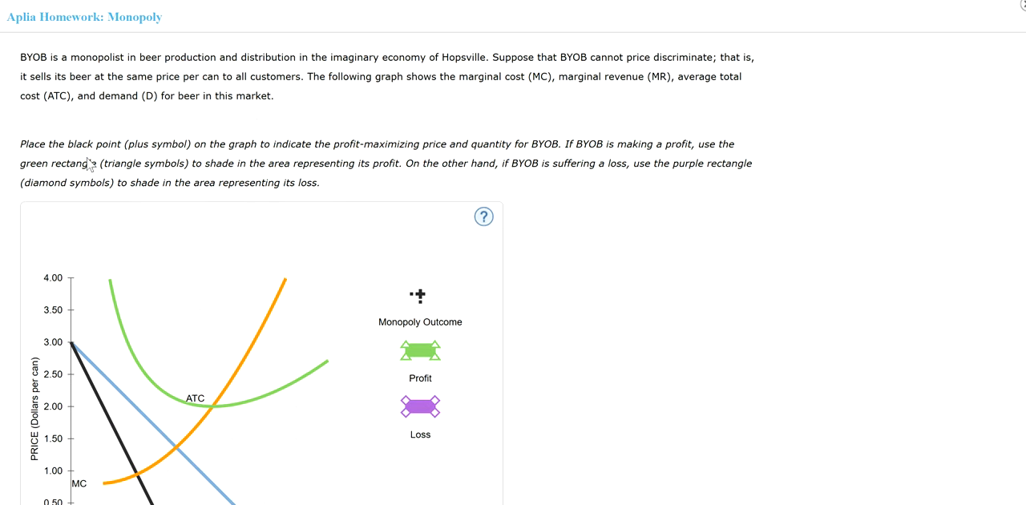
mouse_move(186, 155)
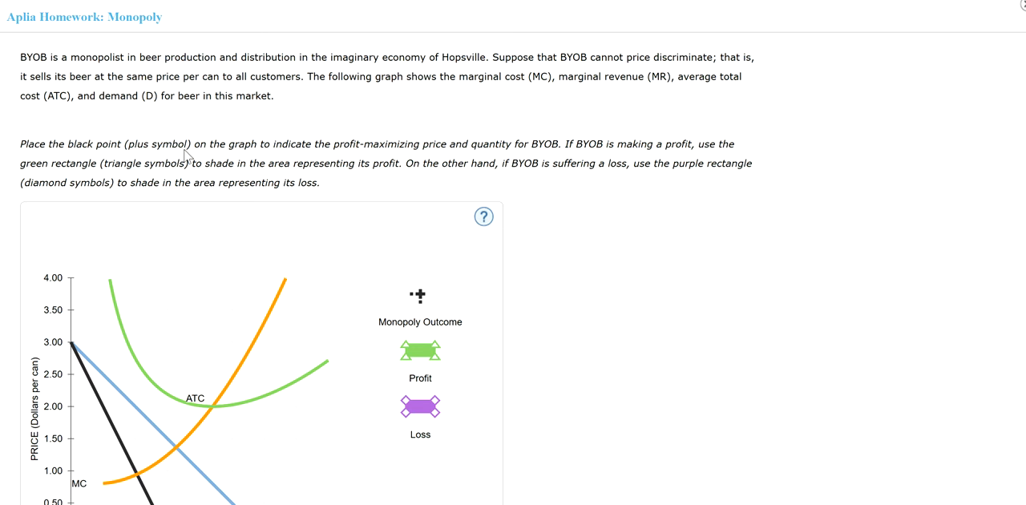
mouse_move(381, 151)
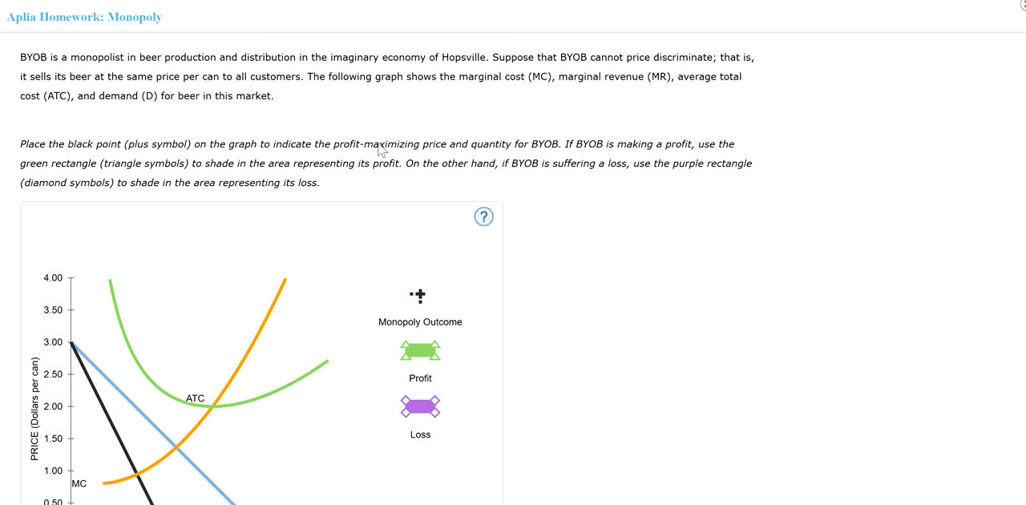
mouse_move(501, 160)
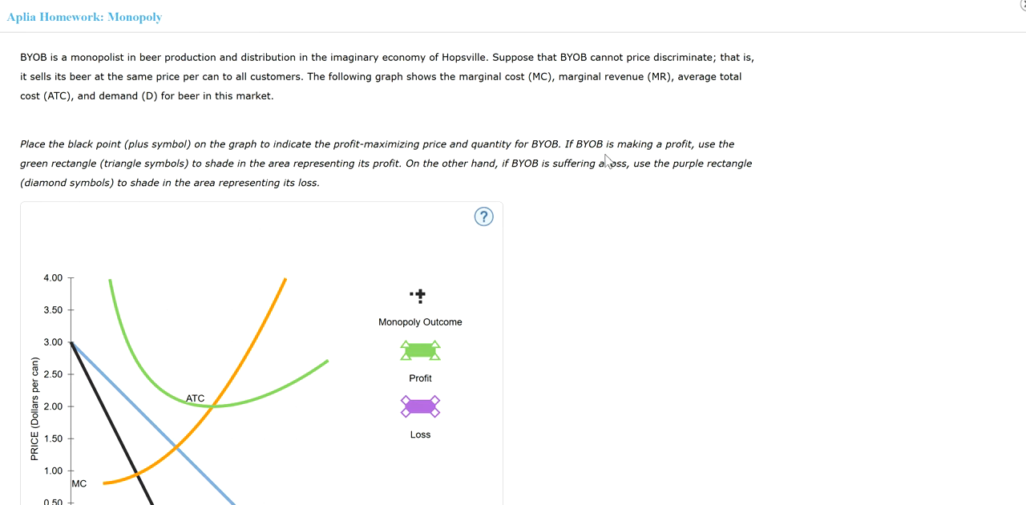
mouse_move(72, 177)
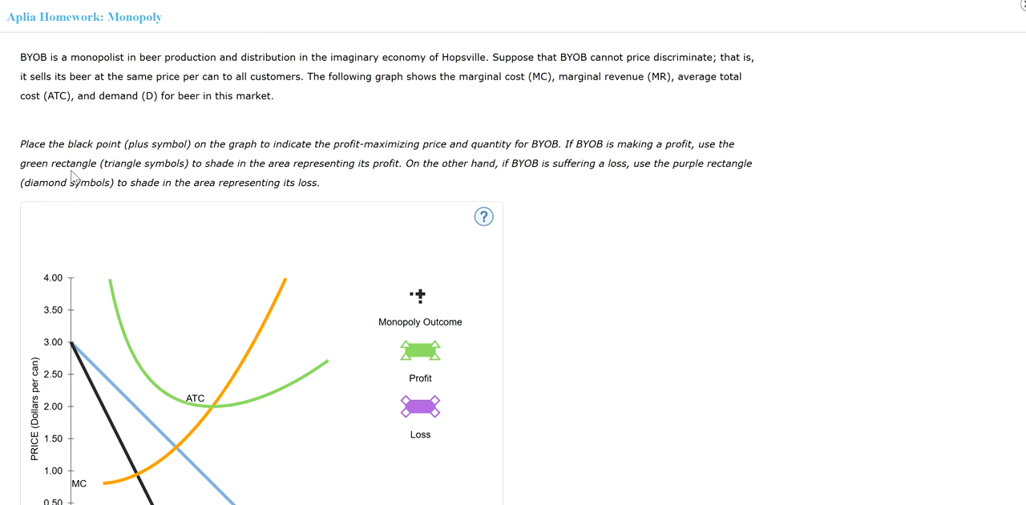
mouse_move(189, 178)
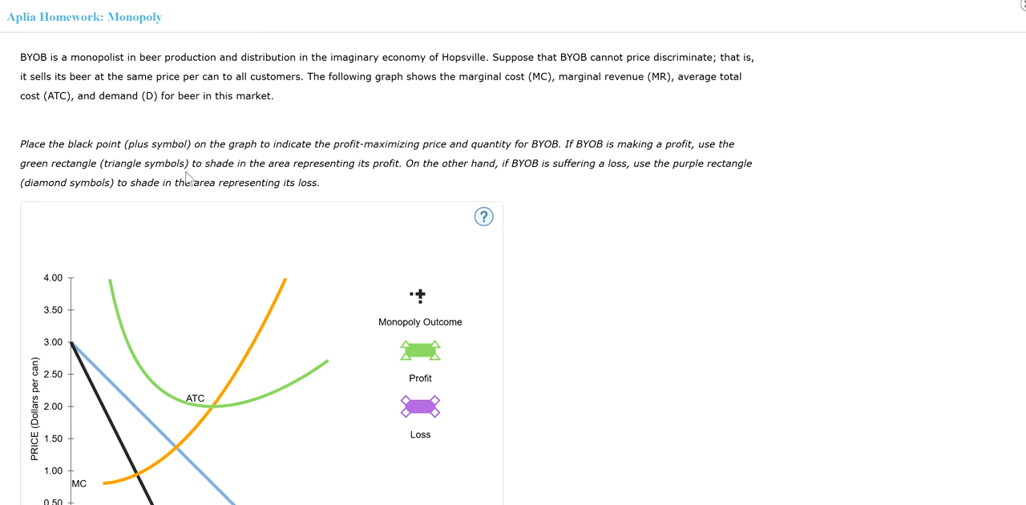
mouse_move(388, 179)
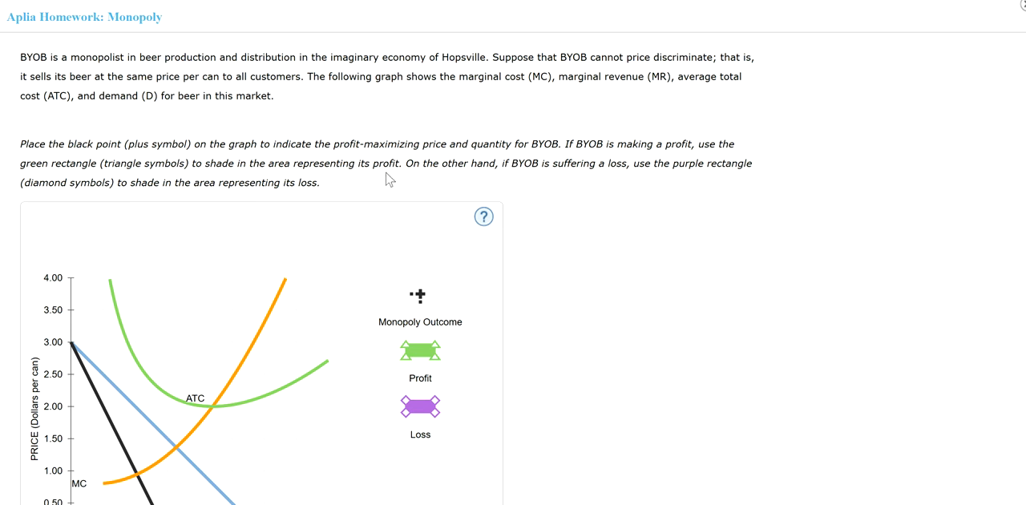
mouse_move(559, 175)
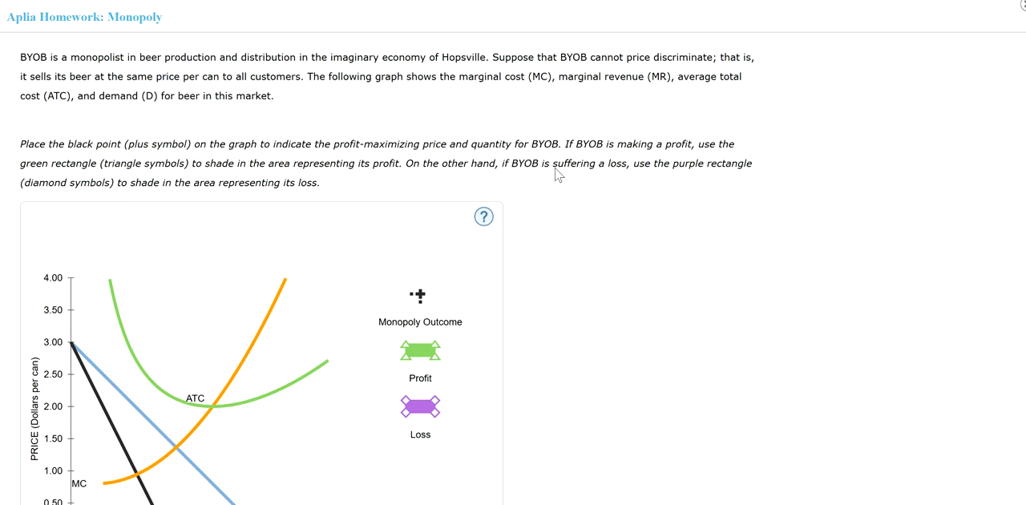
mouse_move(708, 178)
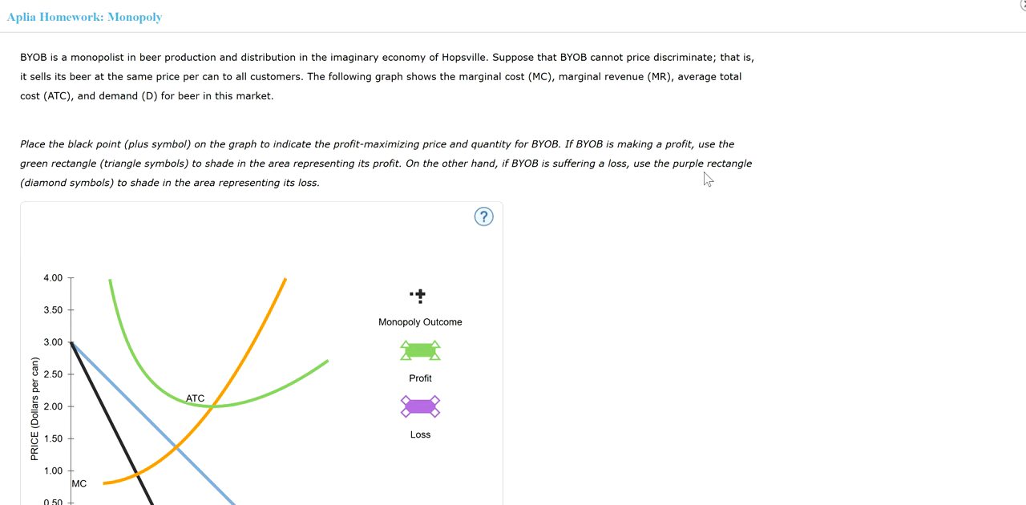
mouse_move(177, 195)
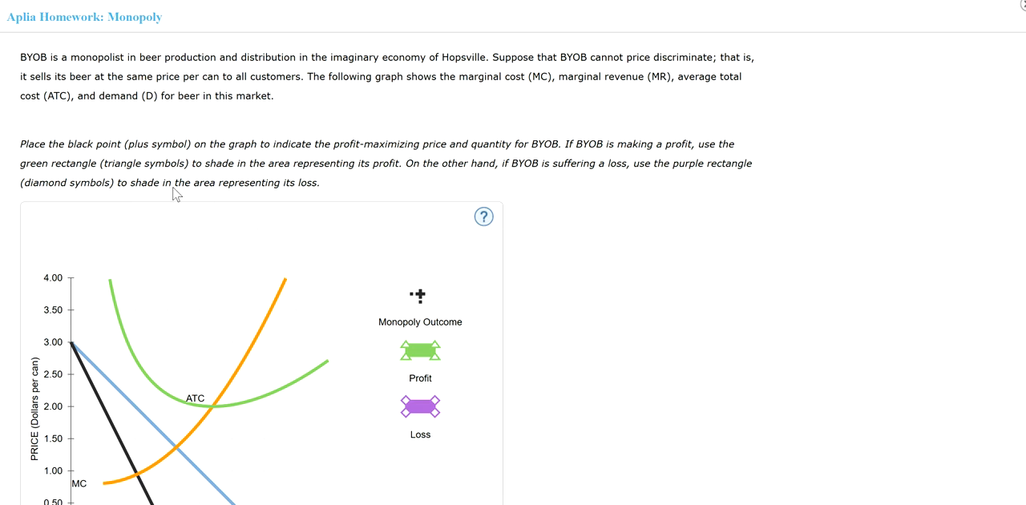
mouse_move(684, 182)
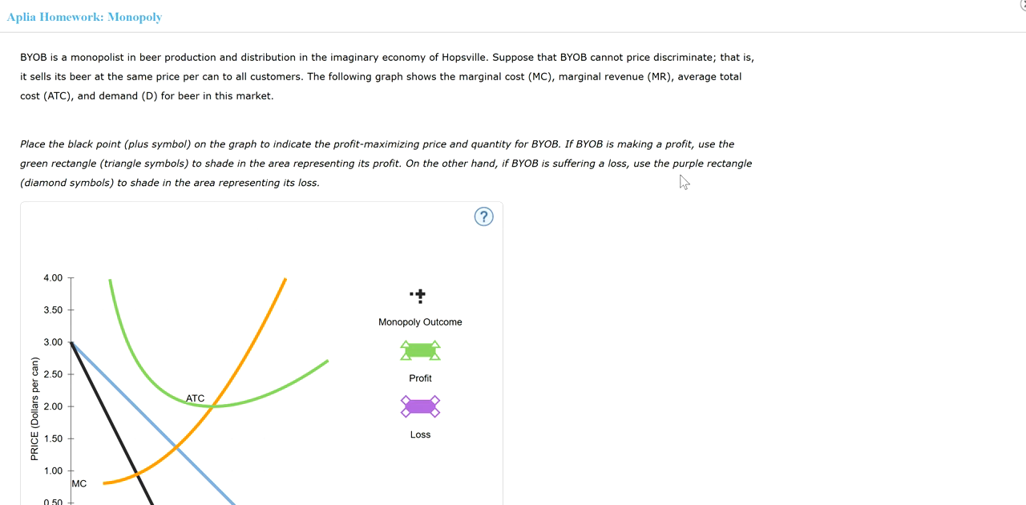
scroll("down", 3)
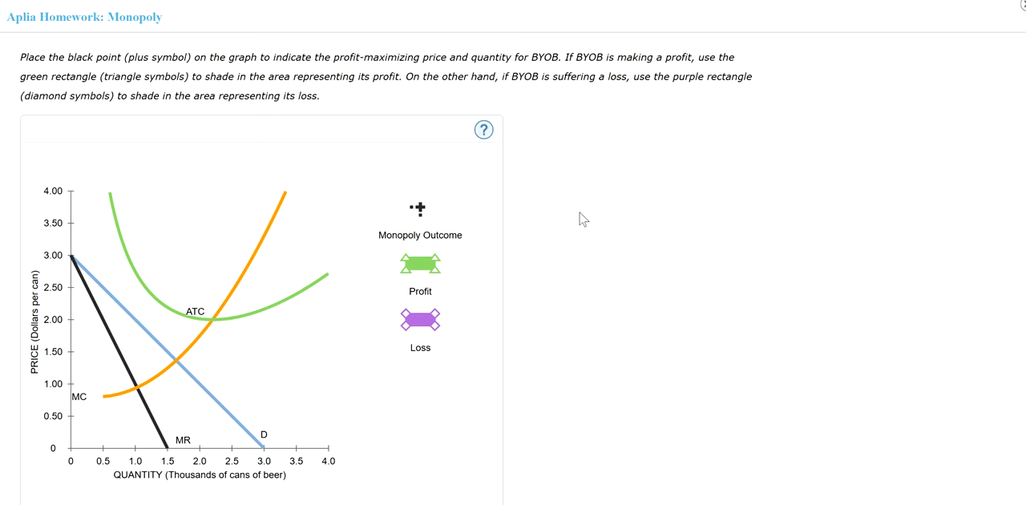
mouse_move(158, 394)
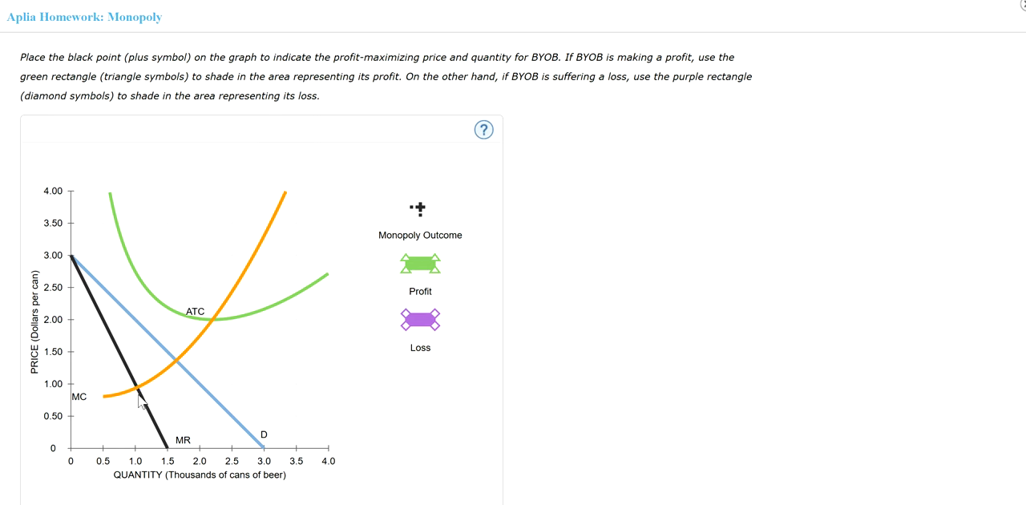
mouse_move(136, 452)
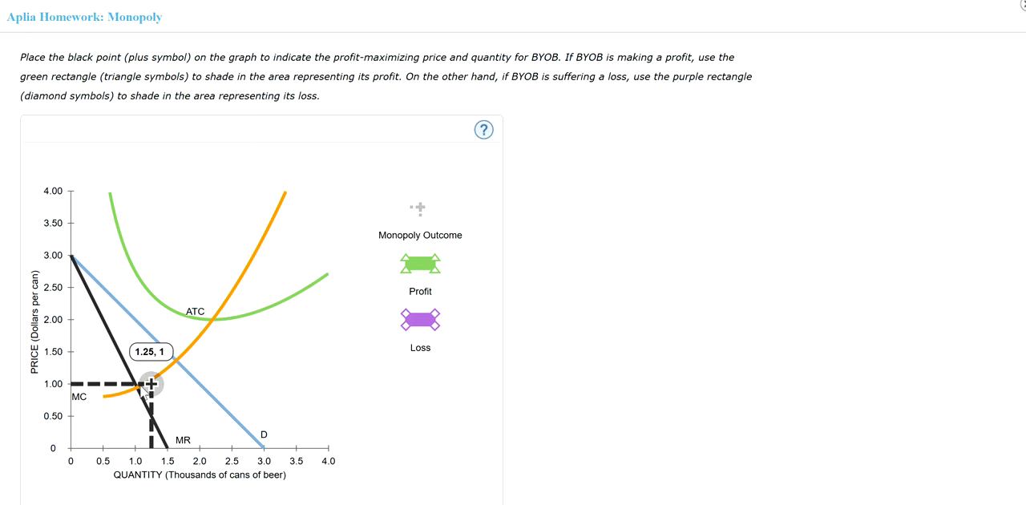
left_click_drag(150, 383, 136, 383)
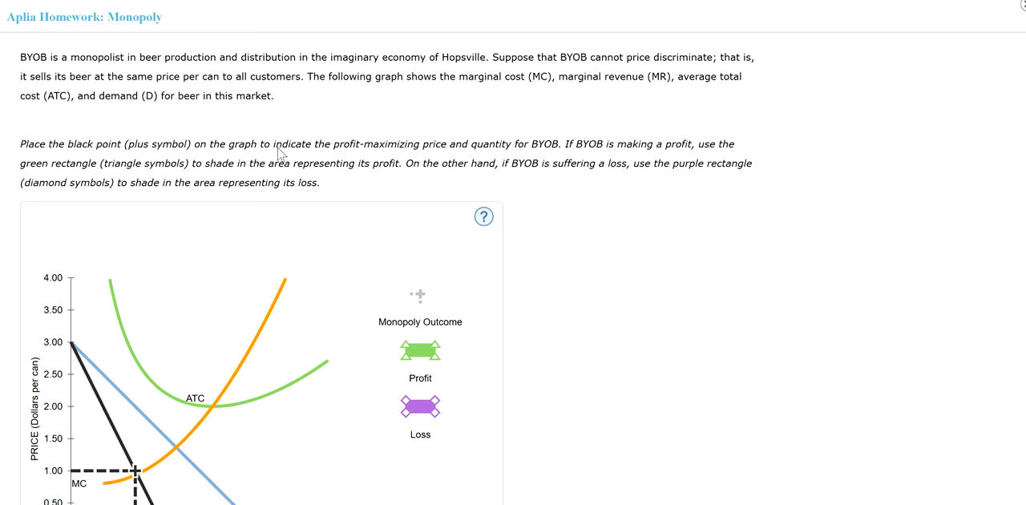
double_click(371, 144)
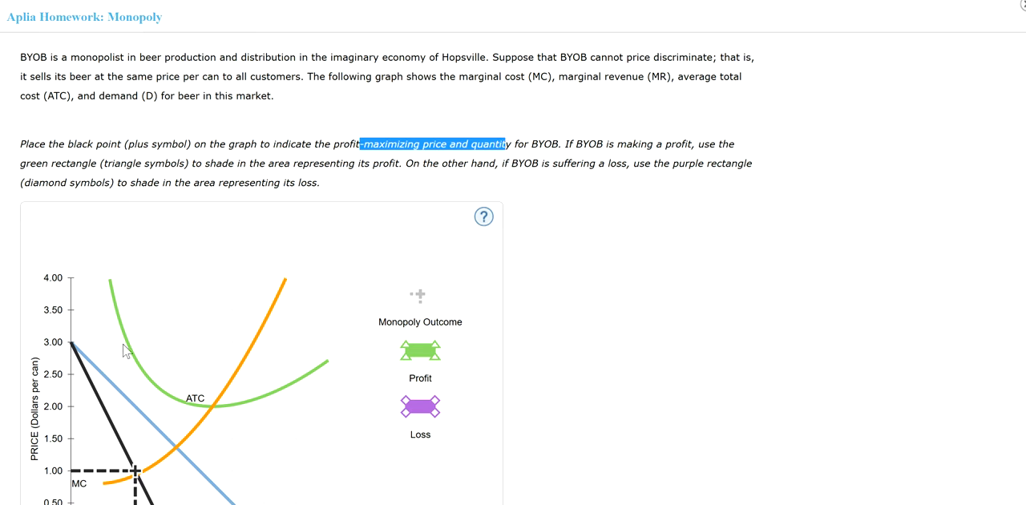
Step: Scroll down to the follow-up question about BYOB raising its price from $2.00 to $2.25
scroll("down", 3)
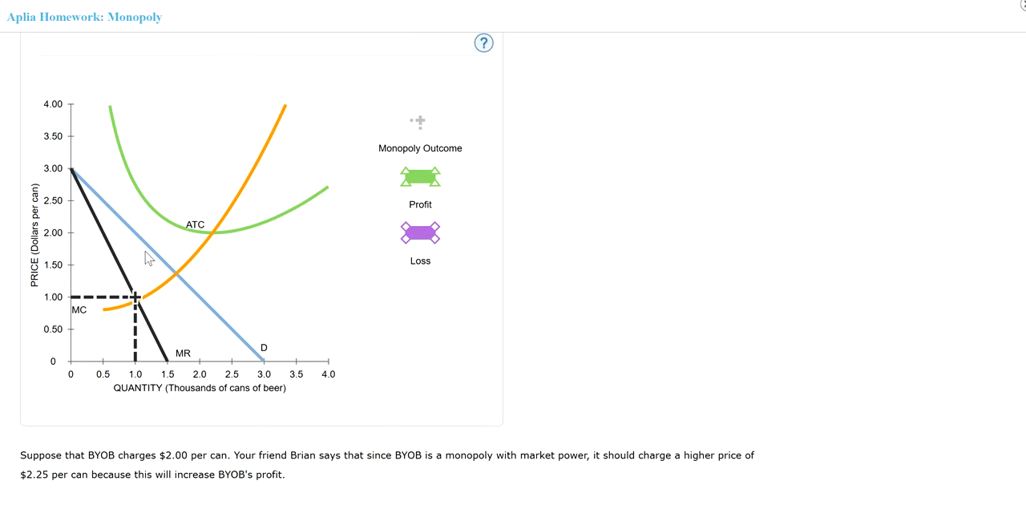
mouse_move(136, 303)
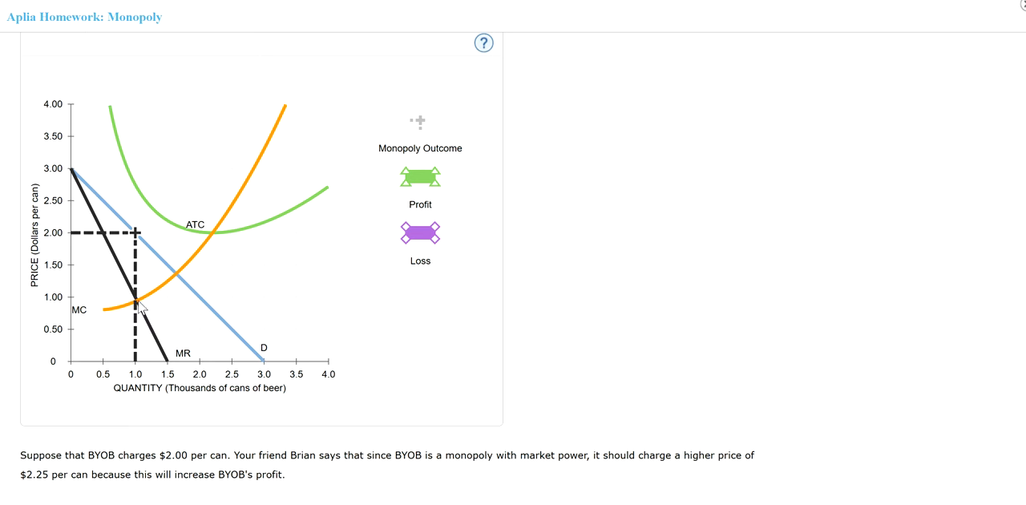
mouse_move(142, 240)
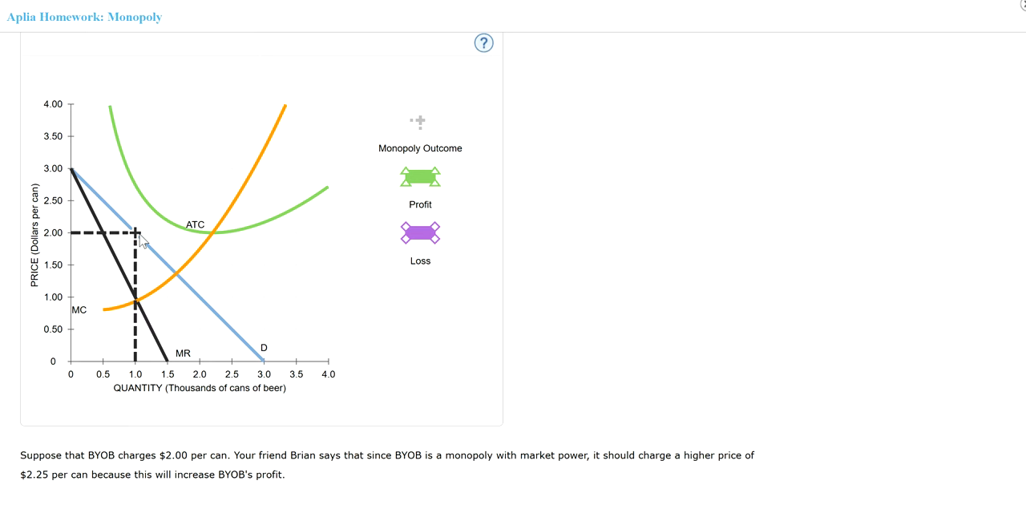
mouse_move(100, 244)
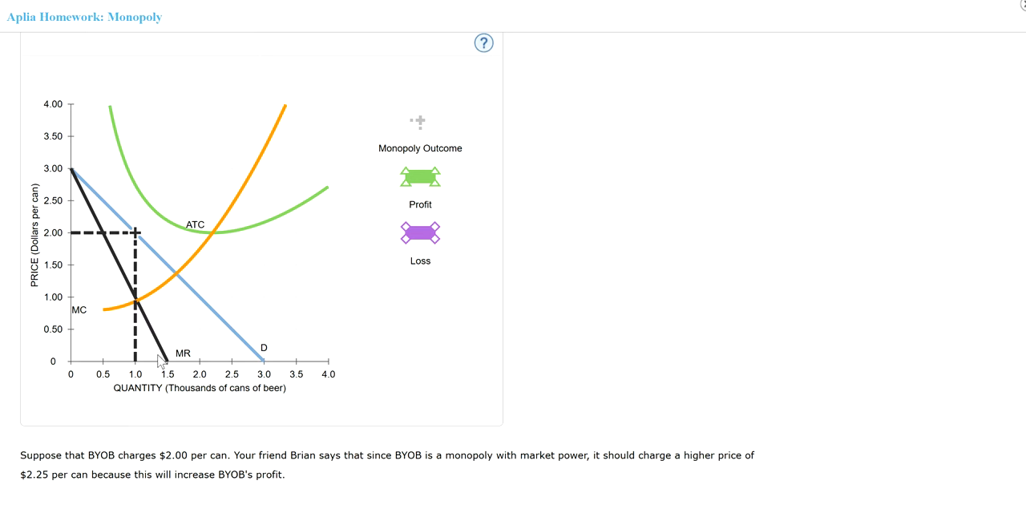
mouse_move(159, 362)
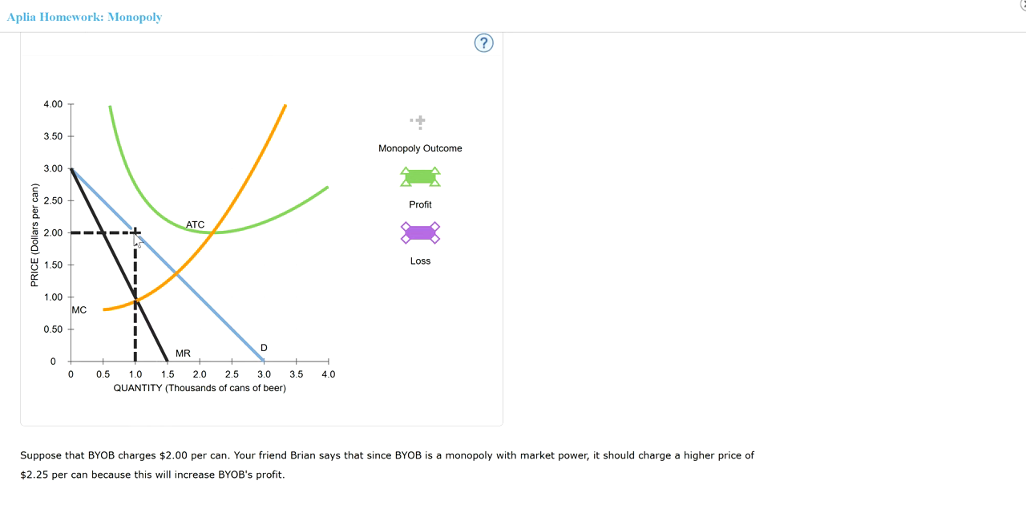
mouse_move(150, 205)
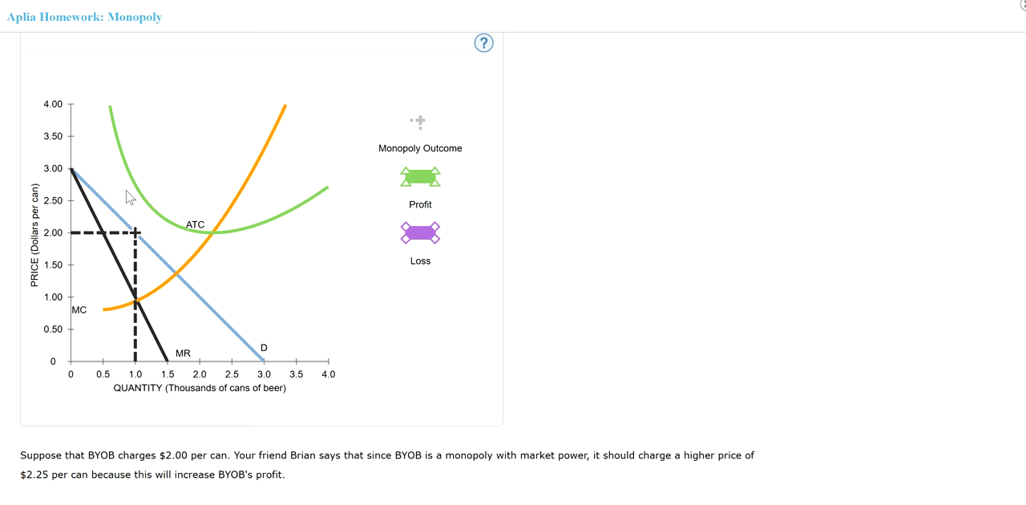
mouse_move(136, 245)
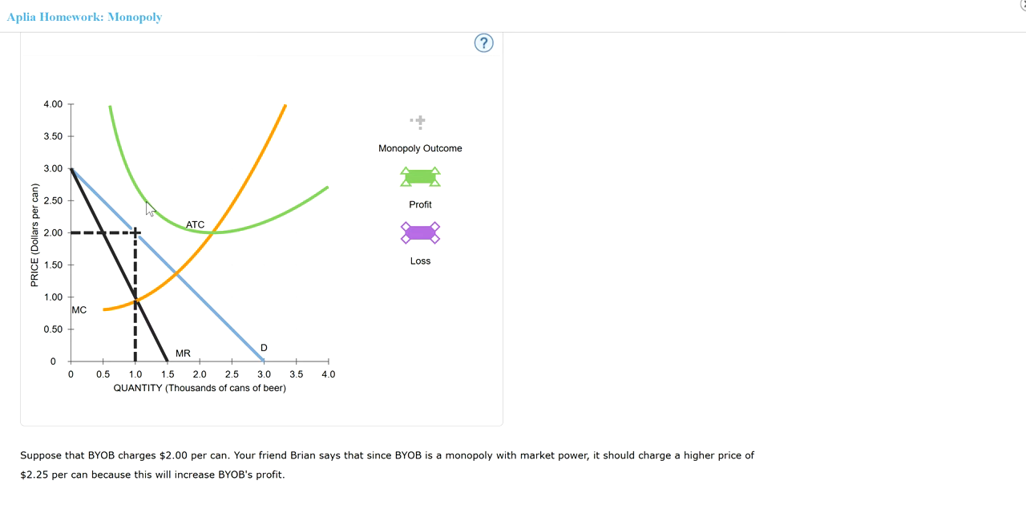
mouse_move(430, 247)
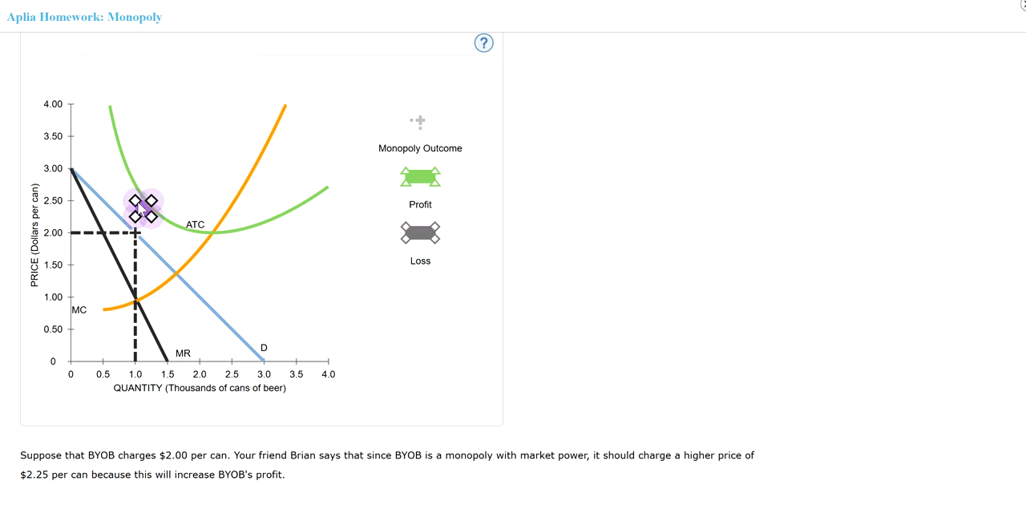
Step: Stretch the purple loss rectangle over 0–1.0 thousand cans, from $2.00 up to about $2.75
left_click_drag(144, 205, 76, 189)
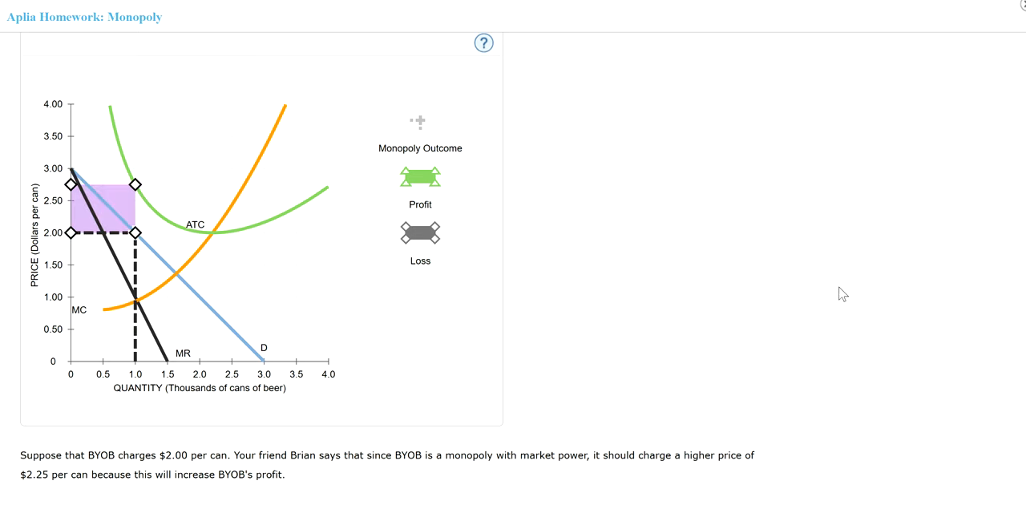
scroll("down", 3)
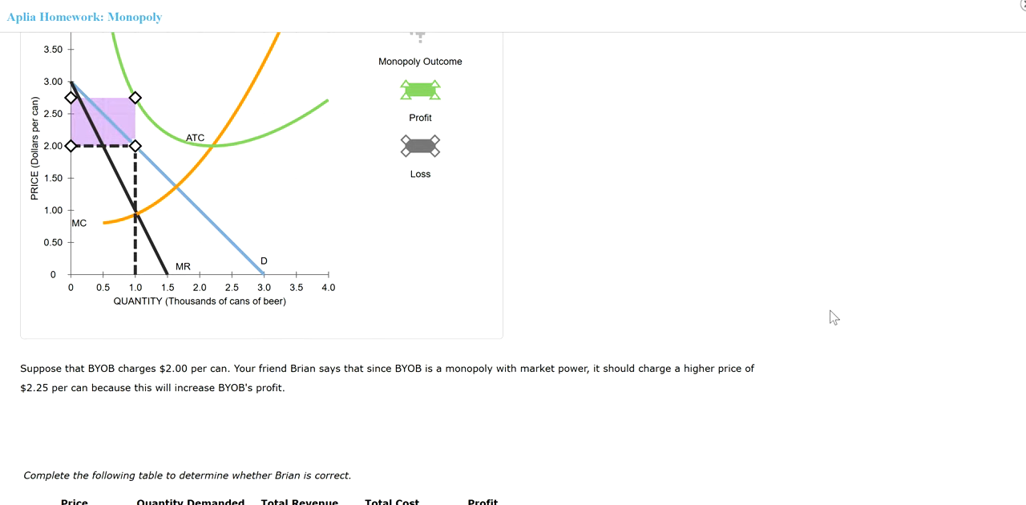
Step: Enter 1,000 cans demanded and total revenue 2000 in the $2.00 table row
scroll("down", 3)
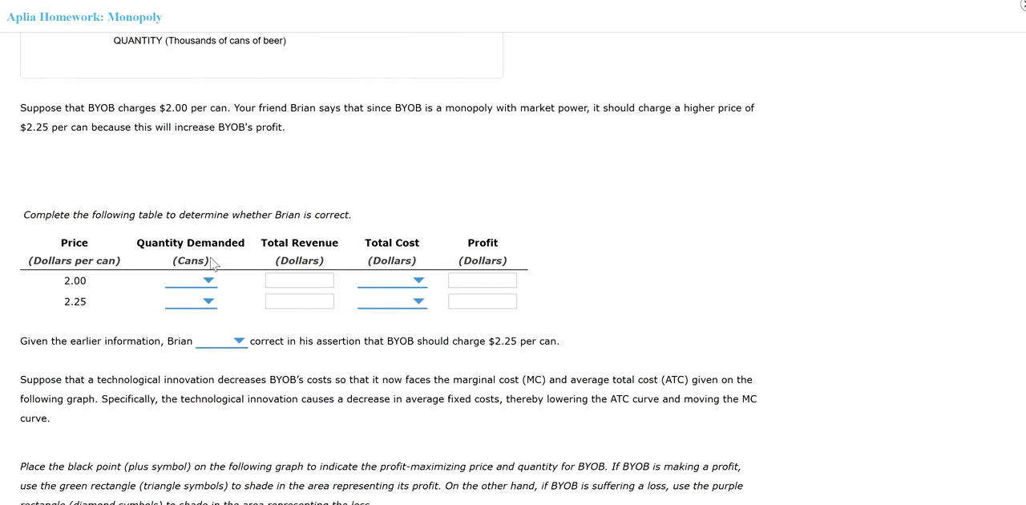
mouse_move(54, 128)
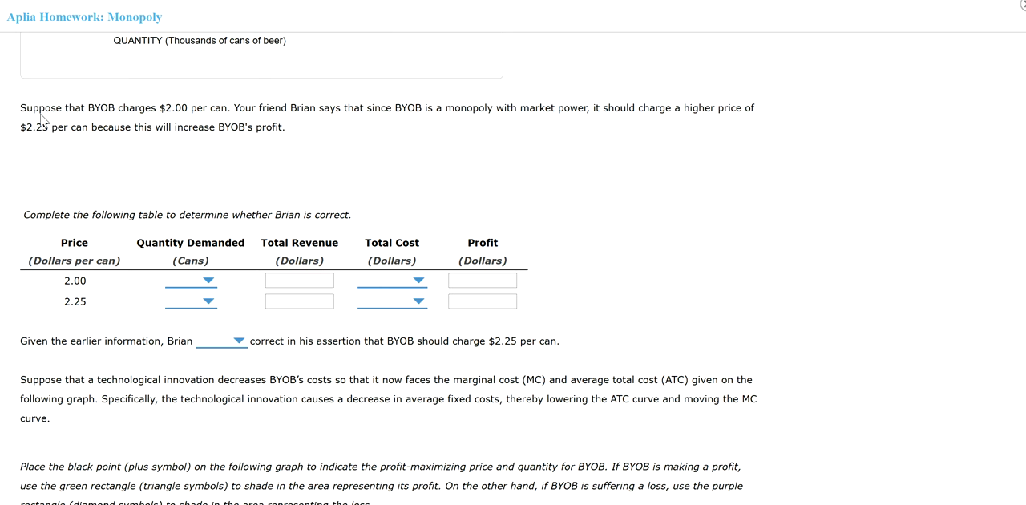
mouse_move(270, 125)
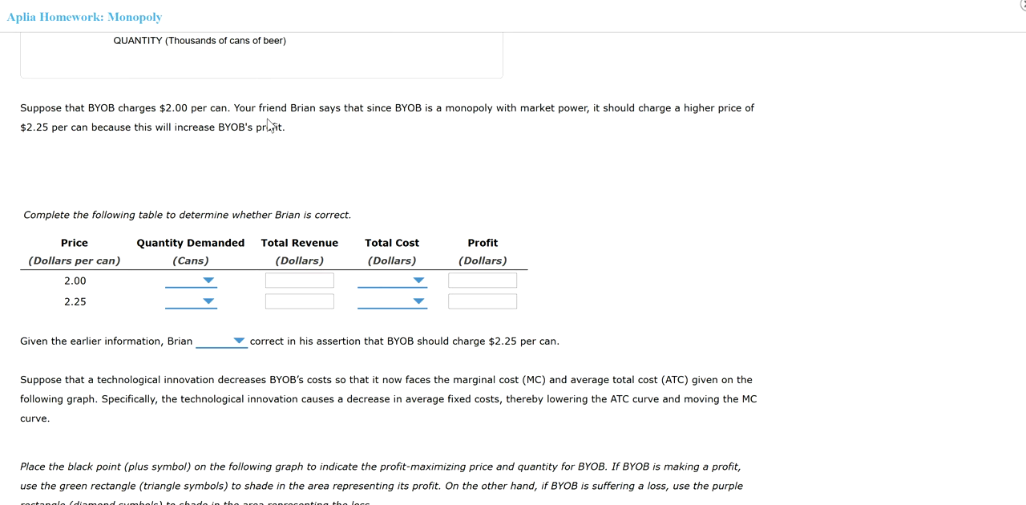
mouse_move(358, 110)
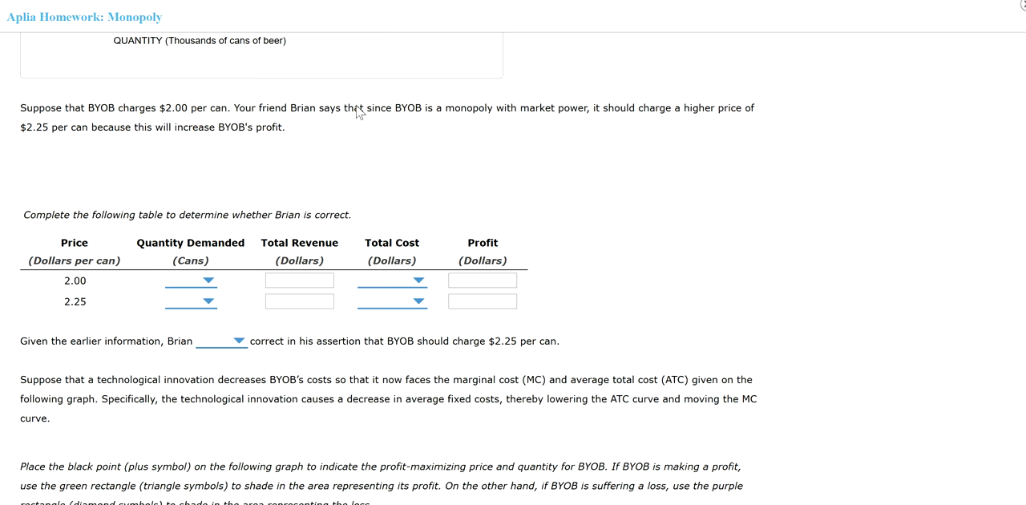
mouse_move(483, 120)
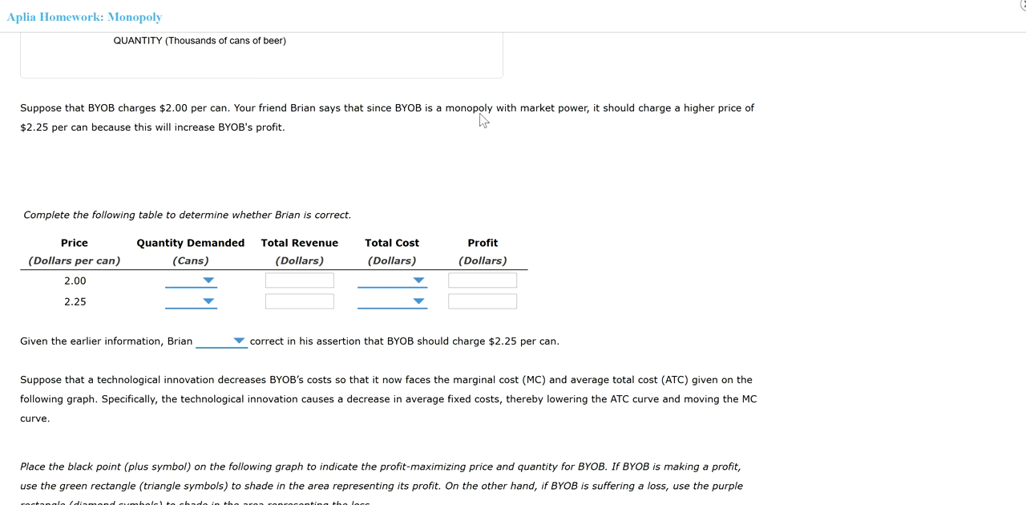
mouse_move(709, 122)
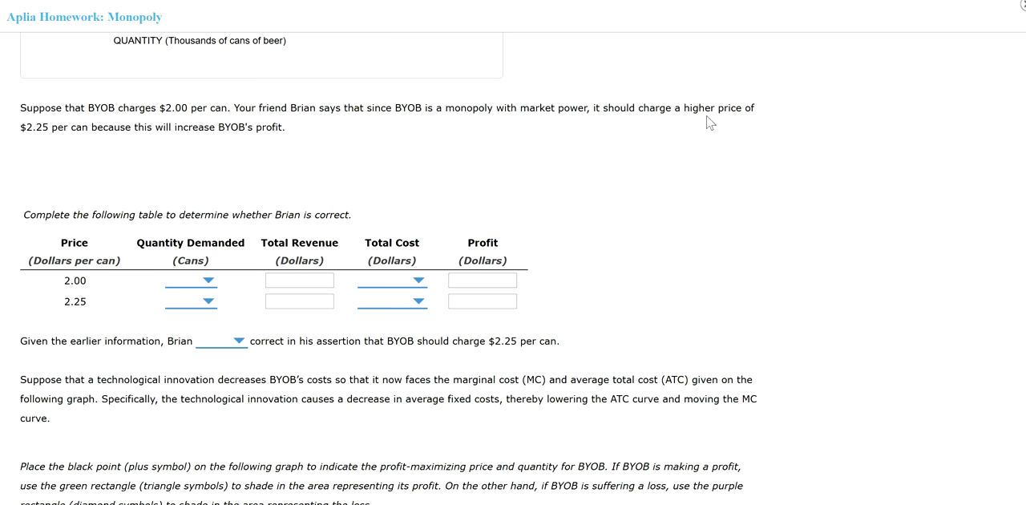
mouse_move(96, 139)
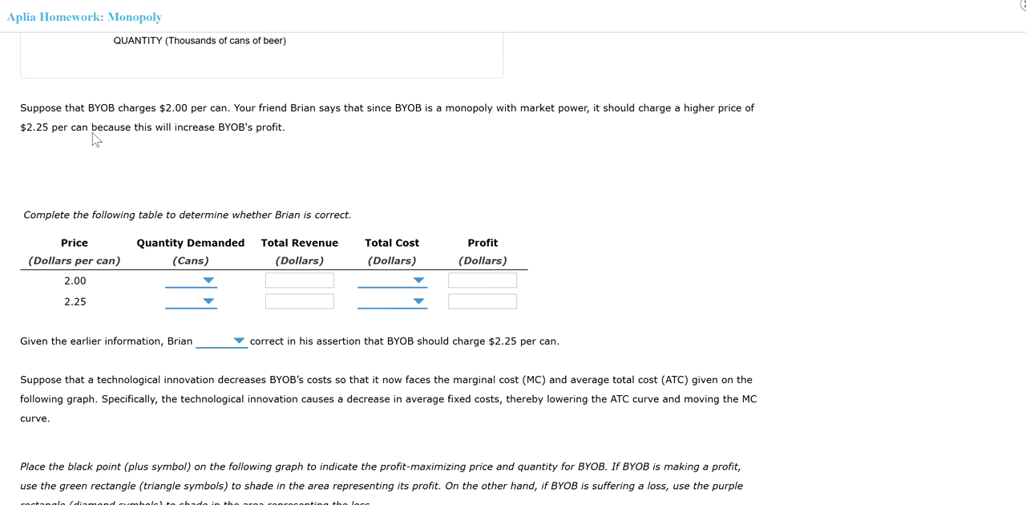
mouse_move(157, 153)
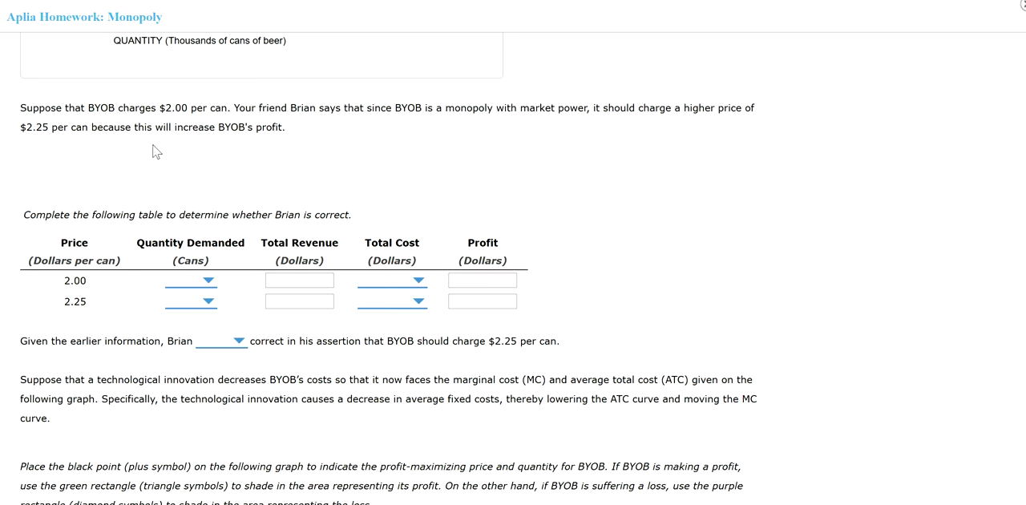
mouse_move(203, 174)
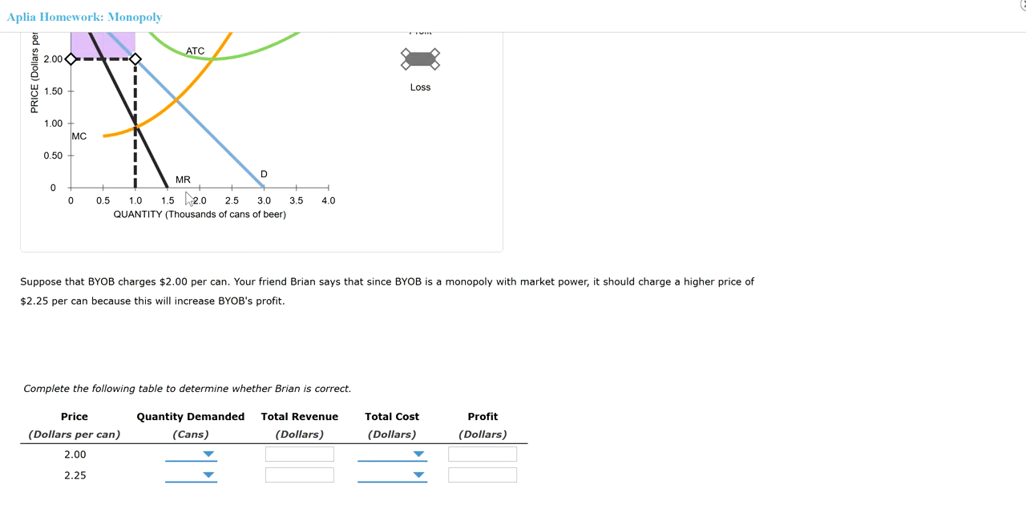
mouse_move(163, 421)
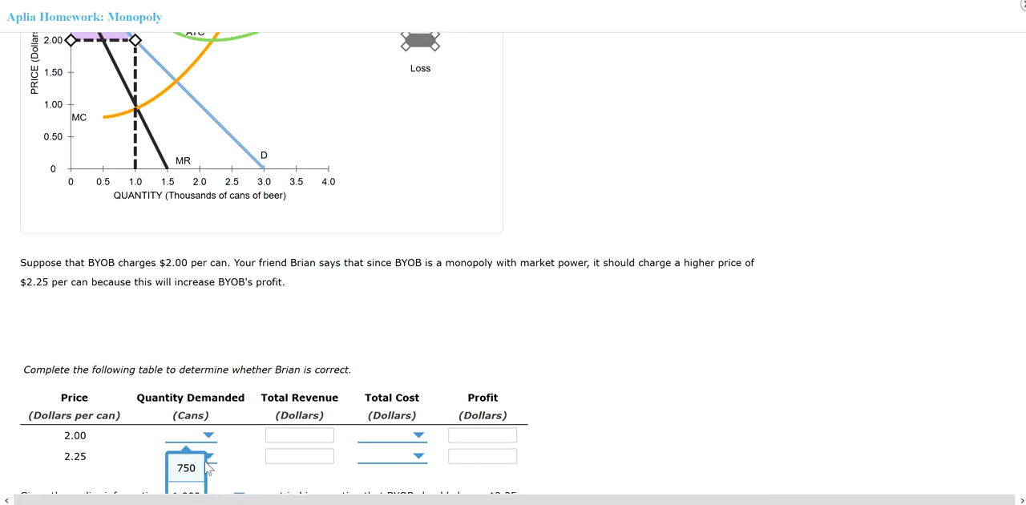
scroll("down", 3)
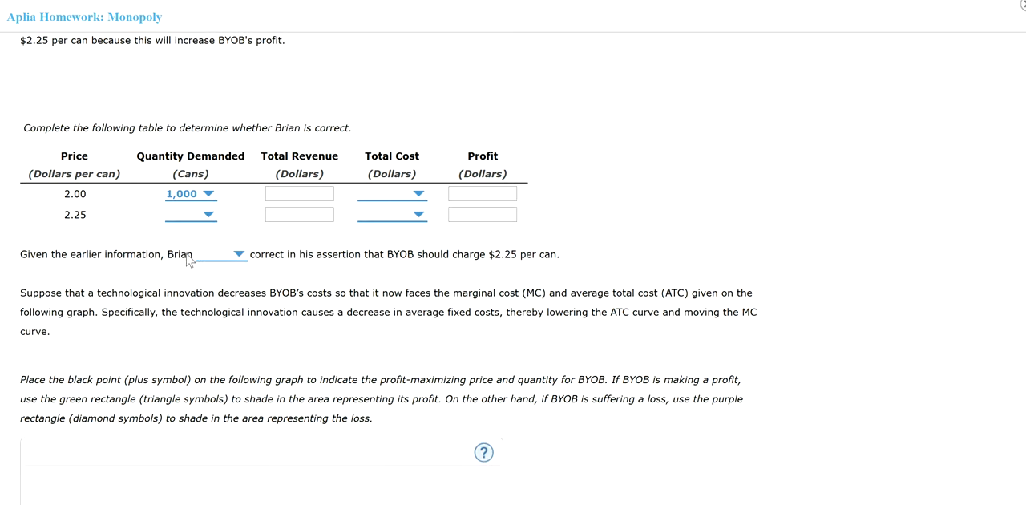
left_click(299, 194)
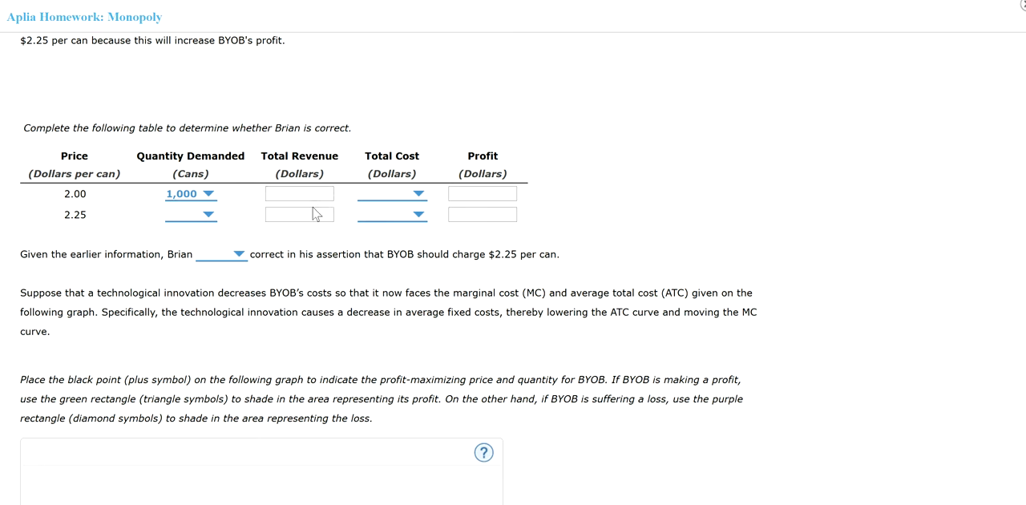
type("2000")
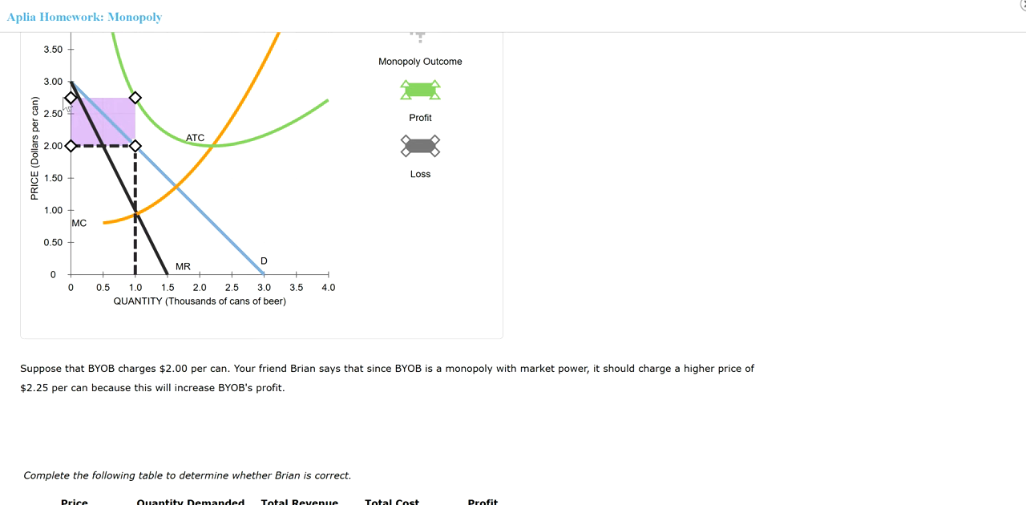
mouse_move(550, 243)
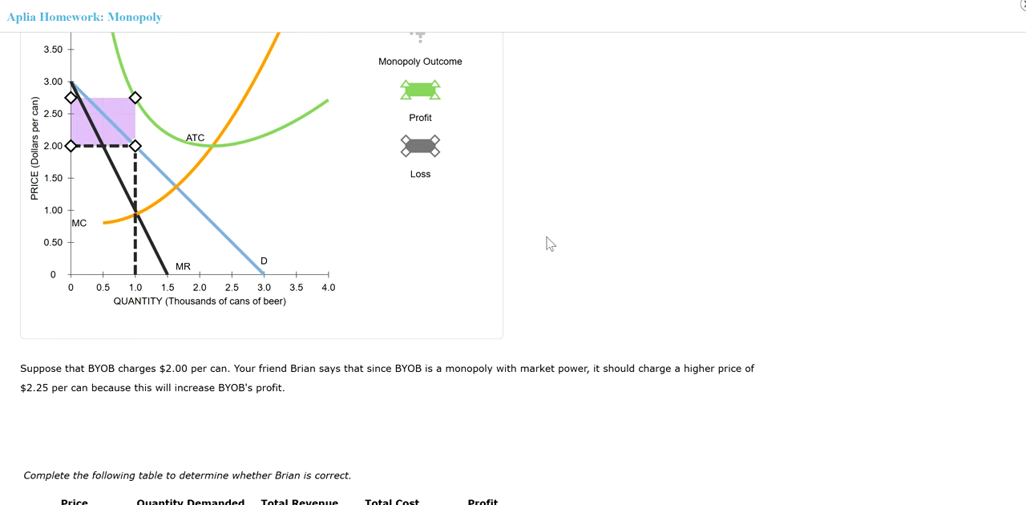
Step: Complete the $2.00 row with total cost $2,750.00 and profit -750
scroll("down", 3)
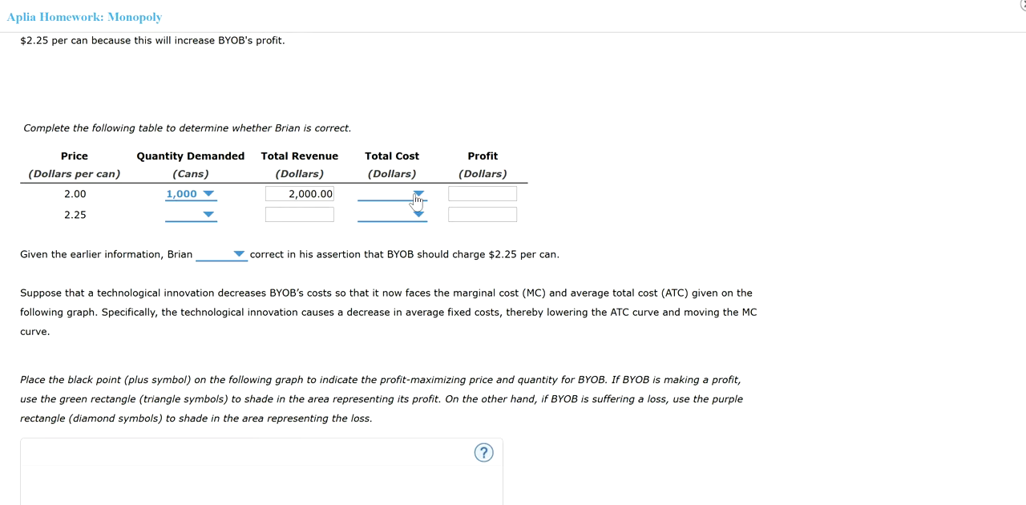
left_click(416, 193)
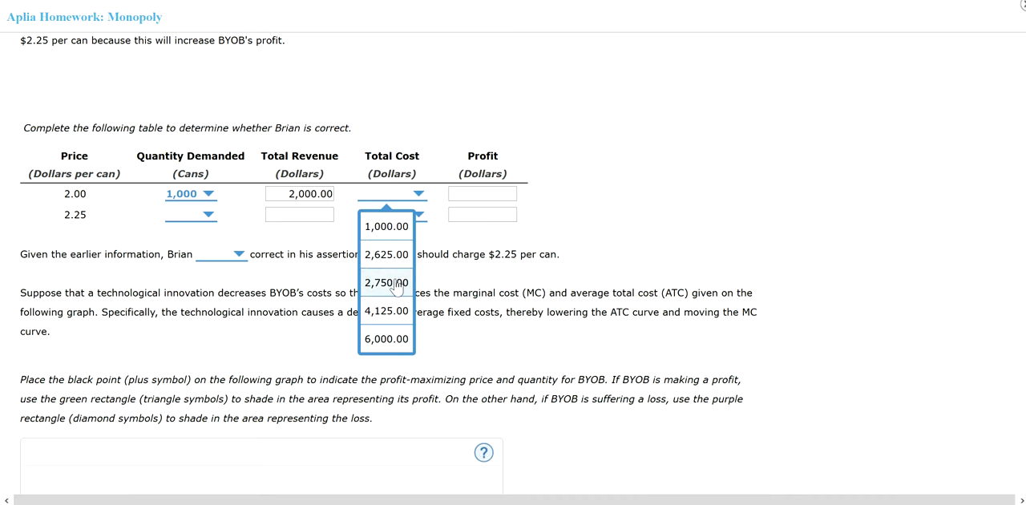
left_click(386, 282)
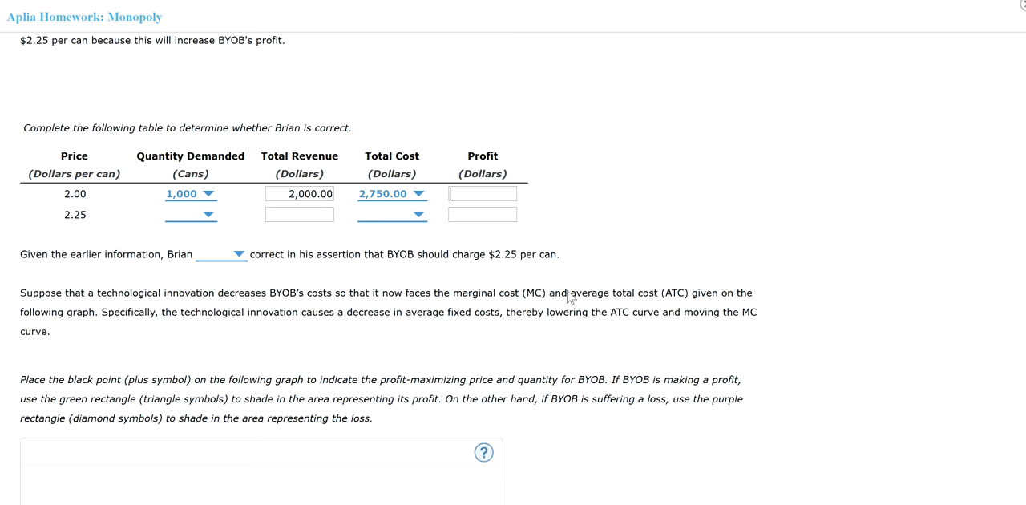
type("-")
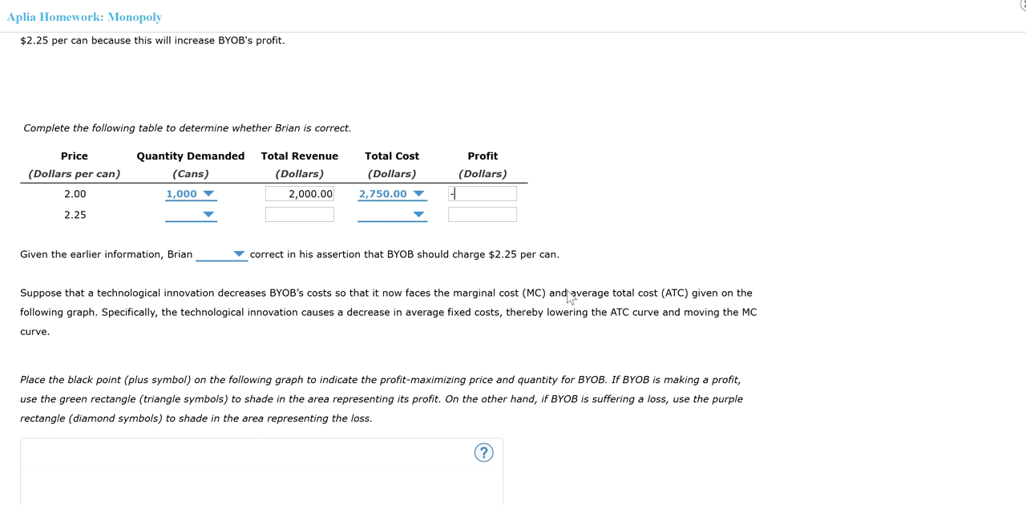
type("750.00")
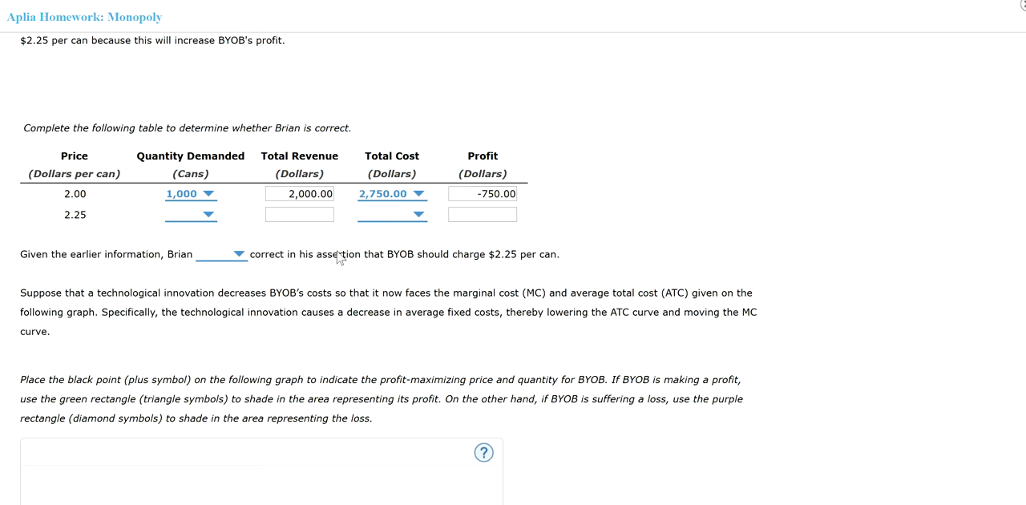
Step: Recheck the graph, then choose 750 cans demanded in the $2.25 row
scroll("down", 3)
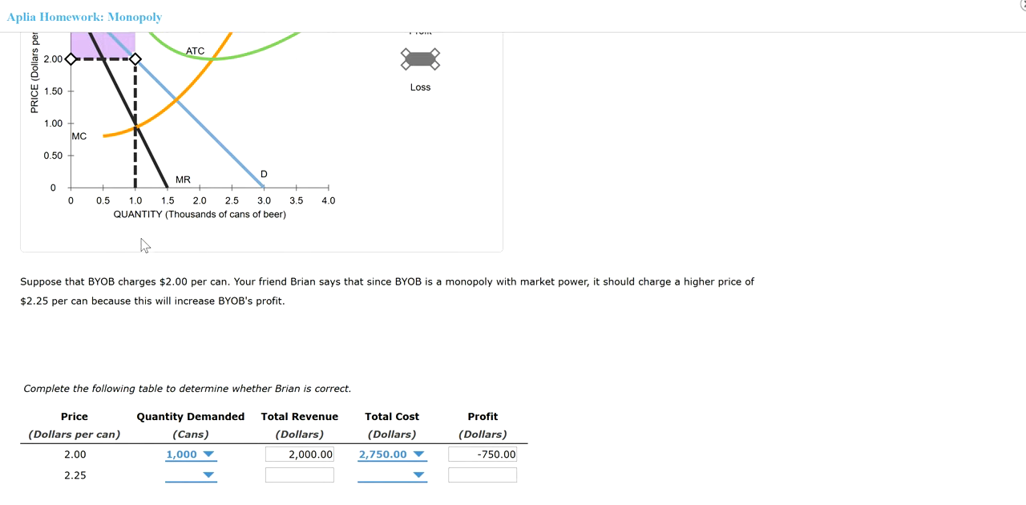
scroll("down", 3)
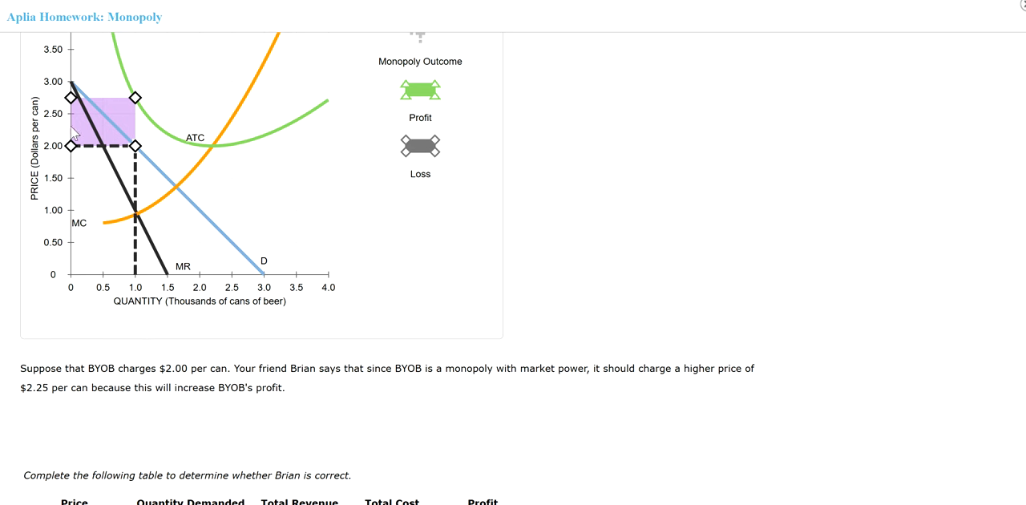
mouse_move(119, 137)
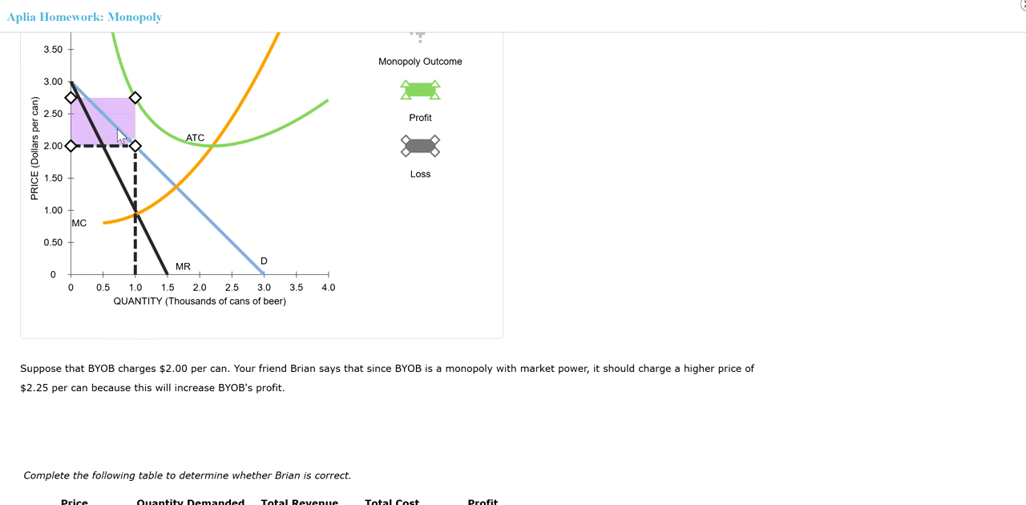
mouse_move(156, 319)
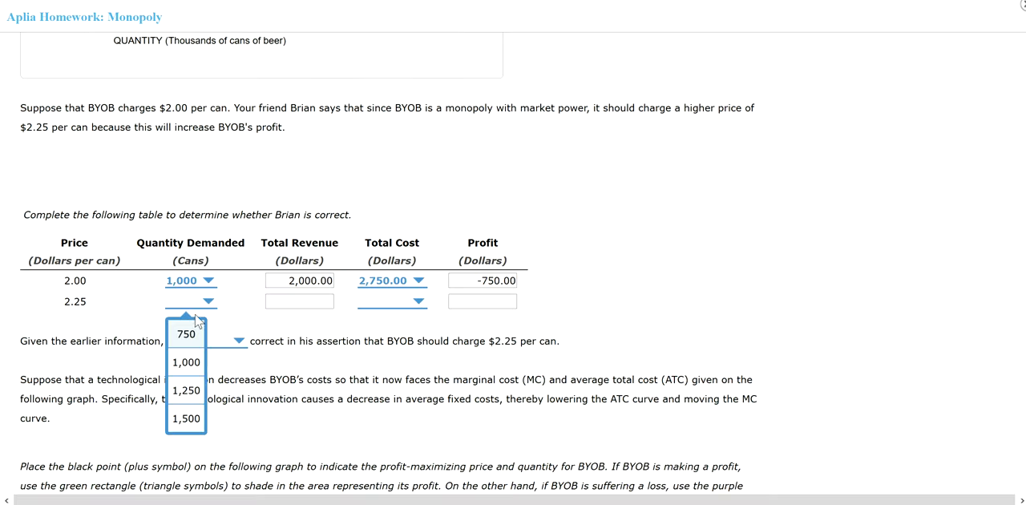
left_click(185, 334)
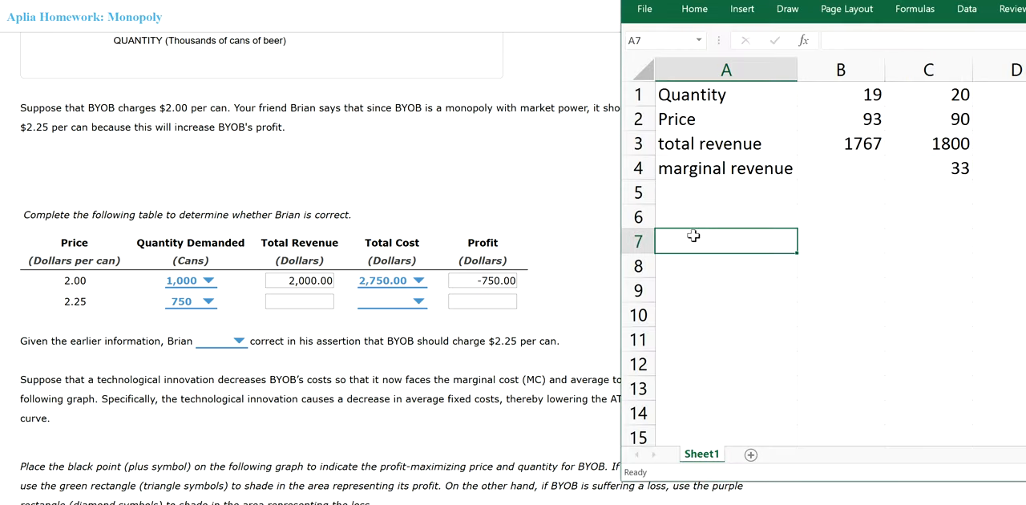
Step: Calculate =7.5*2.25 in Excel cell A7, giving 16.875
type("=7")
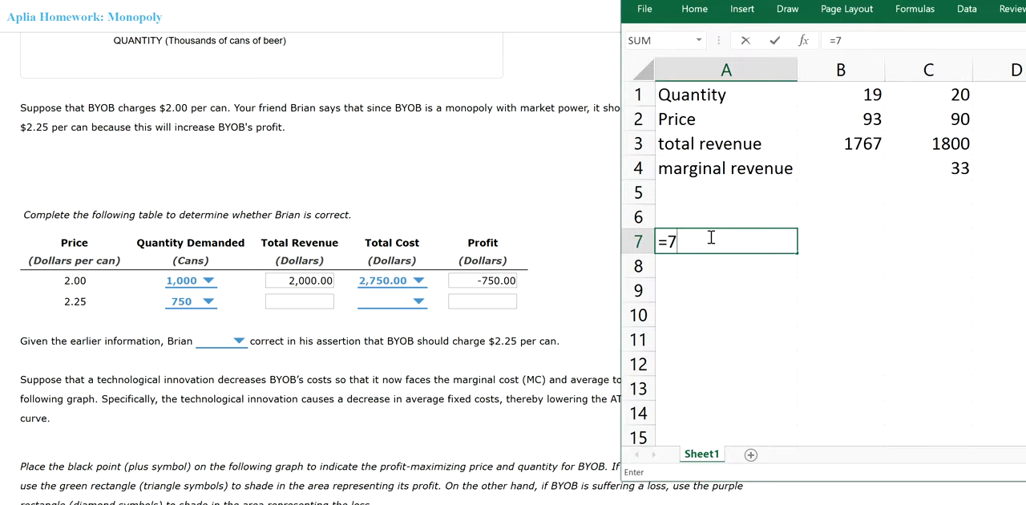
type(".5*")
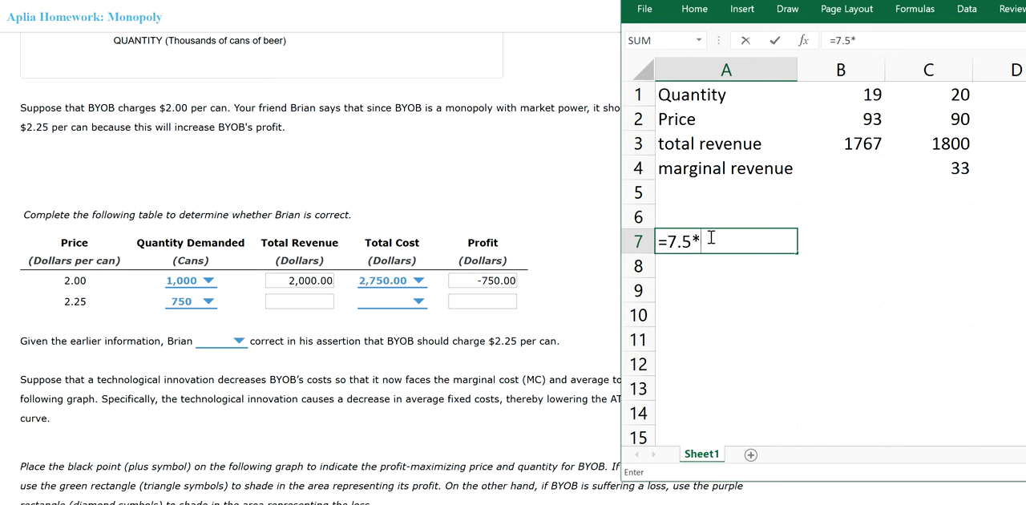
type("2.2")
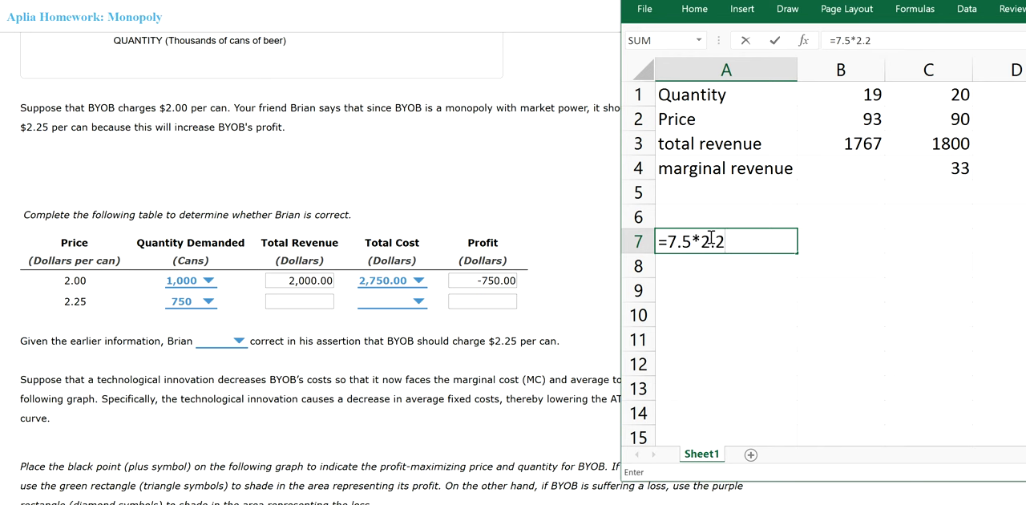
key("enter")
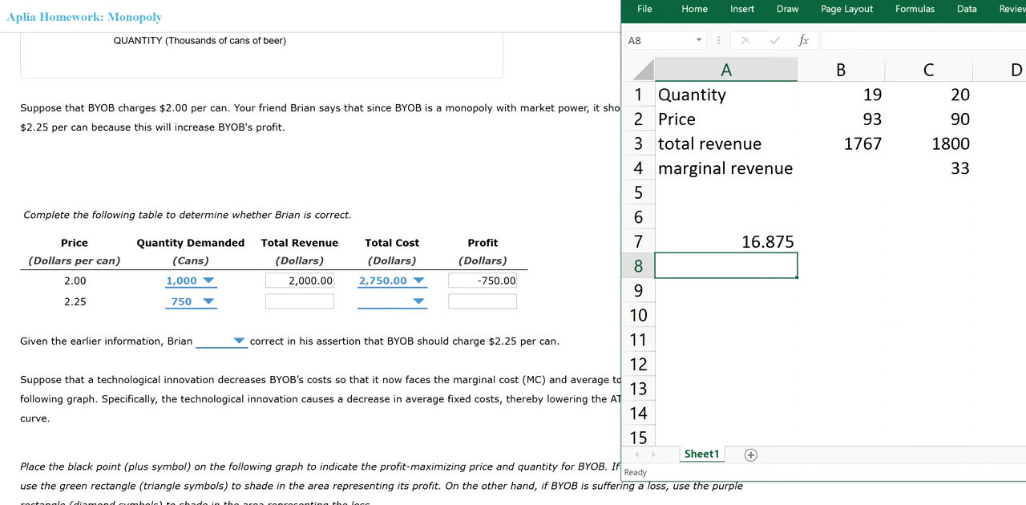
mouse_move(356, 392)
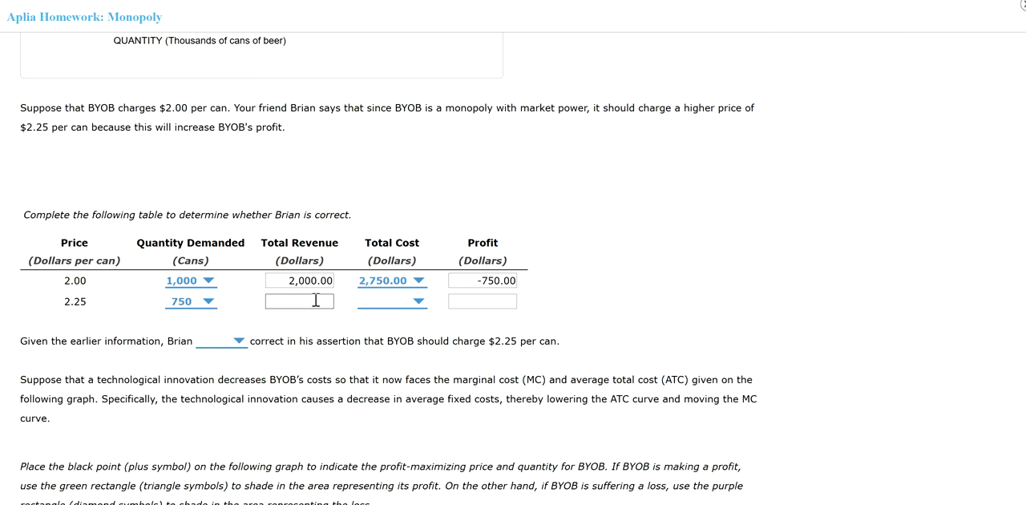
Step: Type 1687.5 as total revenue in Aplia's $2.25 row
type("1687.")
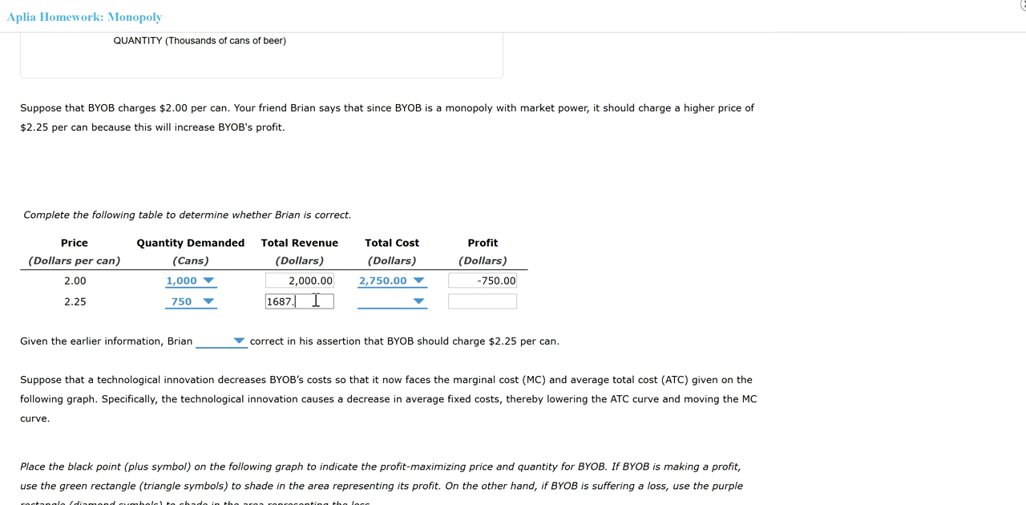
type("50")
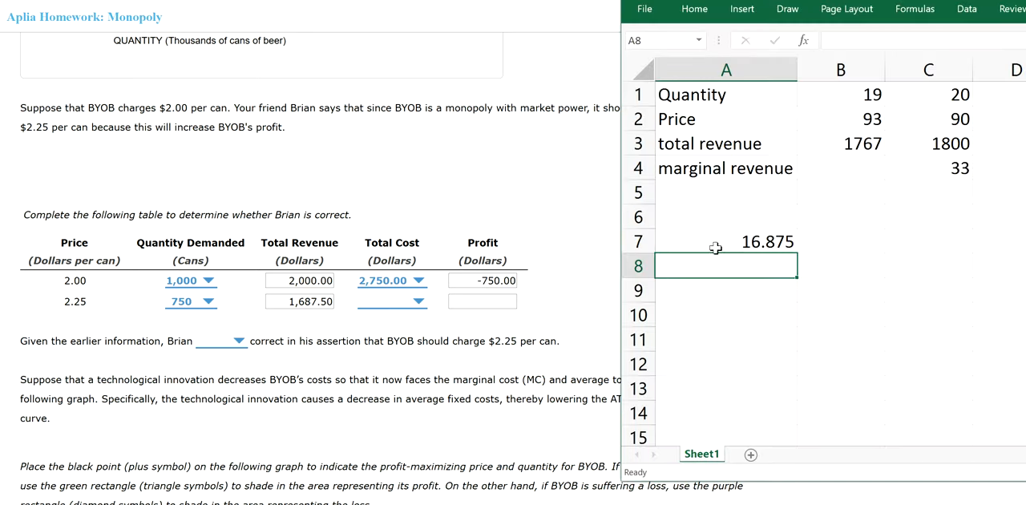
Step: Revise Excel cell A7 to the formula =750*2.25
left_click(725, 241)
type("=750*2.25")
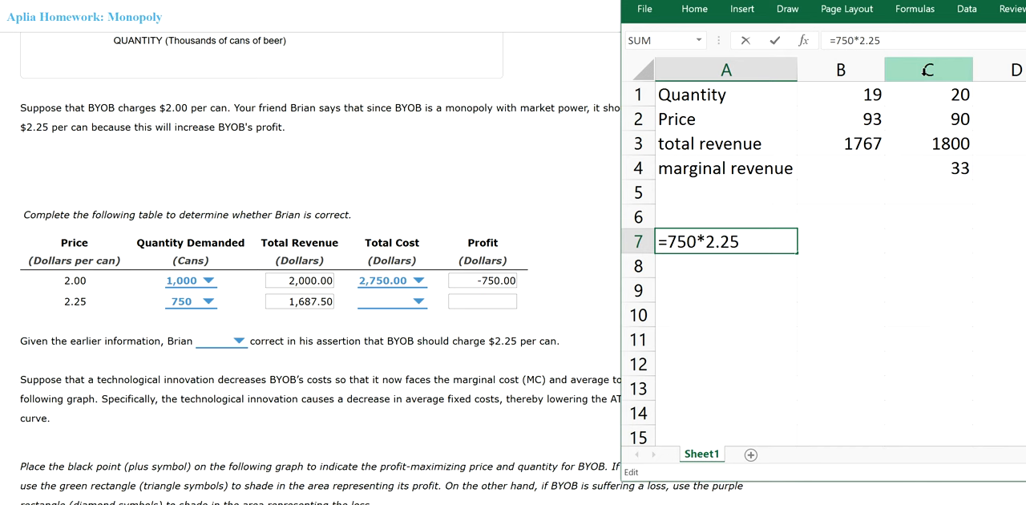
key("Enter")
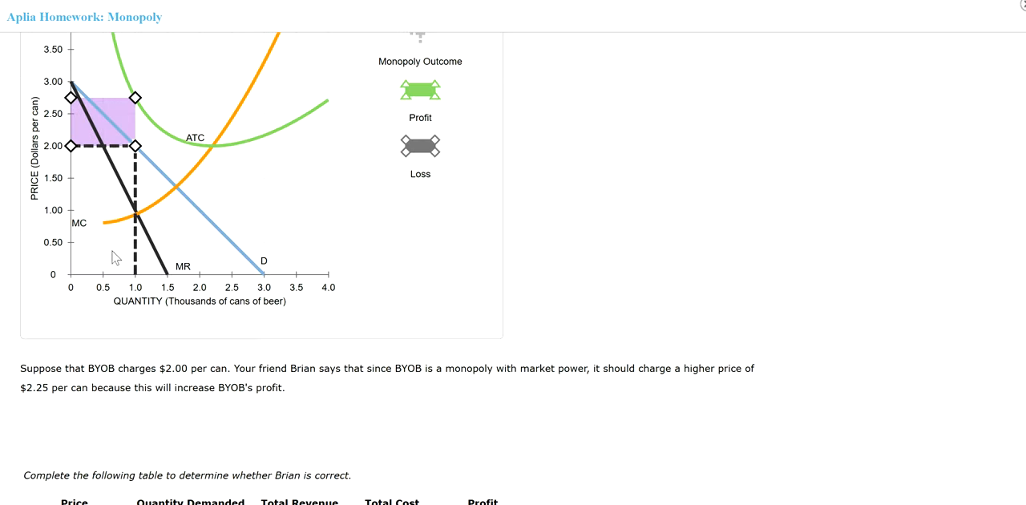
Step: Scroll between the cost graph and the table, then check Excel's 1687.5 result
scroll("down", 3)
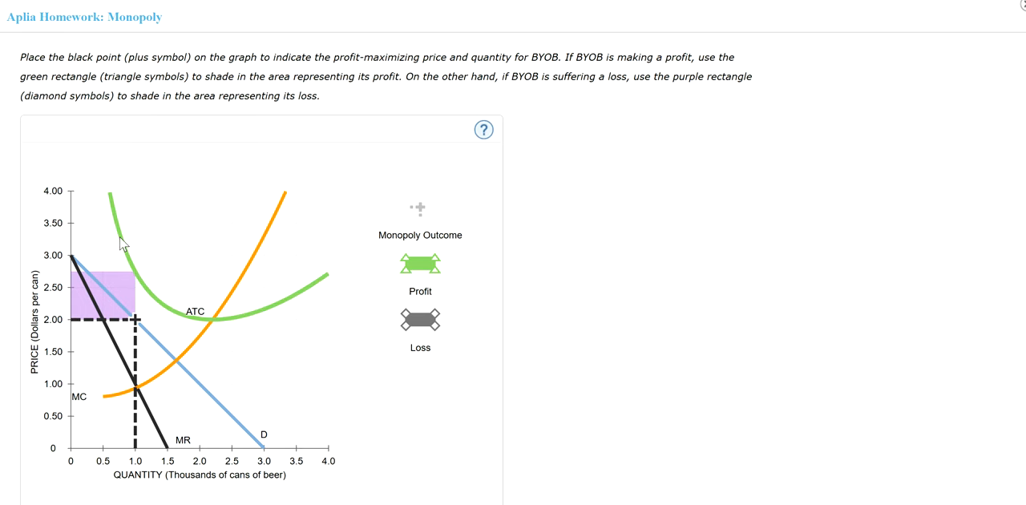
scroll("down", 3)
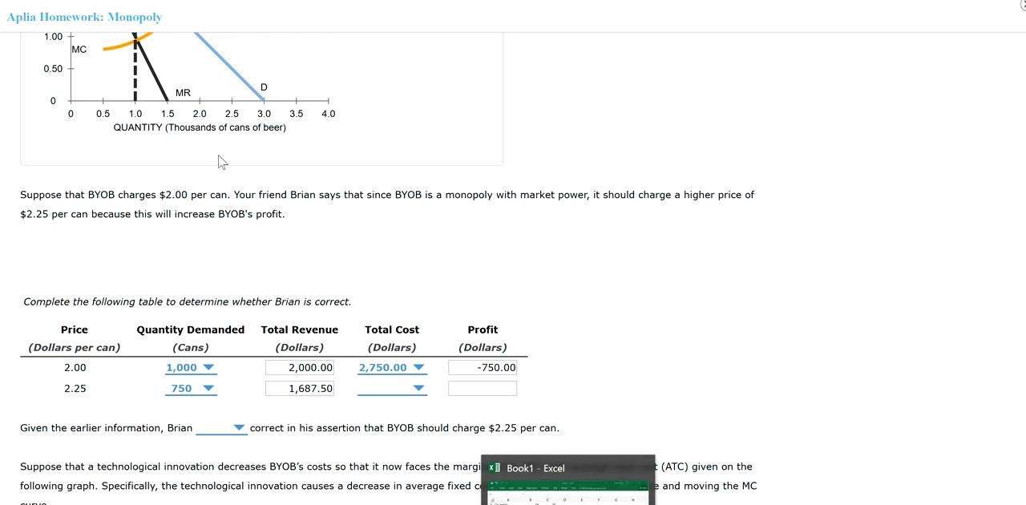
scroll("up", 3)
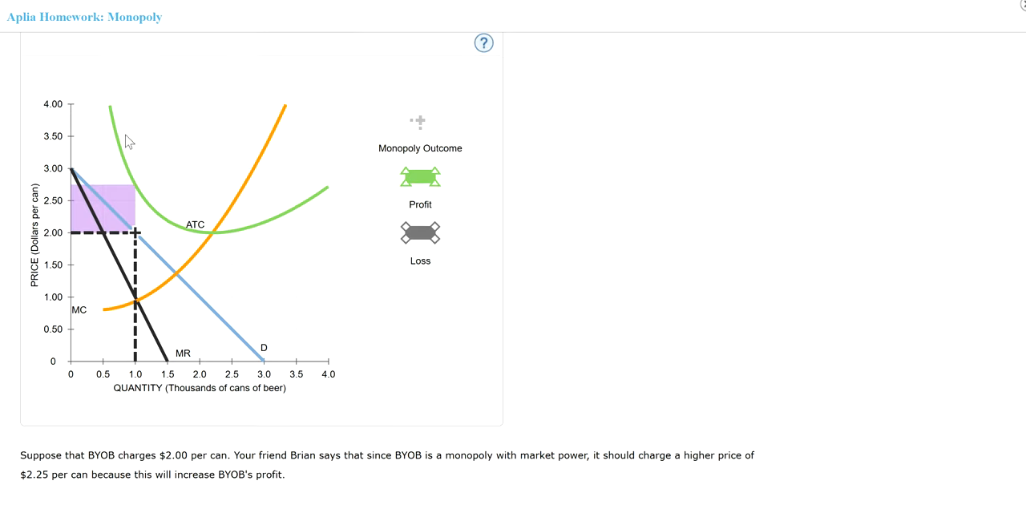
scroll("down", 3)
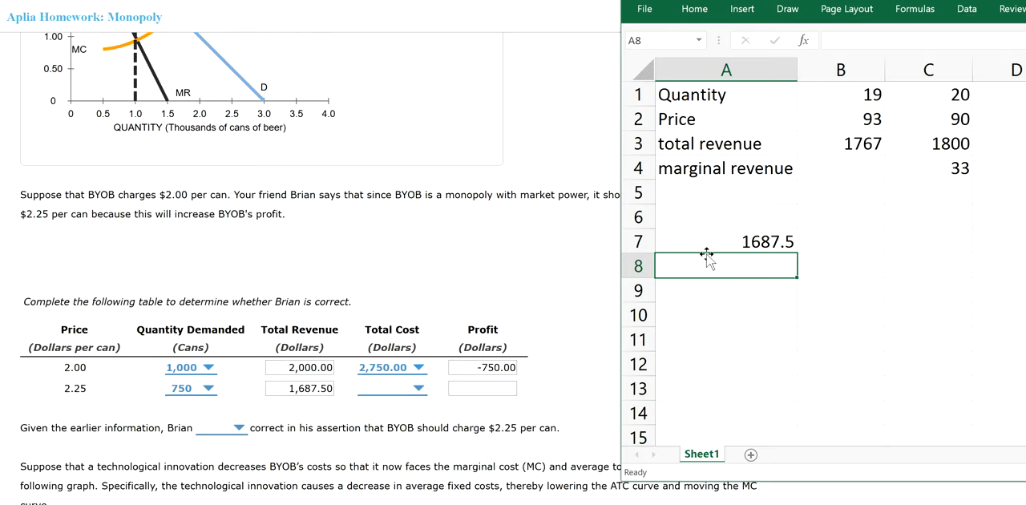
Step: Enter the formula =3.25*750 in Excel cell A8
type("=3.")
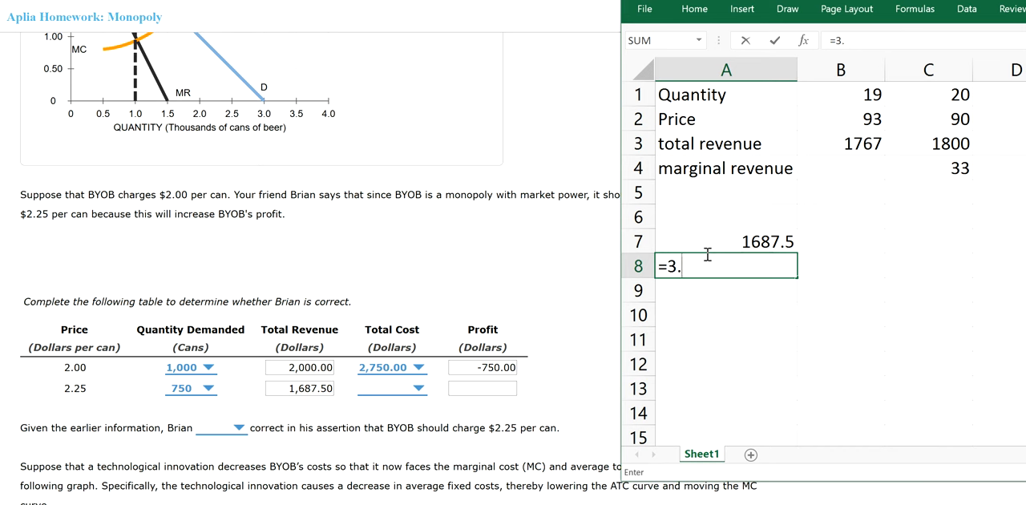
type("25")
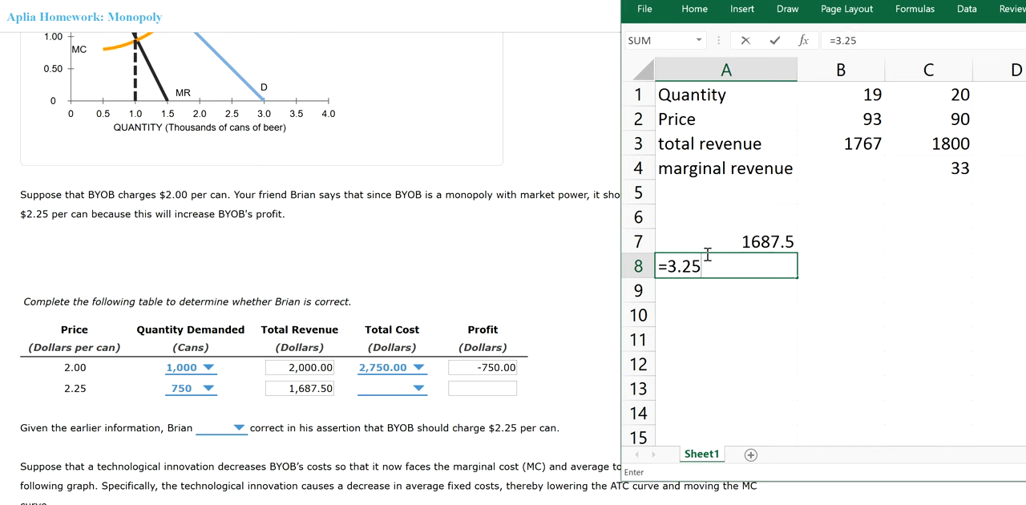
type("*75")
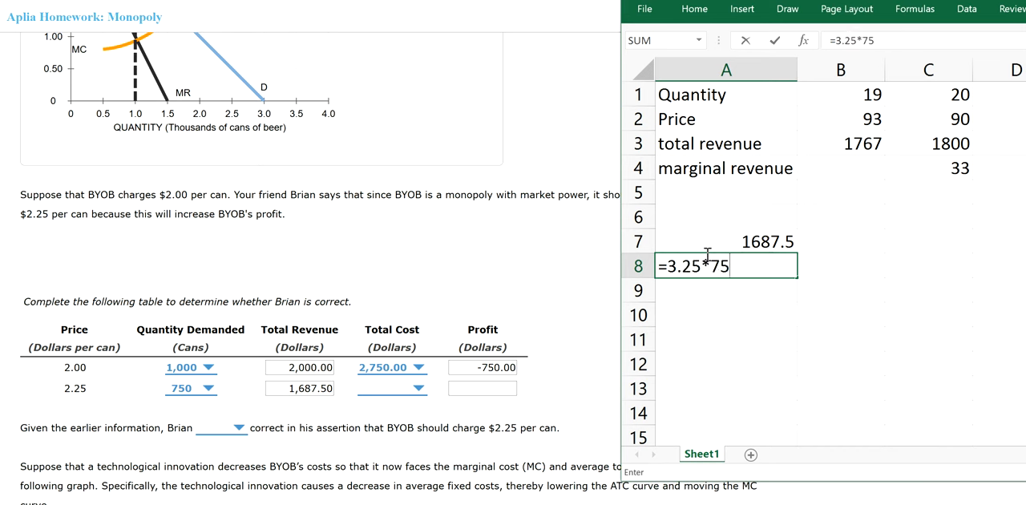
type("0")
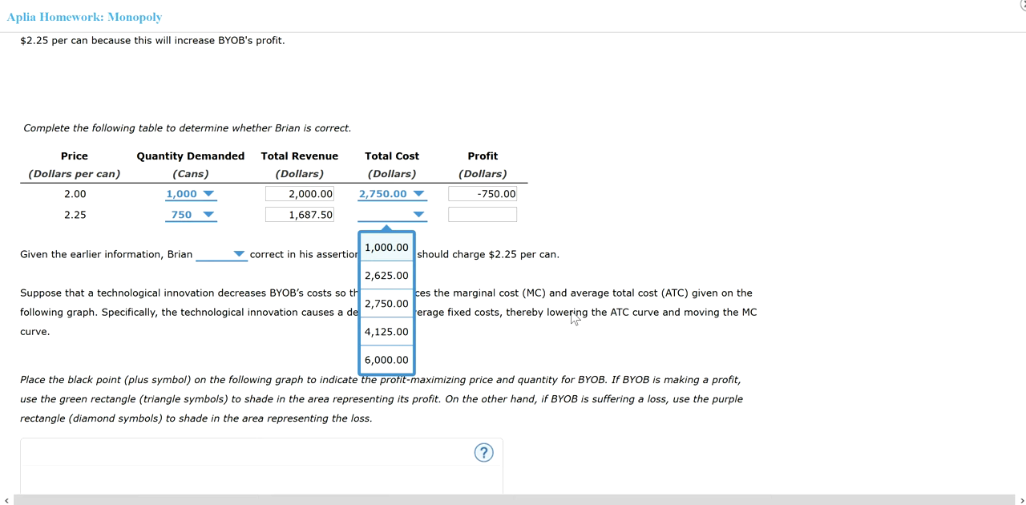
mouse_move(407, 280)
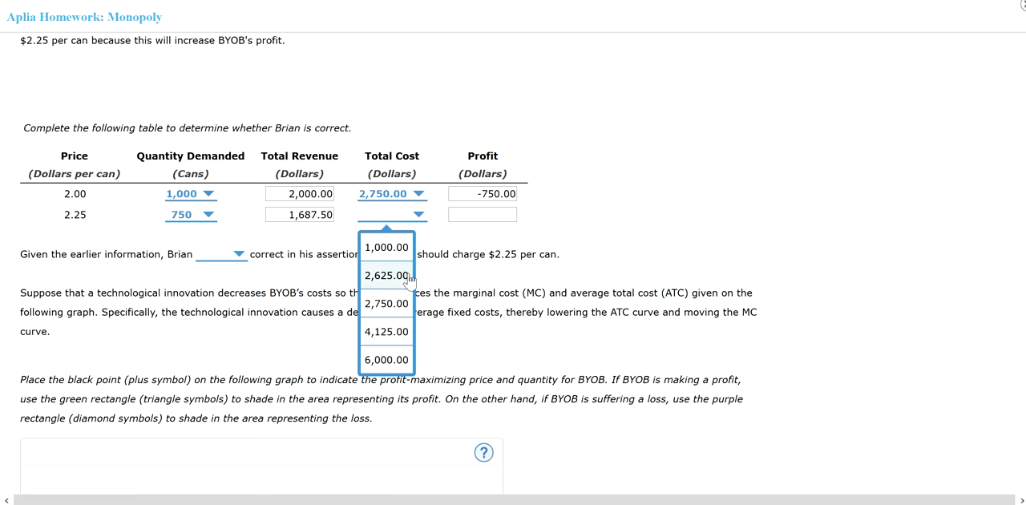
Step: Pick a total cost for Aplia's $2.25 row and scroll down to the monopoly graph
left_click(386, 275)
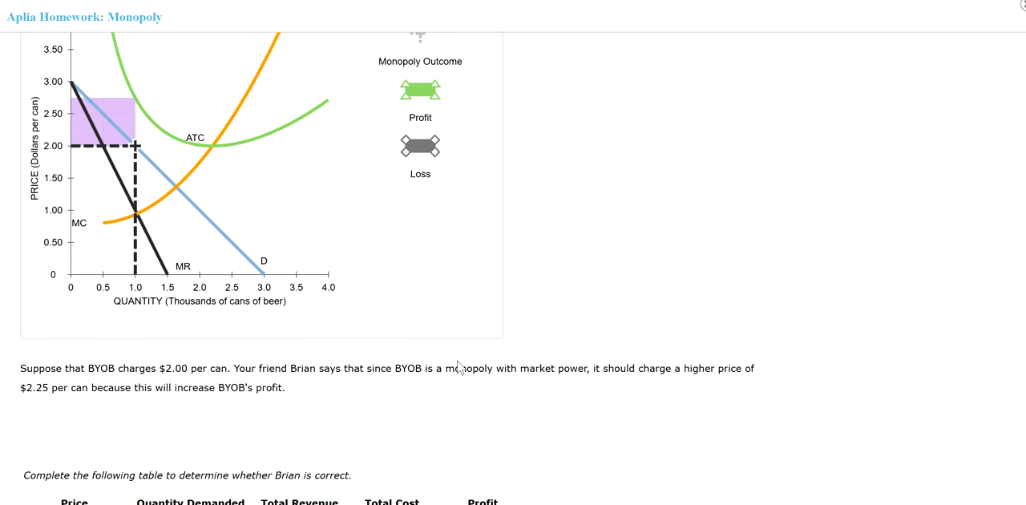
scroll("down", 3)
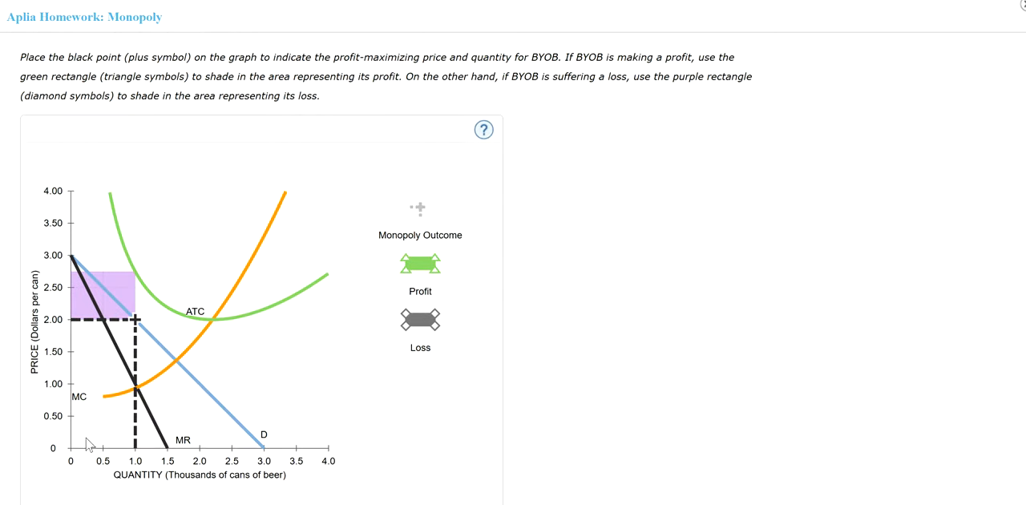
mouse_move(122, 248)
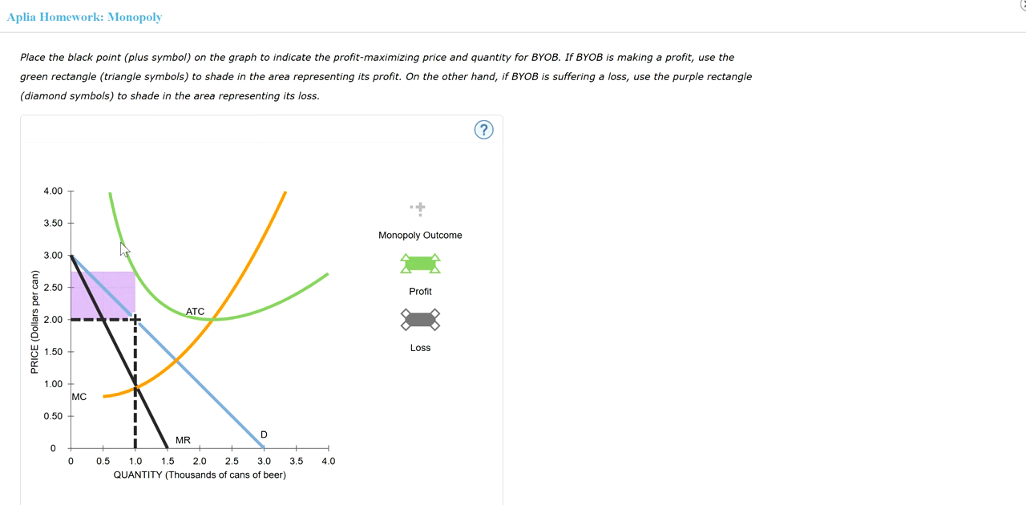
mouse_move(122, 248)
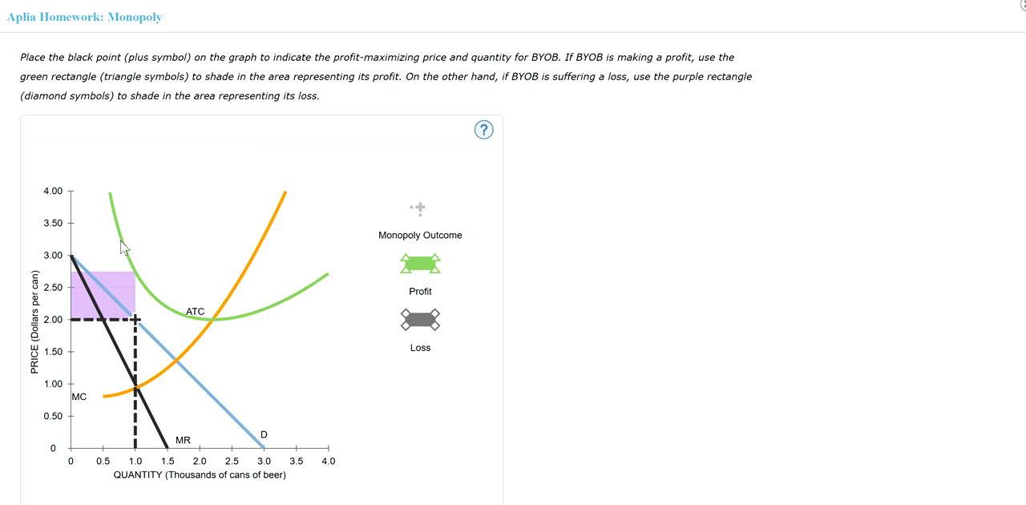
mouse_move(143, 261)
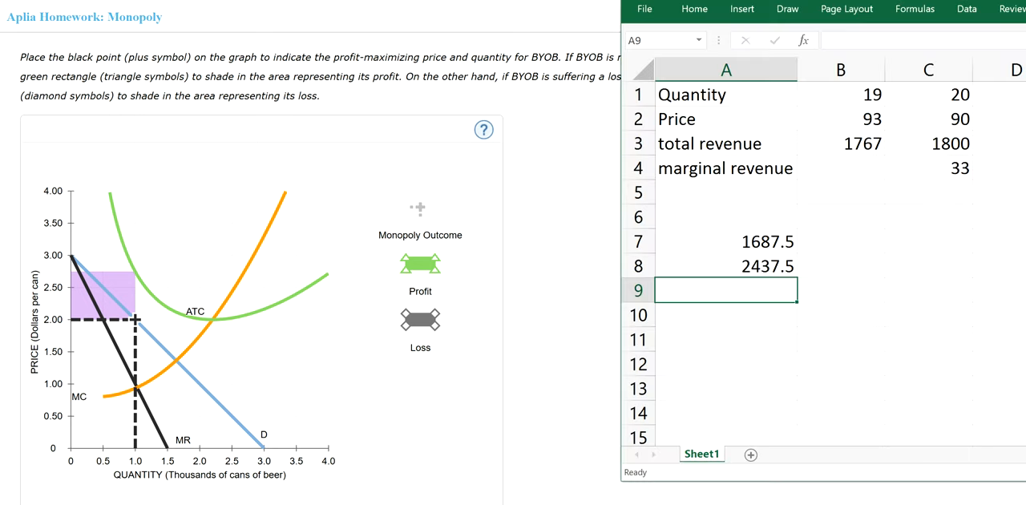
Step: Check A8's 2437.5 formula and enter =2625/750 in cell A9
left_click(725, 265)
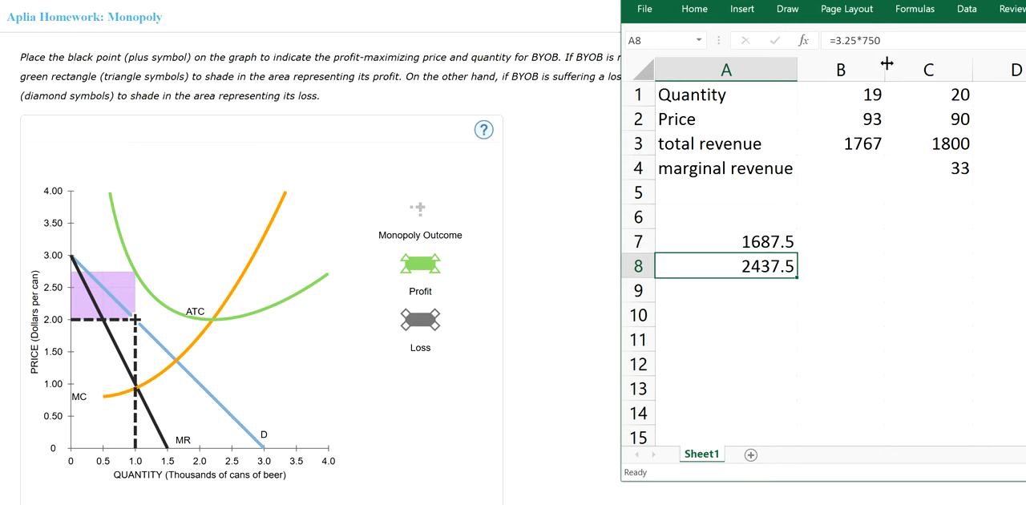
mouse_move(753, 284)
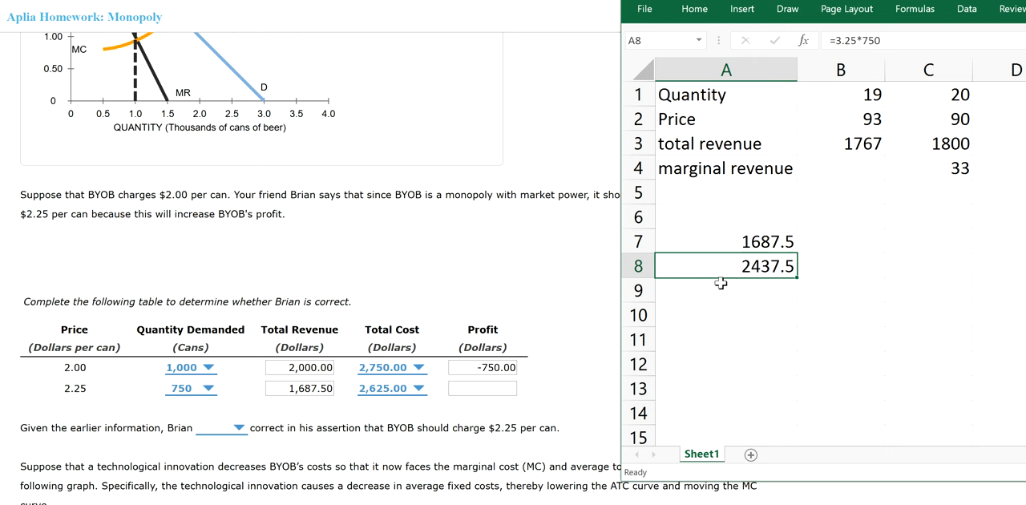
left_click(839, 70)
type("=")
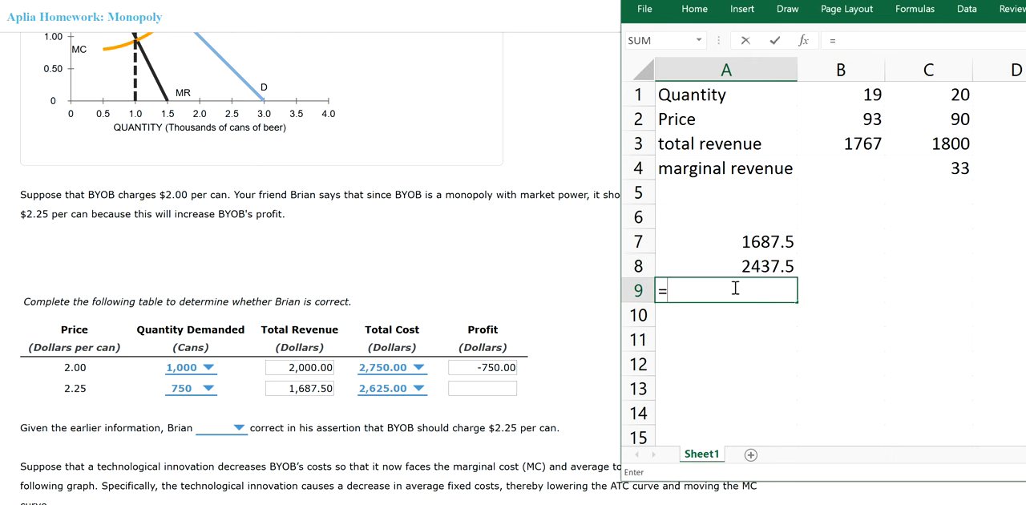
type("26")
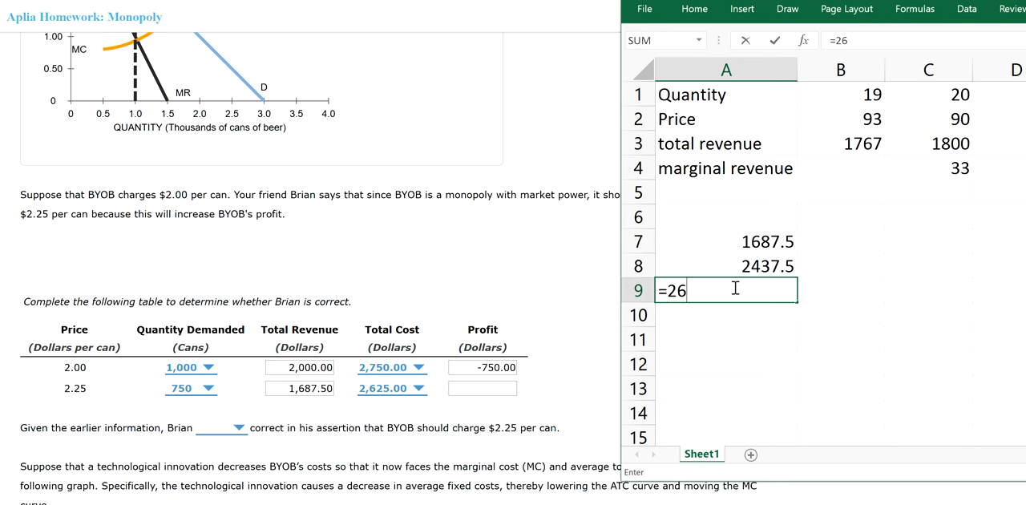
type("625/")
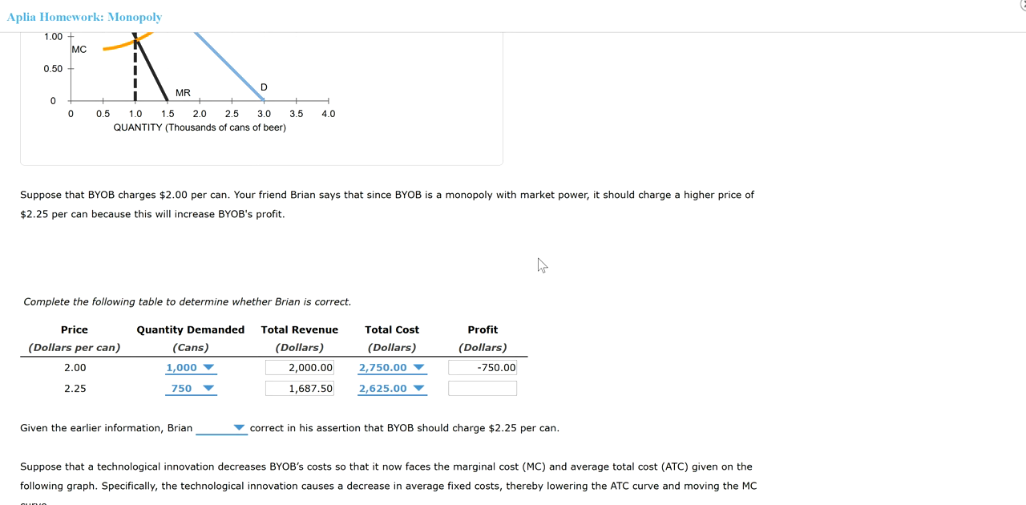
Step: Begin a new formula =2625- in cell A10
scroll("down", 3)
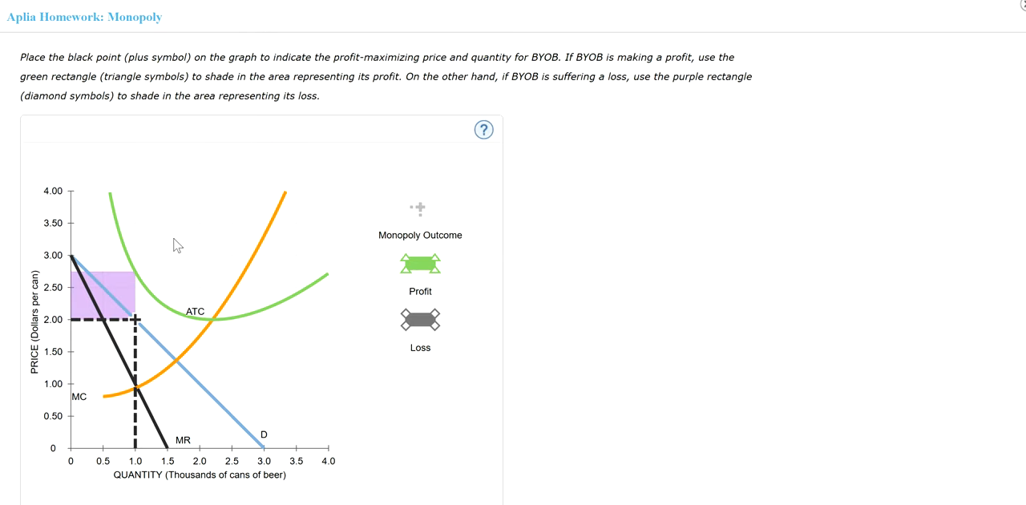
mouse_move(120, 222)
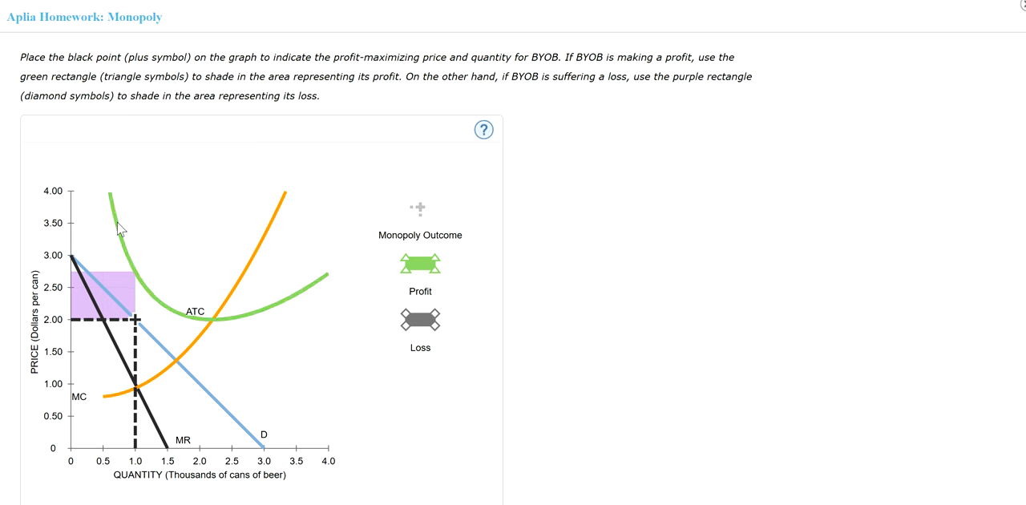
mouse_move(581, 243)
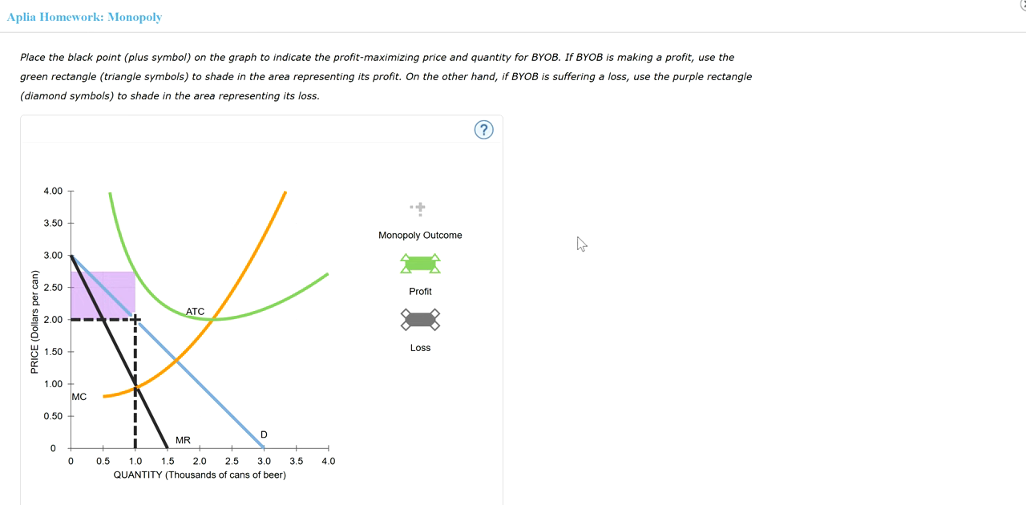
scroll("down", 3)
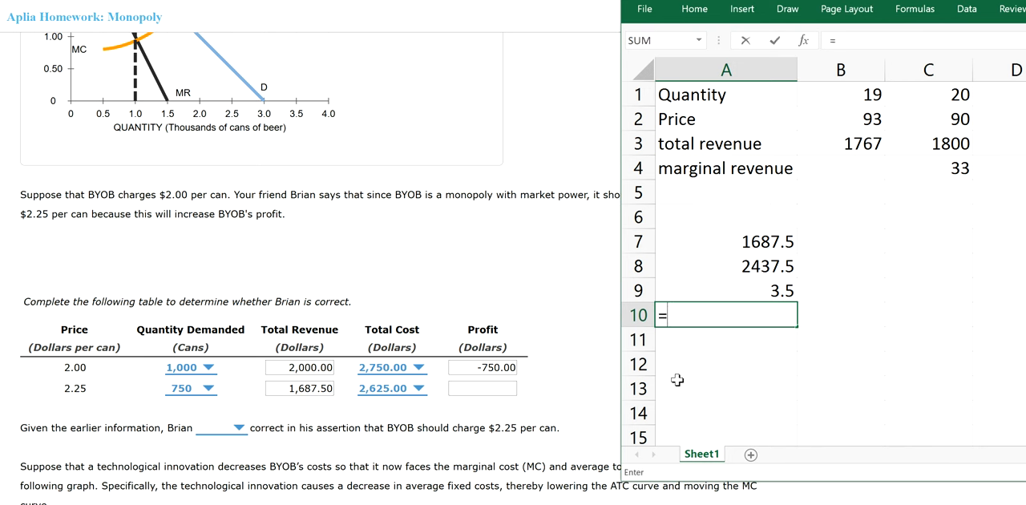
mouse_move(752, 304)
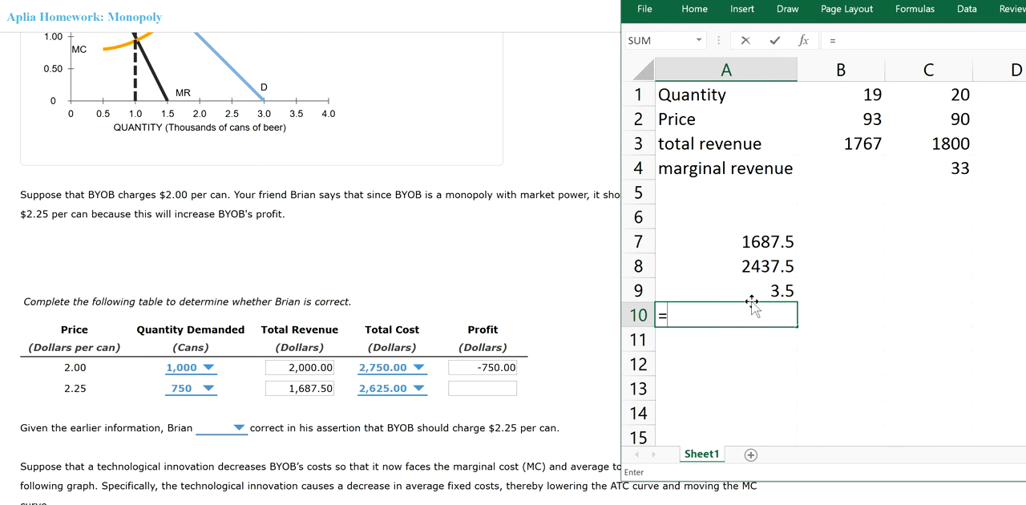
type("2")
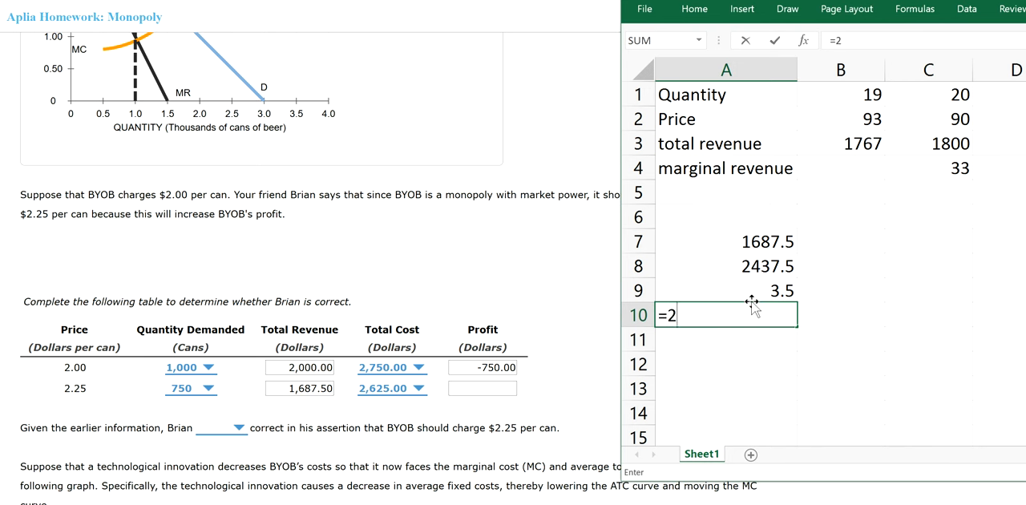
type("625")
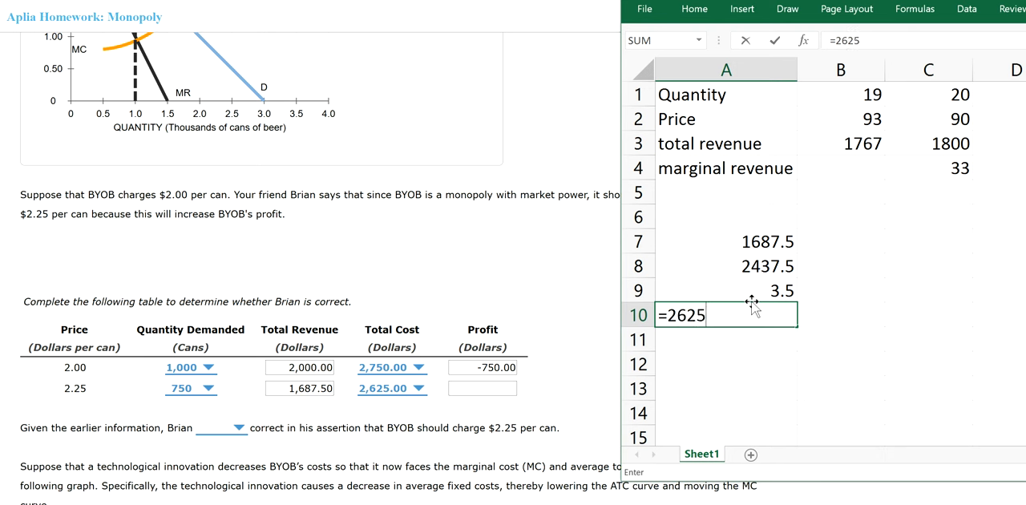
type("-")
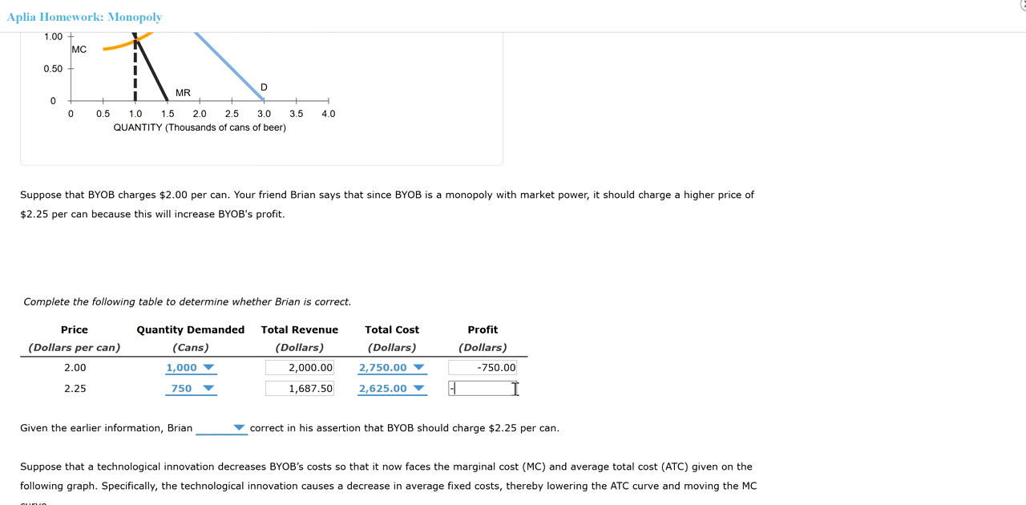
Step: Enter -937.50 as the $2.25 profit and rewrite A10 as =A7-2625
type("937.50")
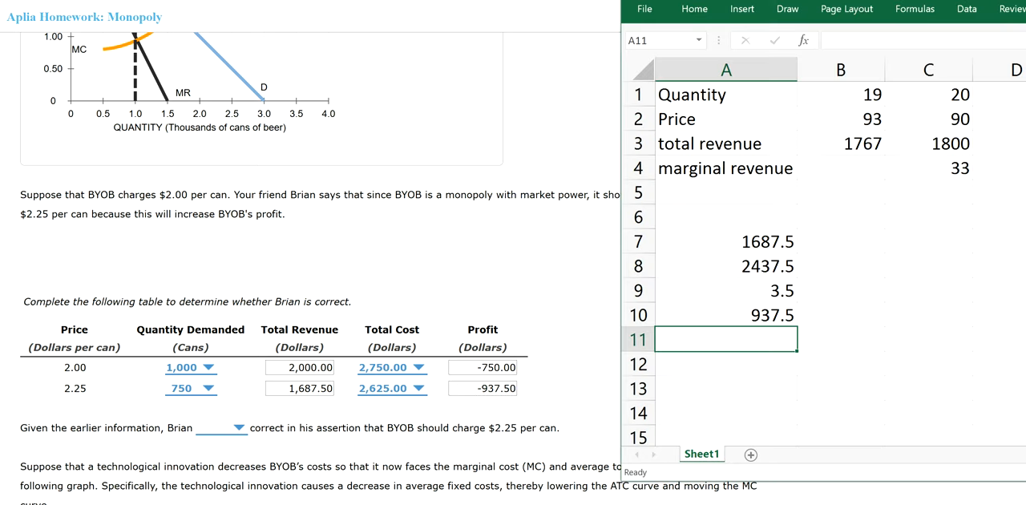
left_click(725, 314)
type("=")
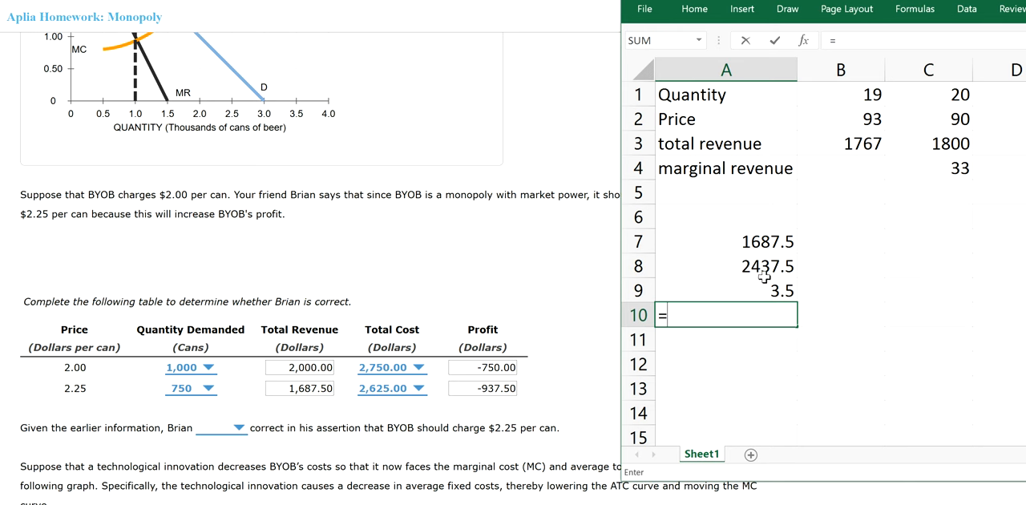
left_click(725, 241)
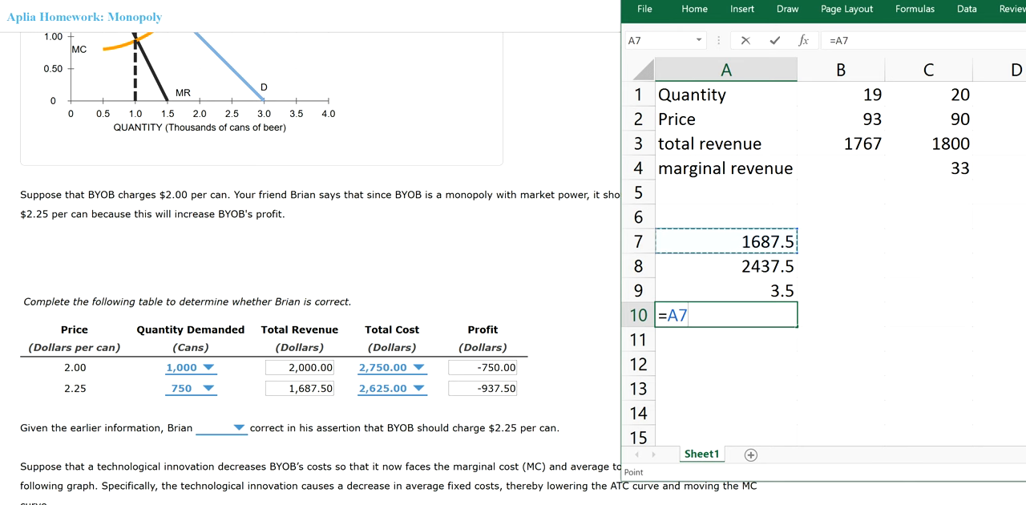
type("-")
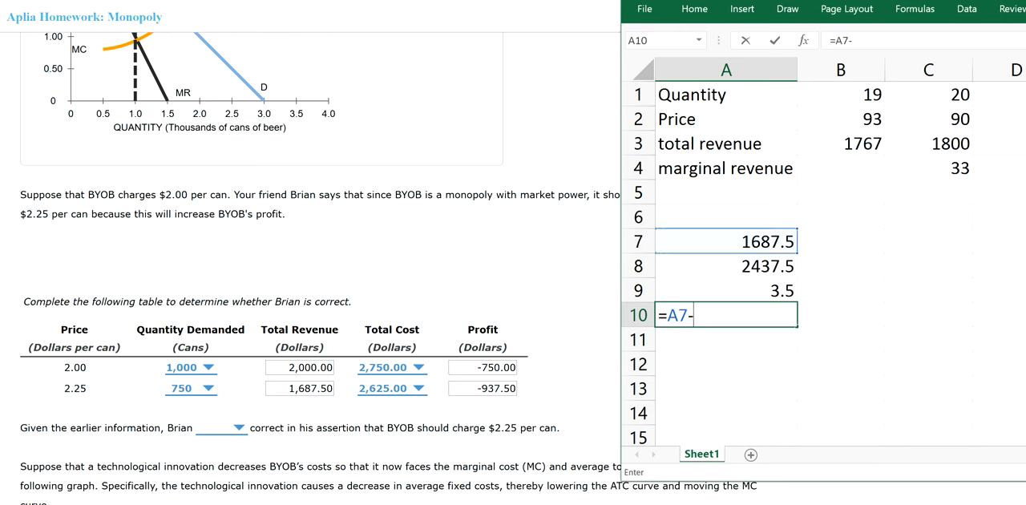
type("262")
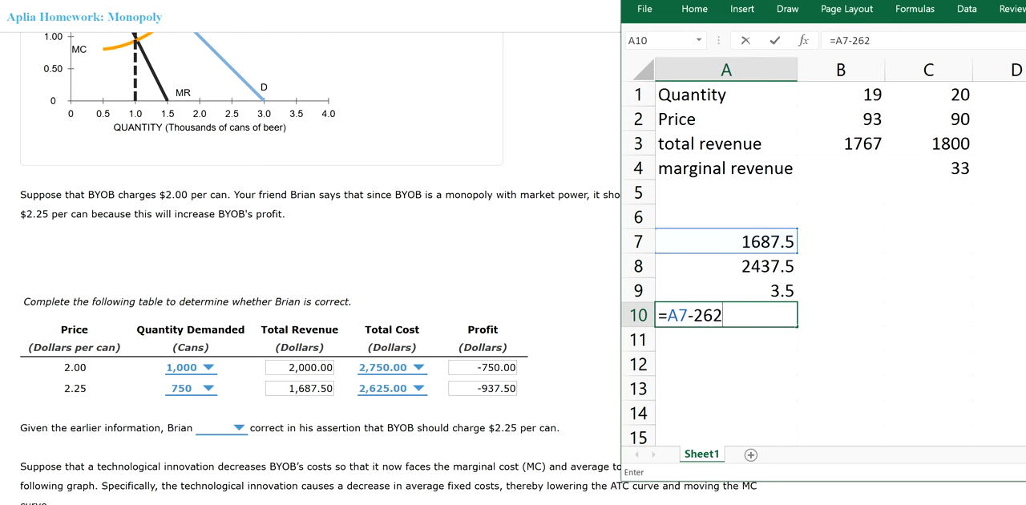
key("enter")
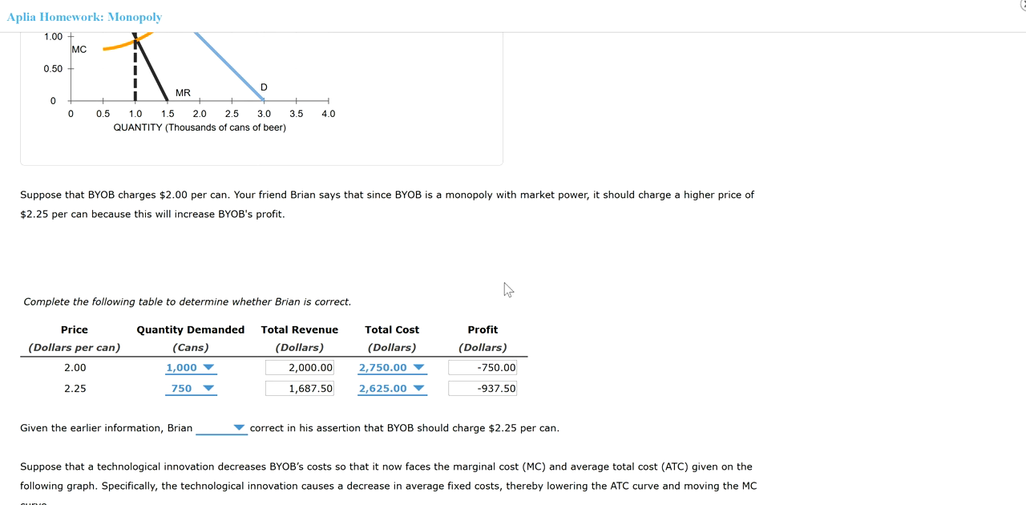
left_click(232, 428)
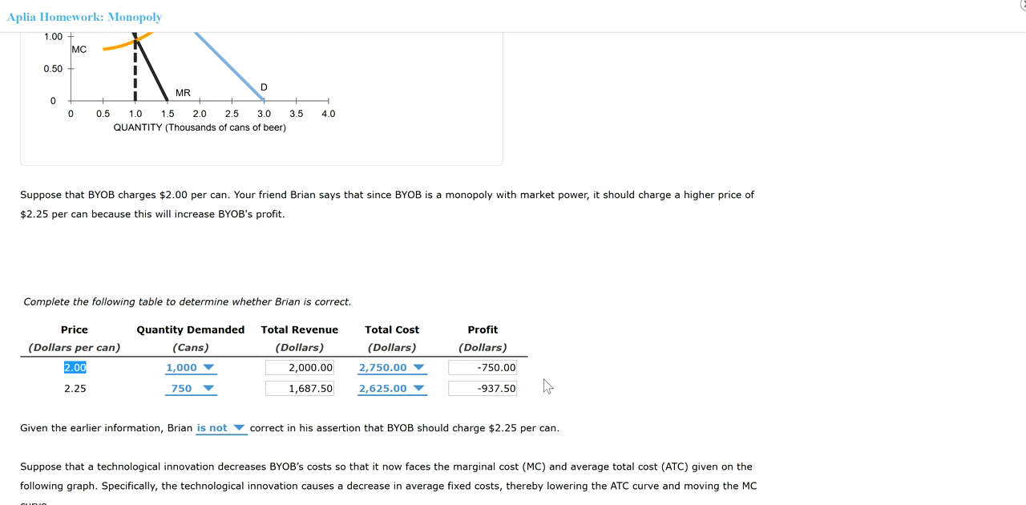
mouse_move(147, 411)
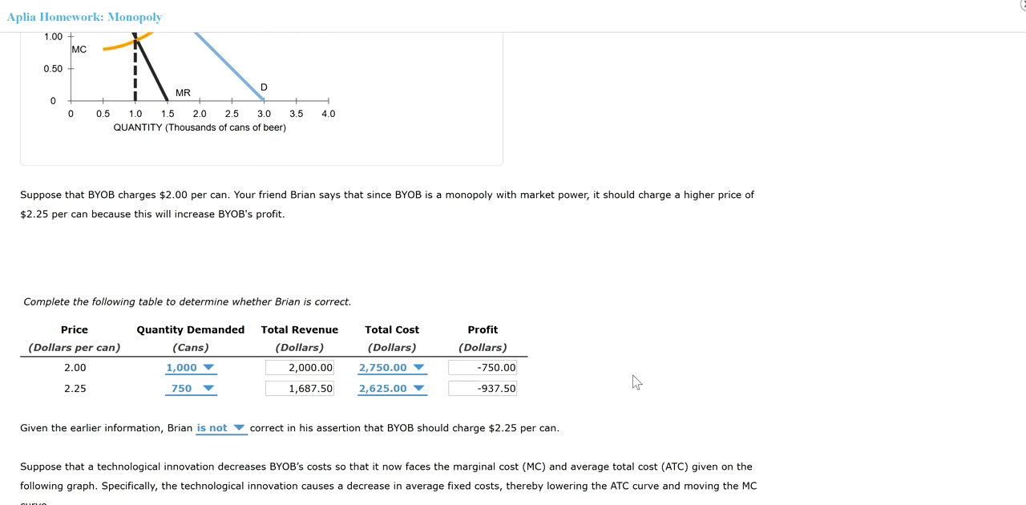
scroll("down", 3)
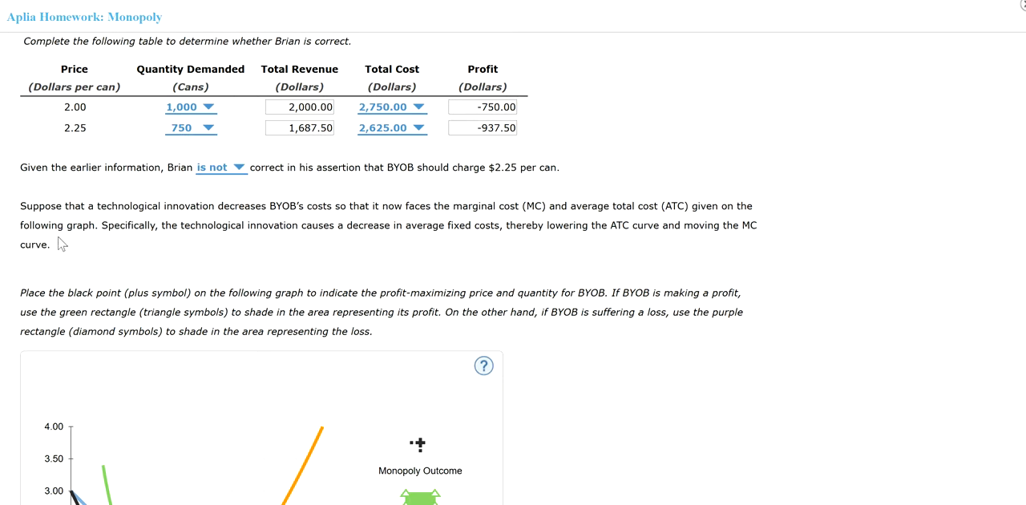
mouse_move(103, 223)
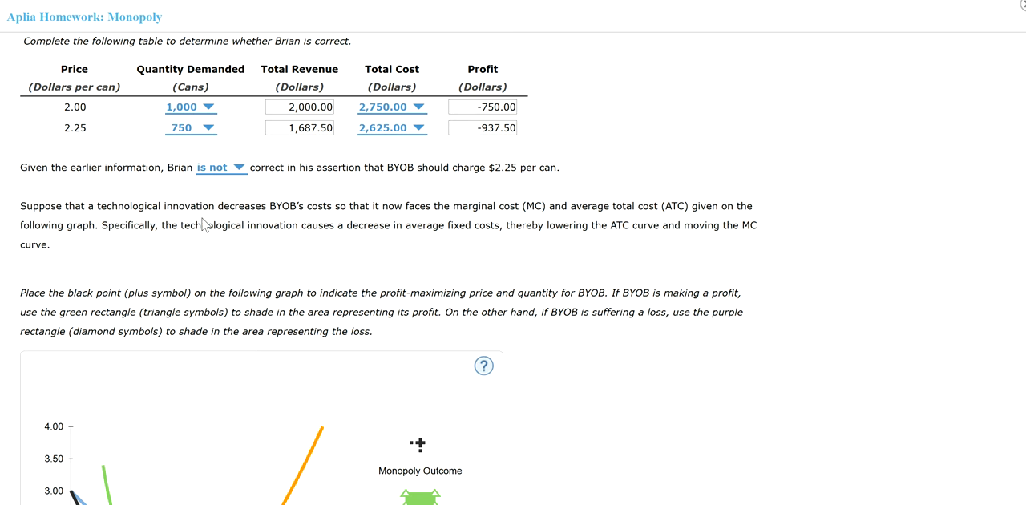
mouse_move(363, 223)
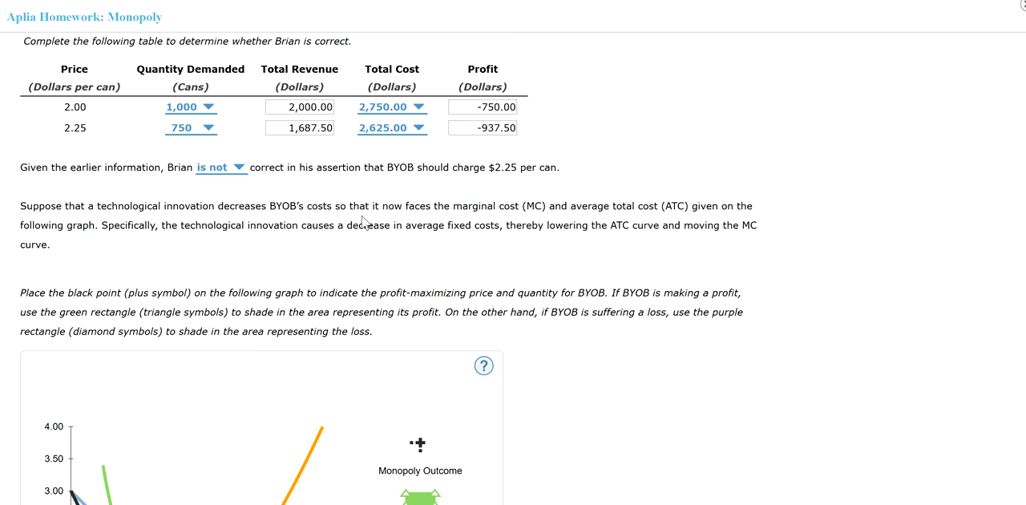
mouse_move(495, 225)
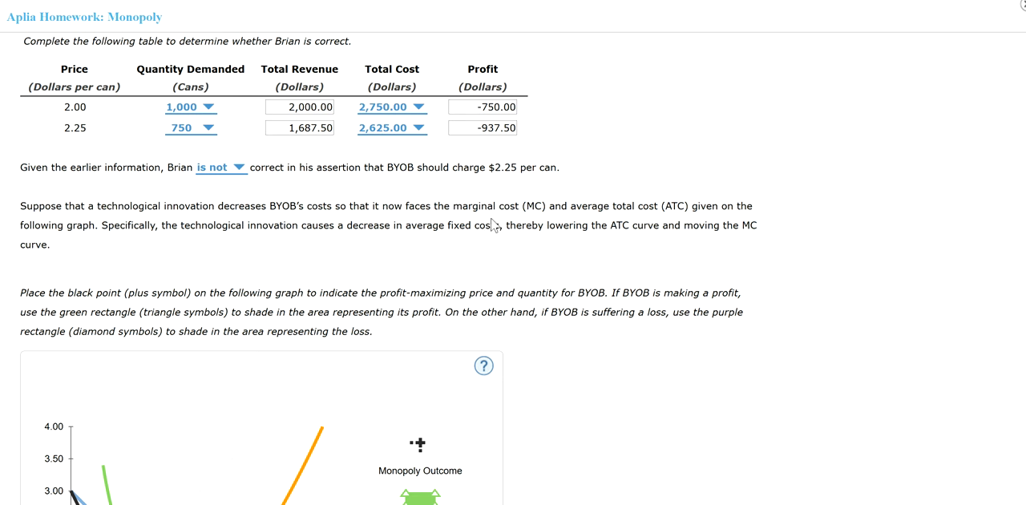
mouse_move(697, 223)
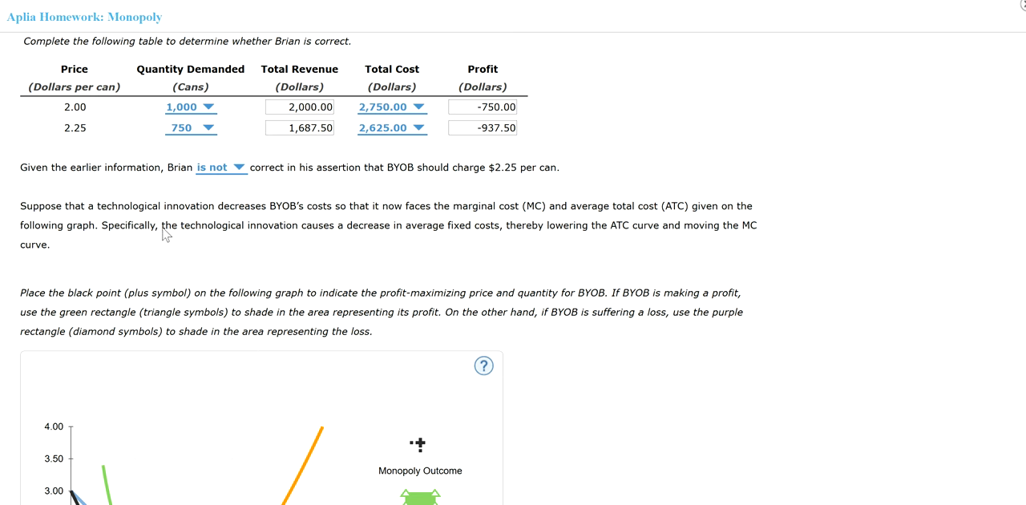
mouse_move(179, 228)
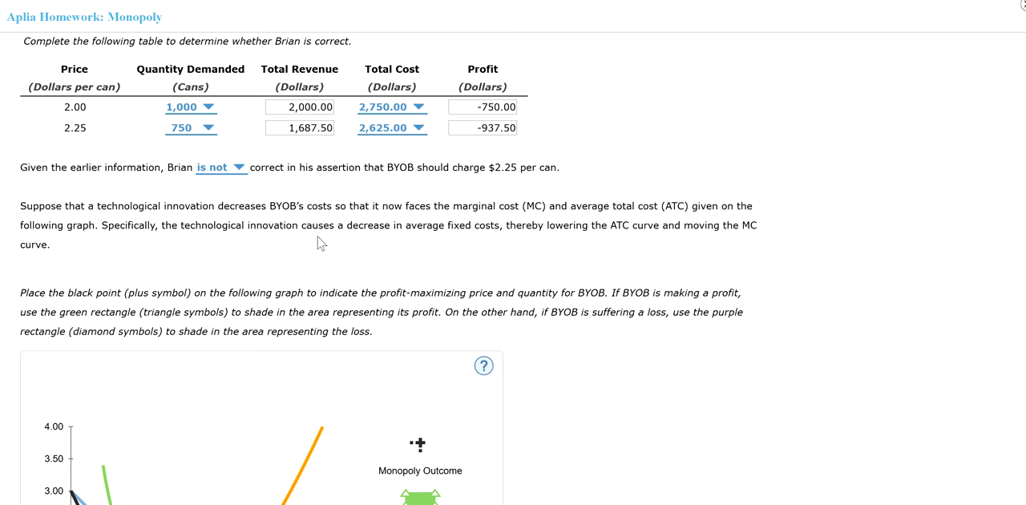
mouse_move(431, 242)
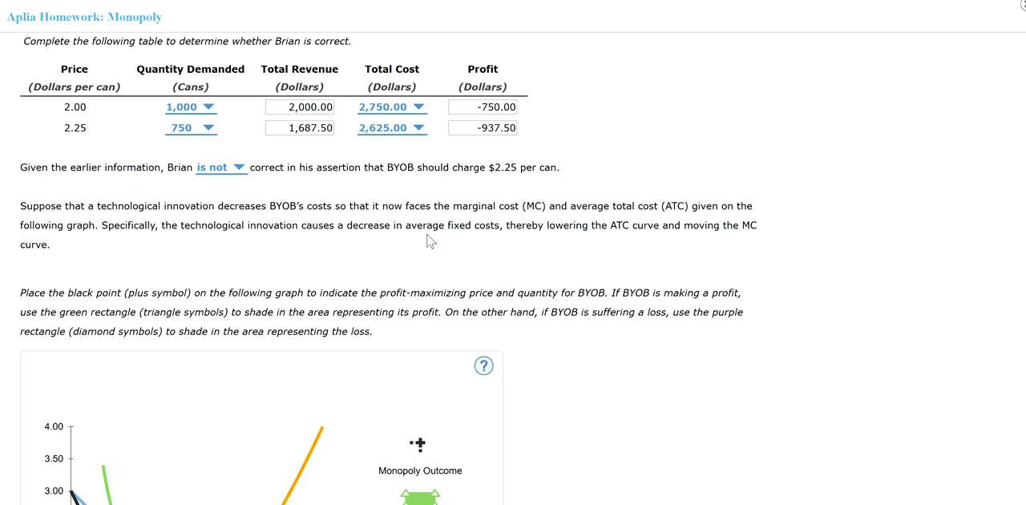
mouse_move(478, 246)
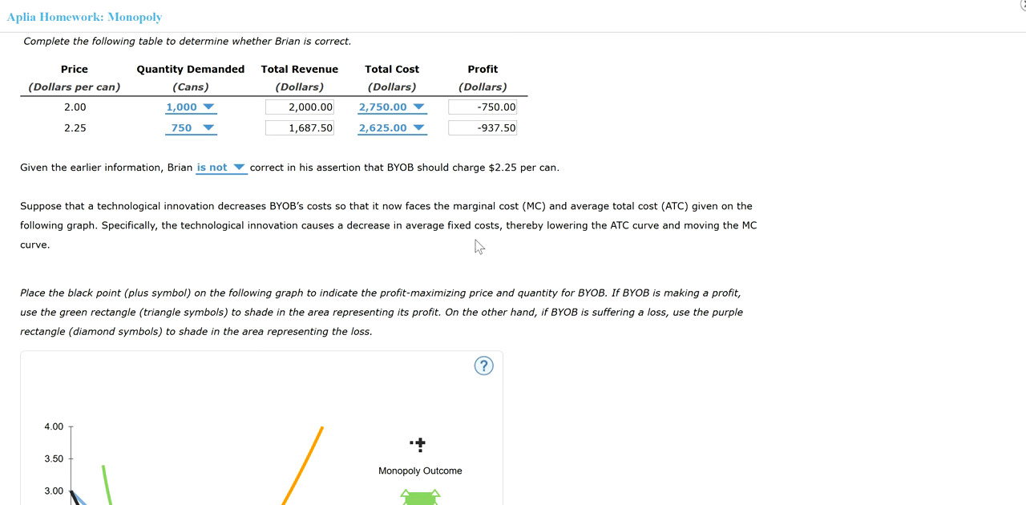
mouse_move(575, 246)
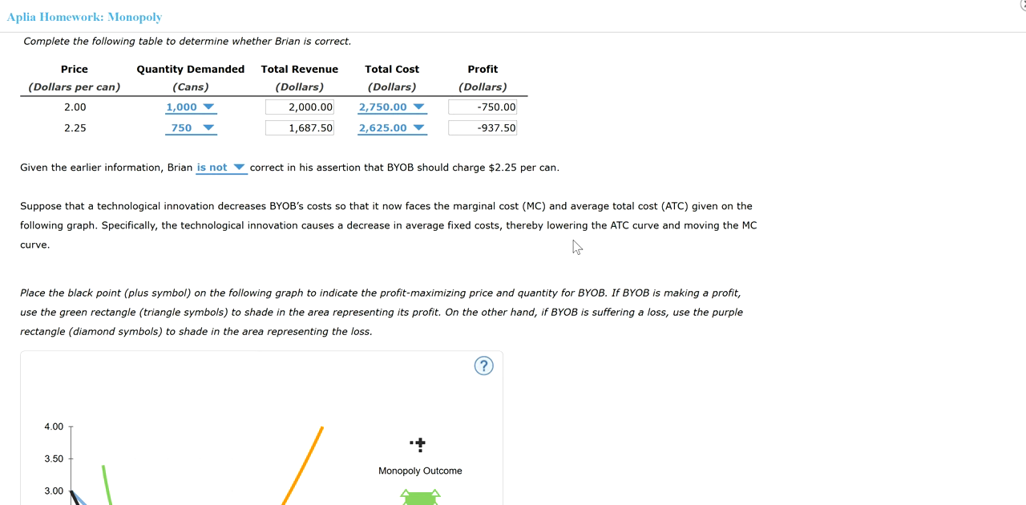
Step: Place the monopoly outcome point at 1.25 thousand cans and $1.75
scroll("down", 3)
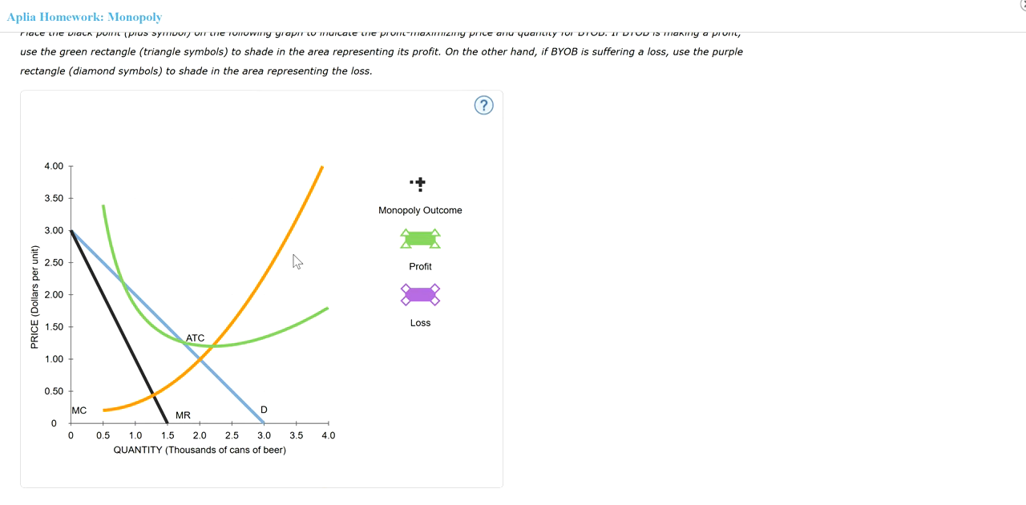
mouse_move(237, 257)
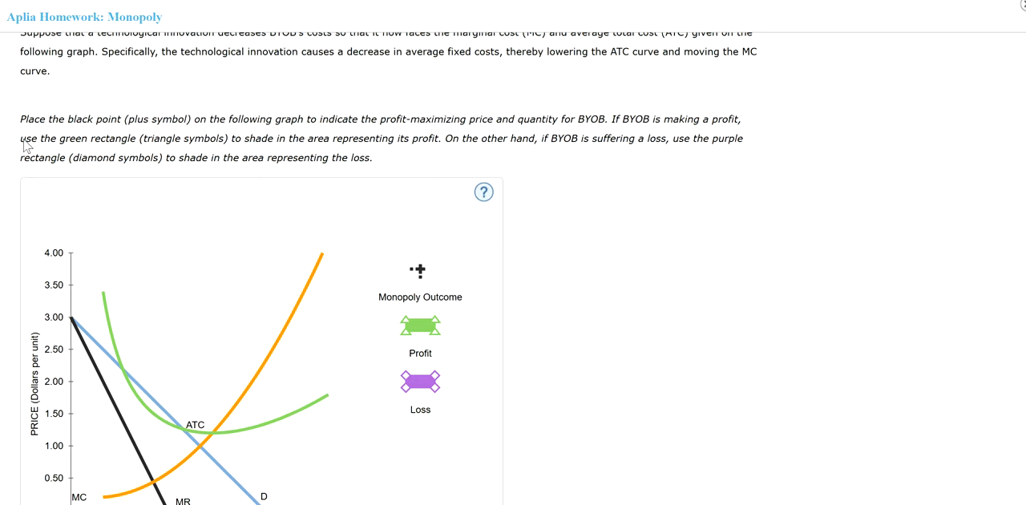
mouse_move(287, 169)
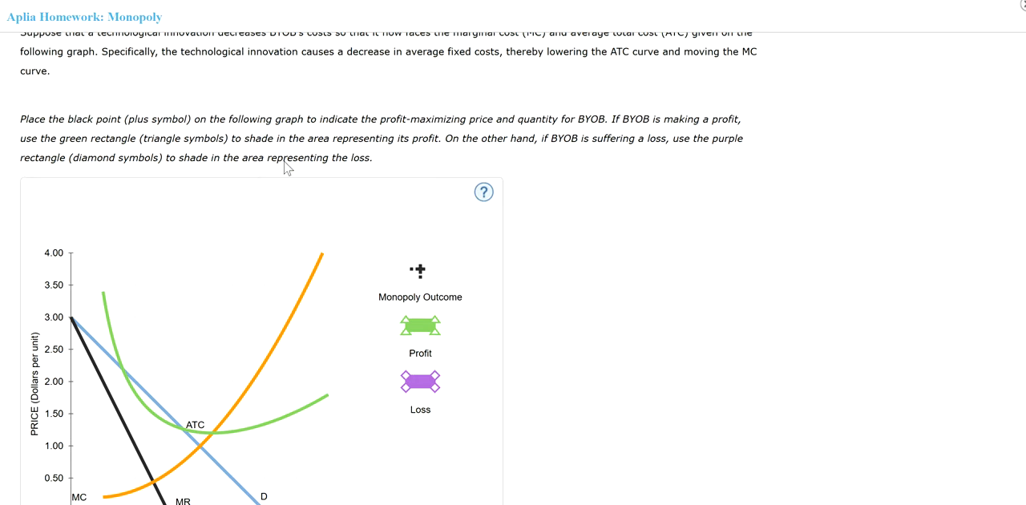
mouse_move(304, 240)
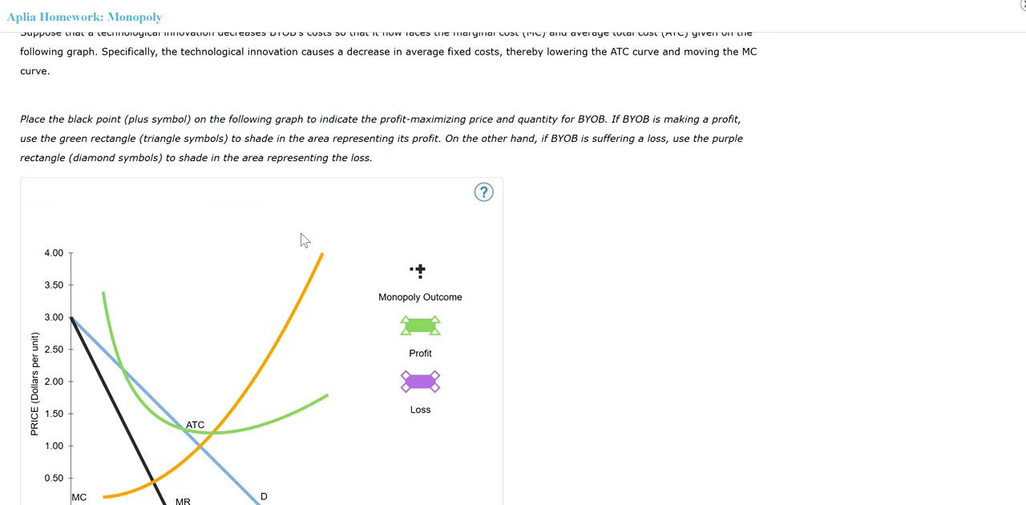
scroll("down", 3)
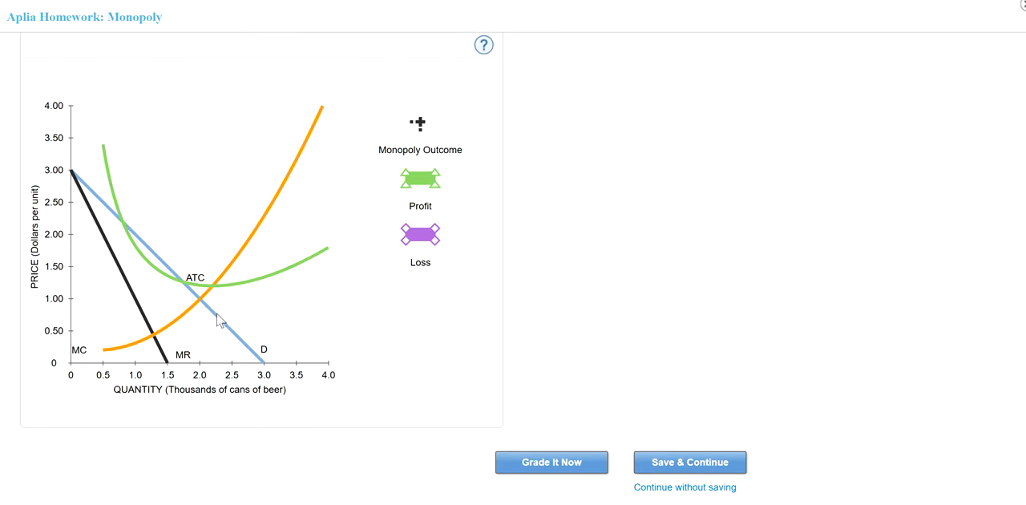
mouse_move(415, 151)
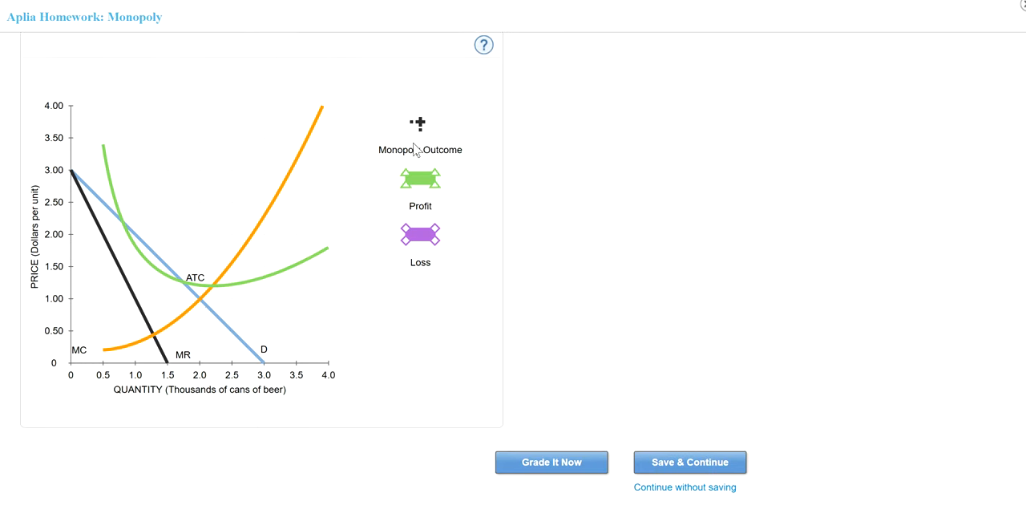
left_click(165, 331)
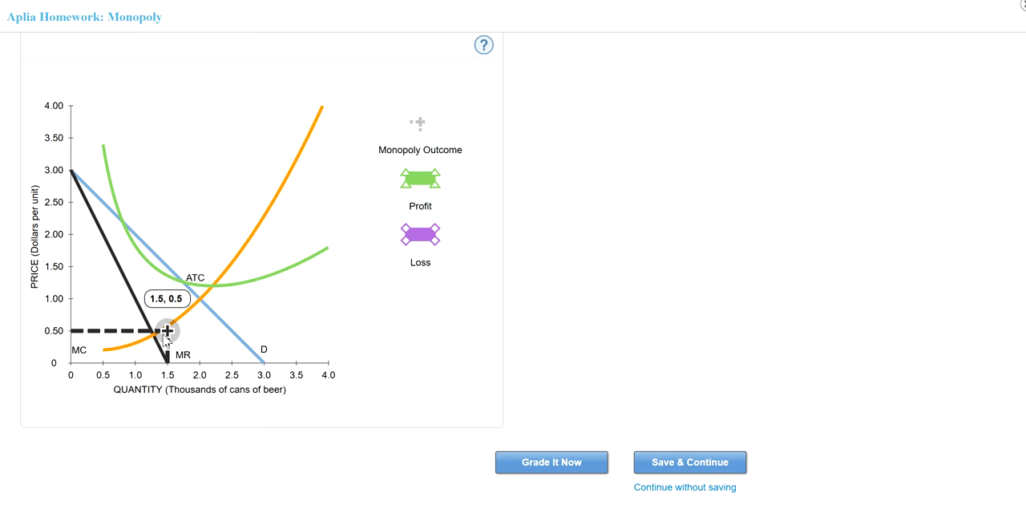
left_click_drag(165, 329, 155, 329)
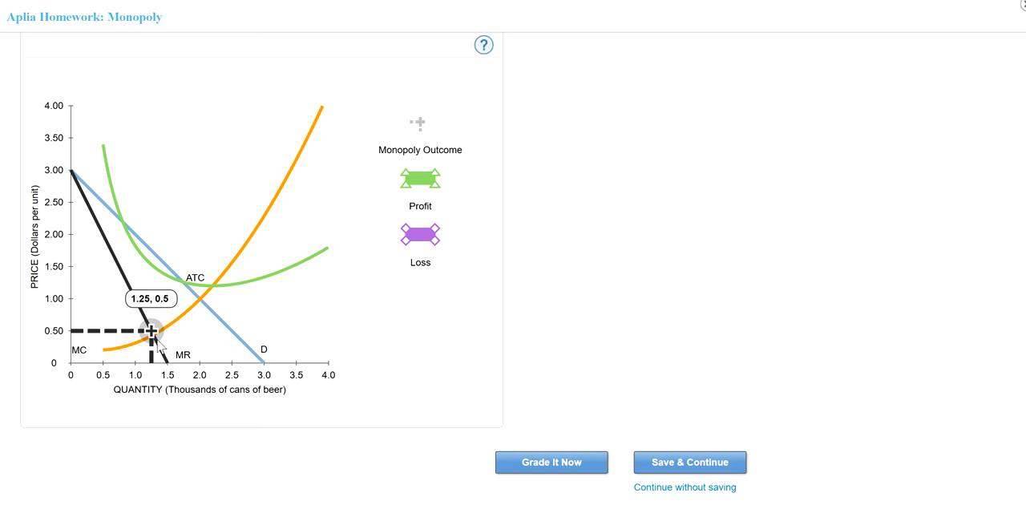
left_click_drag(155, 330, 155, 250)
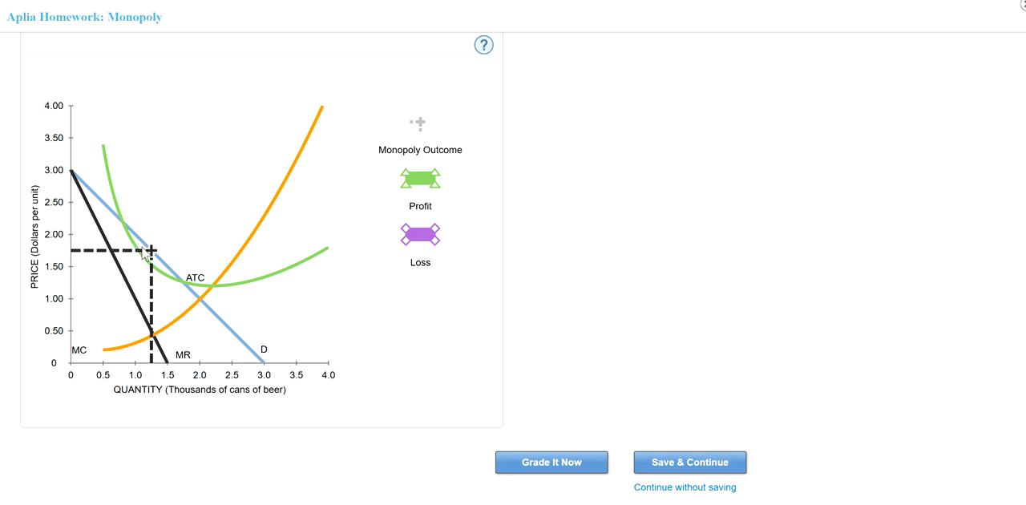
left_click_drag(149, 250, 152, 266)
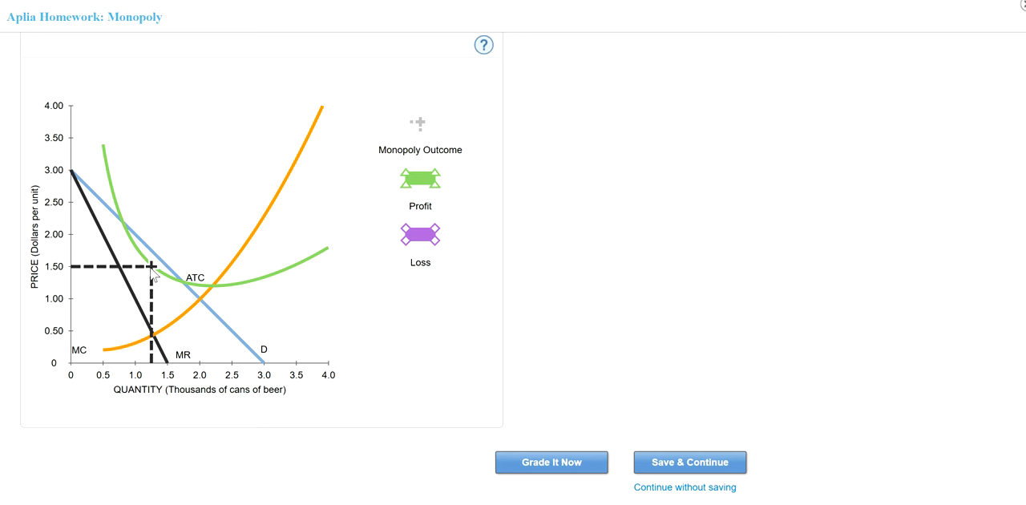
left_click_drag(150, 266, 150, 247)
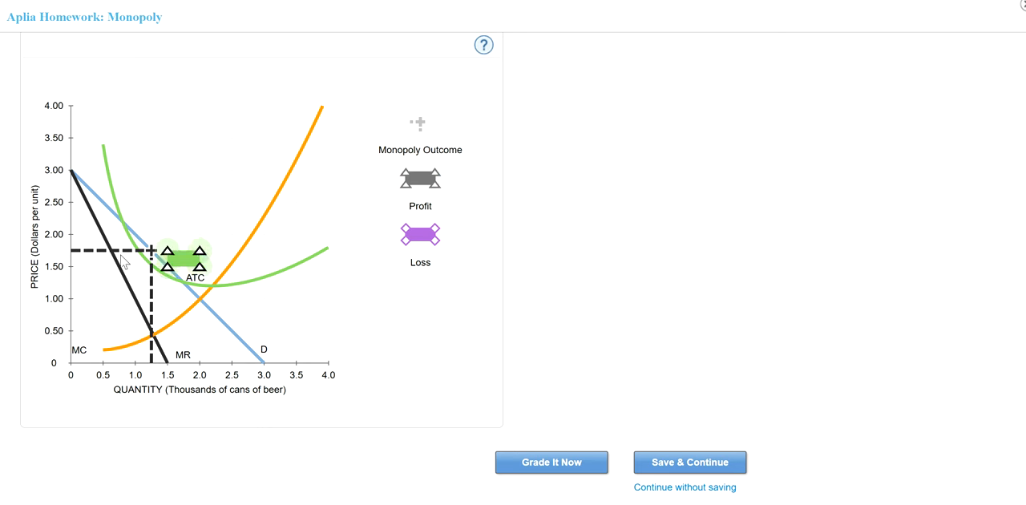
Step: Stretch the profit rectangle across 0–1.25 thousand cans between $1.50 and $1.75
left_click_drag(180, 258, 86, 258)
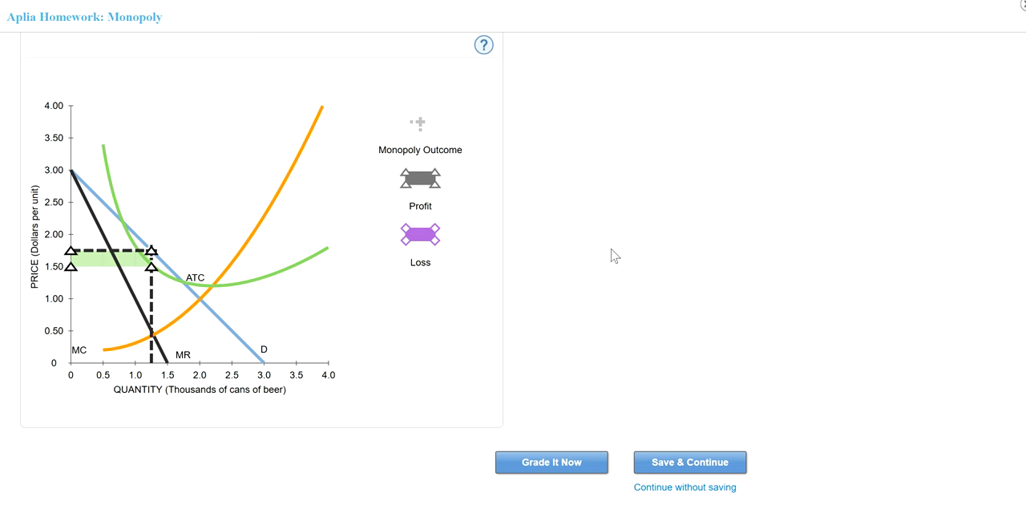
mouse_move(163, 256)
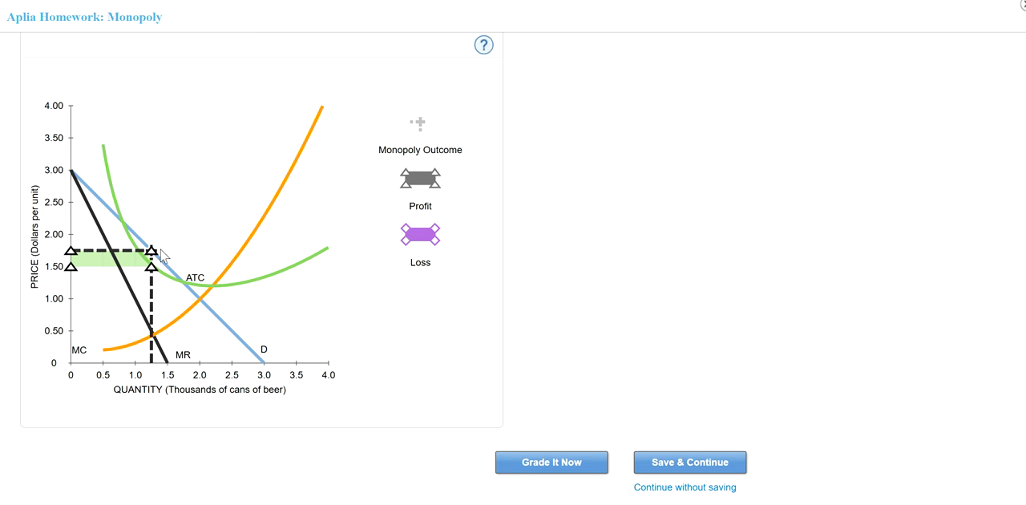
mouse_move(151, 273)
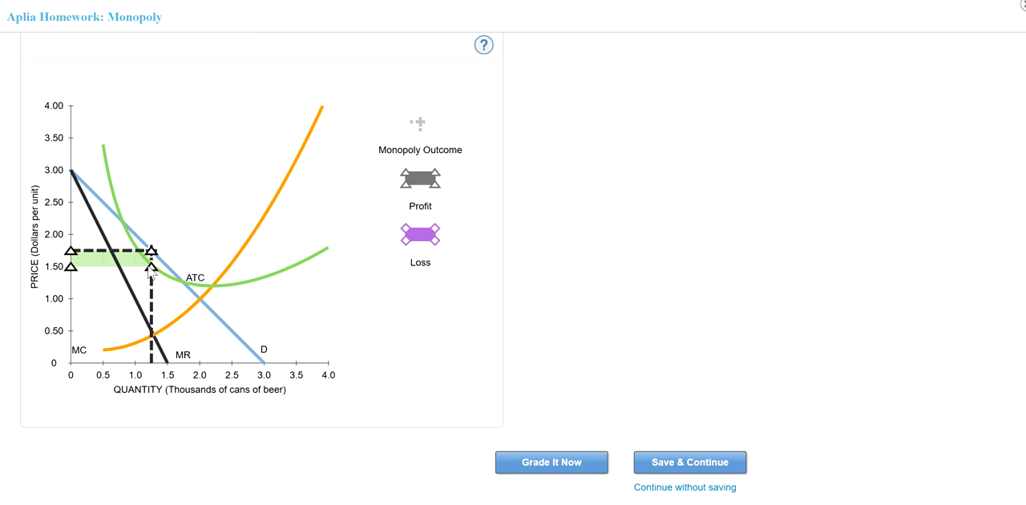
mouse_move(56, 281)
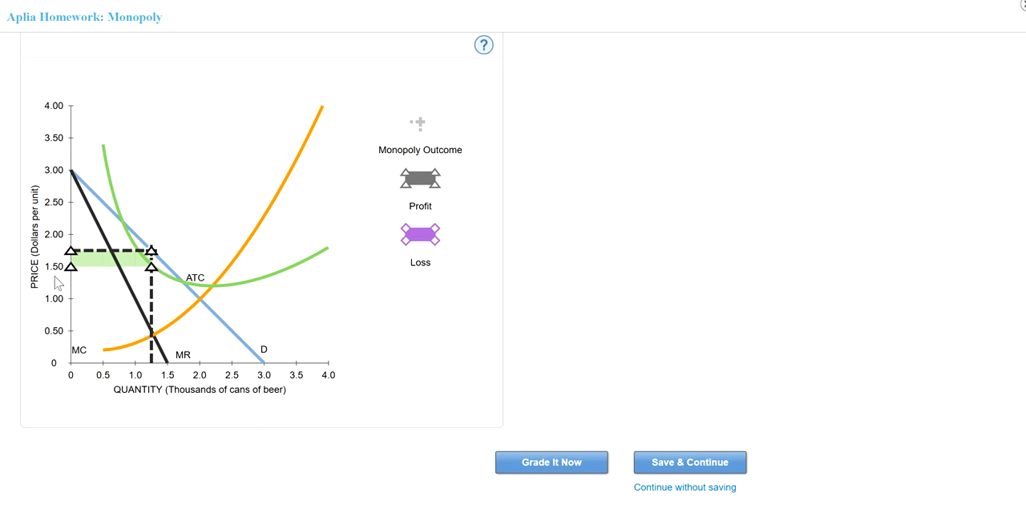
mouse_move(566, 464)
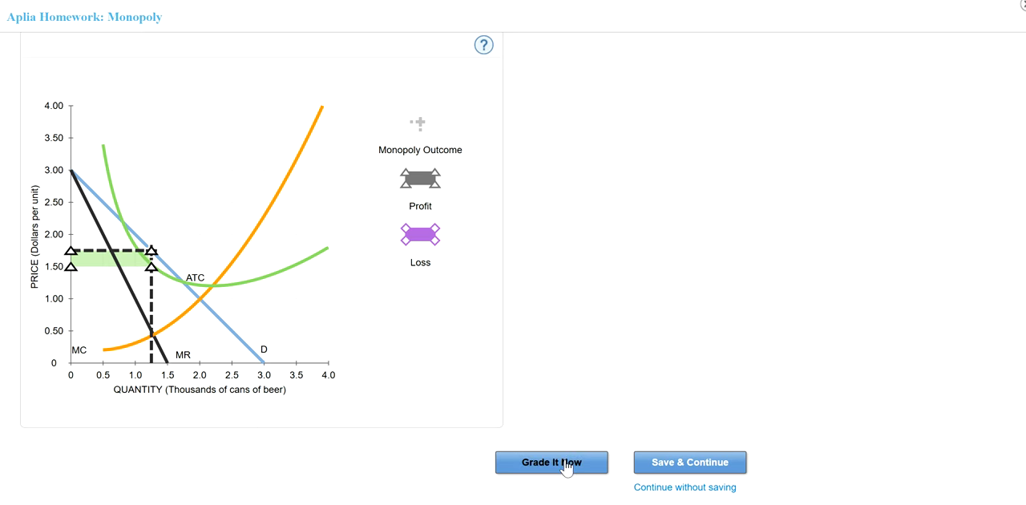
Step: Submit the monopoly answers for grading with Grade It Now
left_click(551, 462)
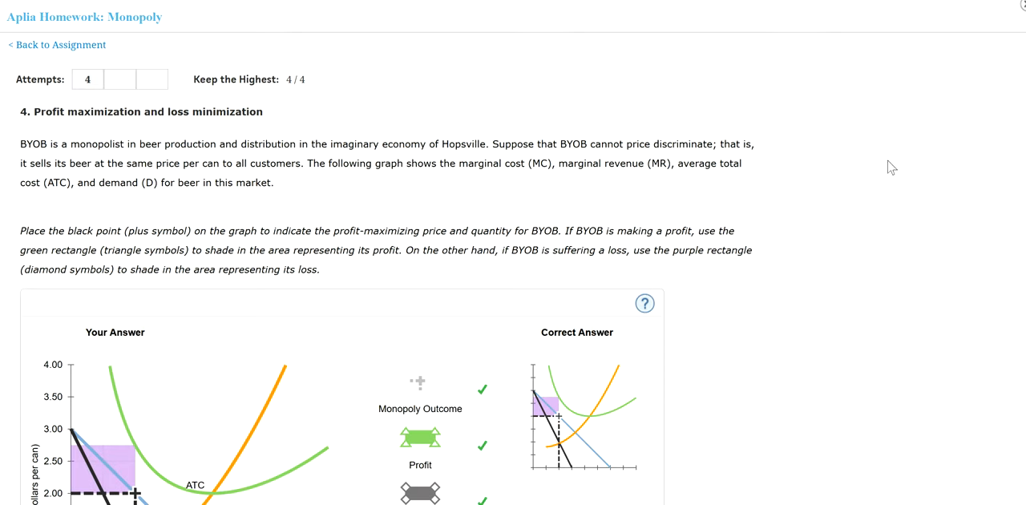
mouse_move(896, 346)
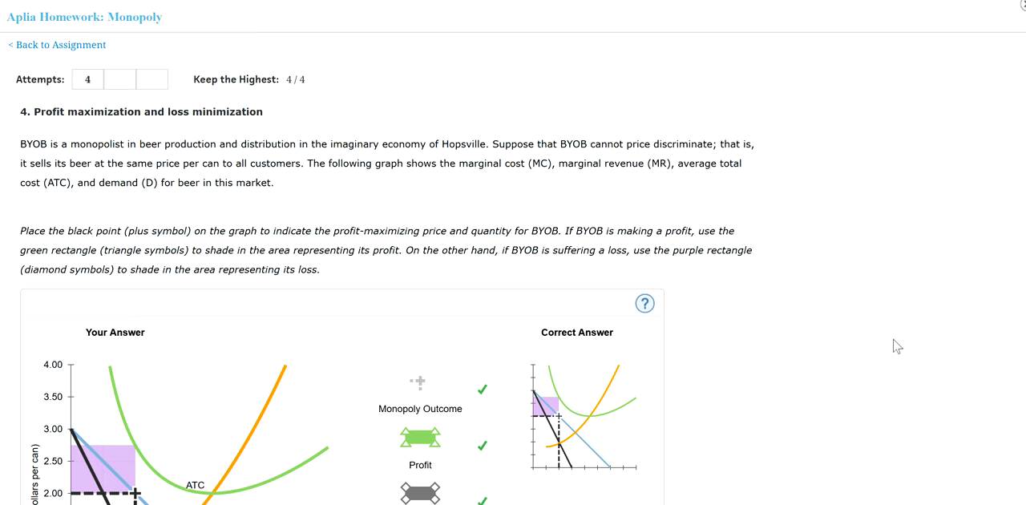